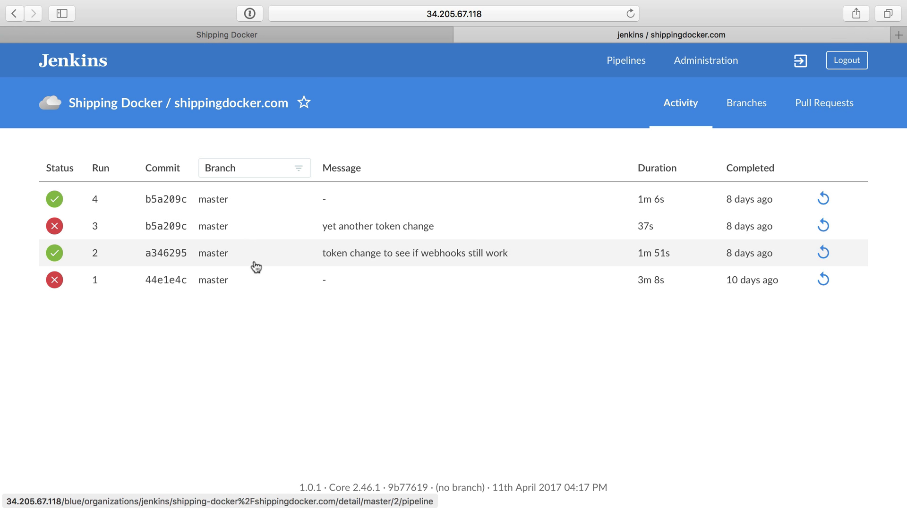
mouse_move(319, 305)
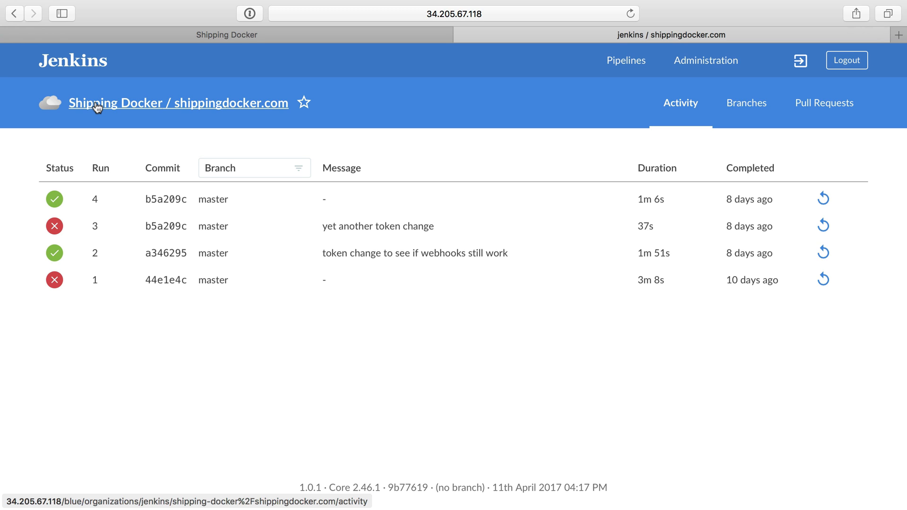
mouse_move(84, 61)
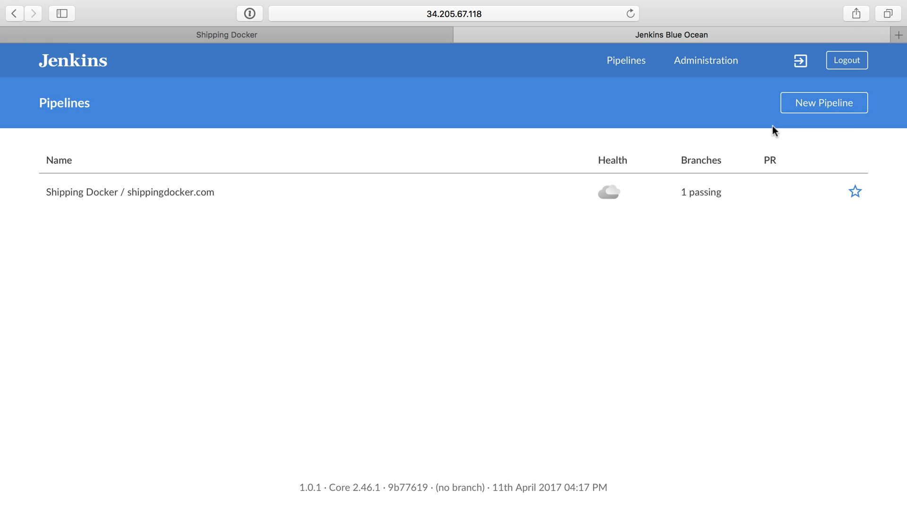
- Start a new Blue Ocean pipeline and choose GitHub as where the code is stored
click(823, 102)
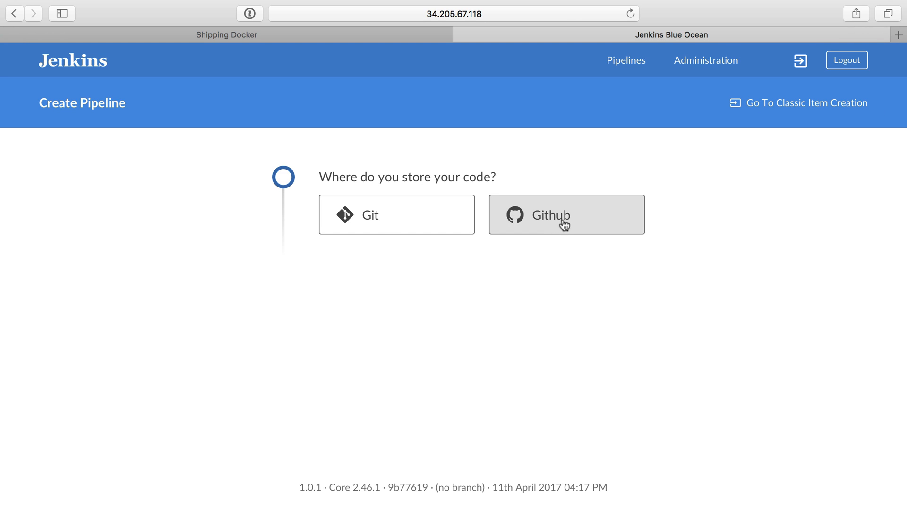
click(566, 214)
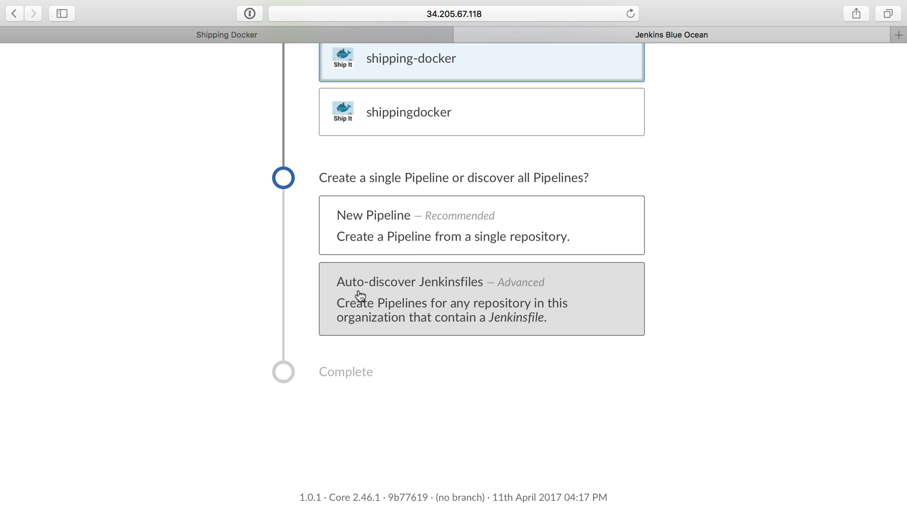
mouse_move(324, 39)
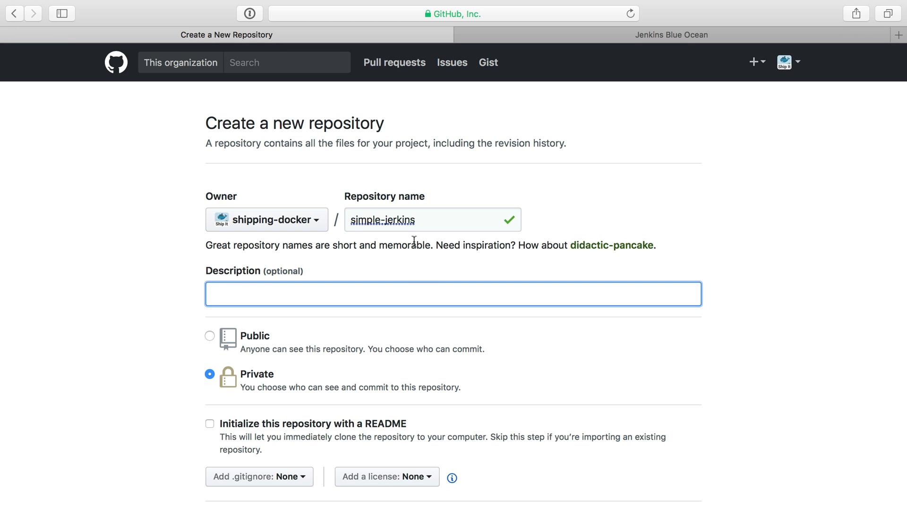
- Describe the repo as a Jenkinsfile setup with no Docker, make it public and create it
text(A j)
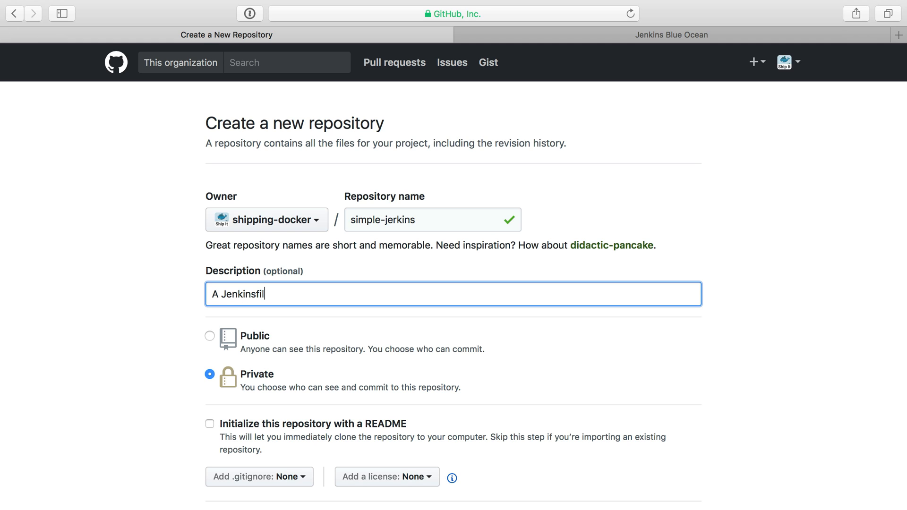
text(e setup with no Docker)
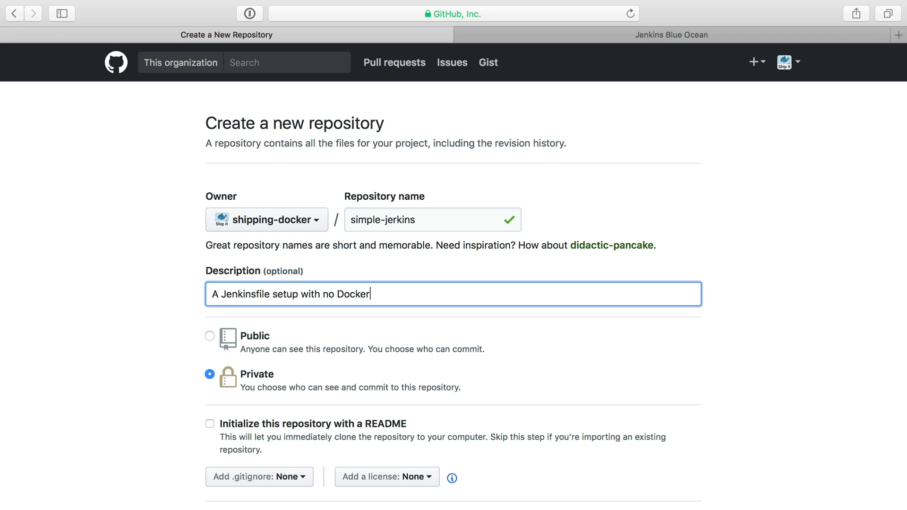
click(210, 336)
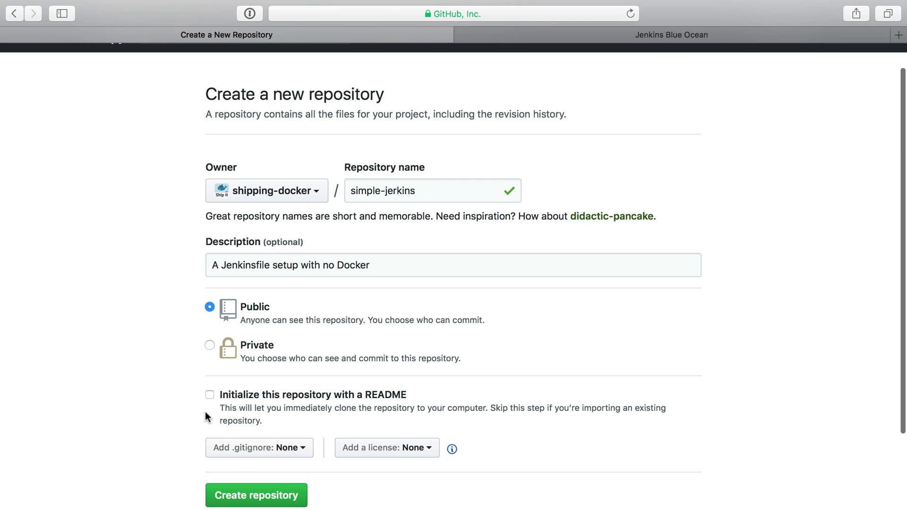
click(256, 496)
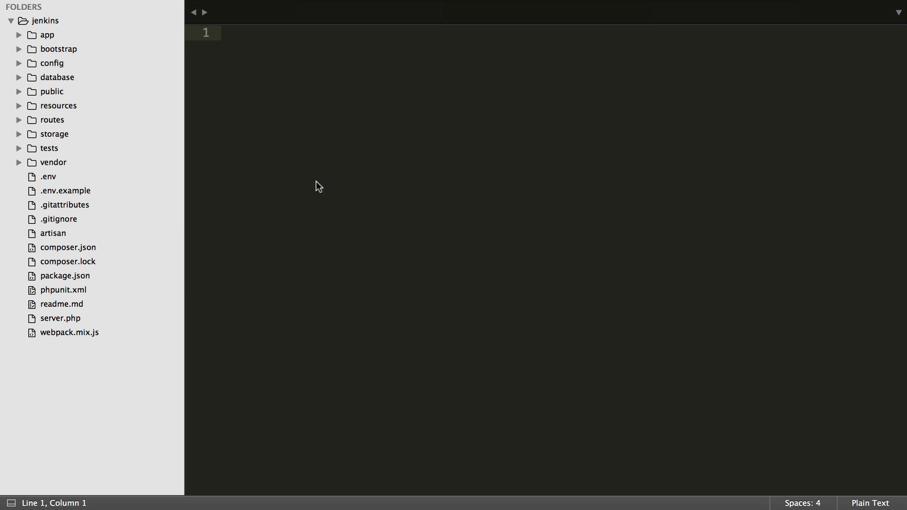
mouse_move(37, 25)
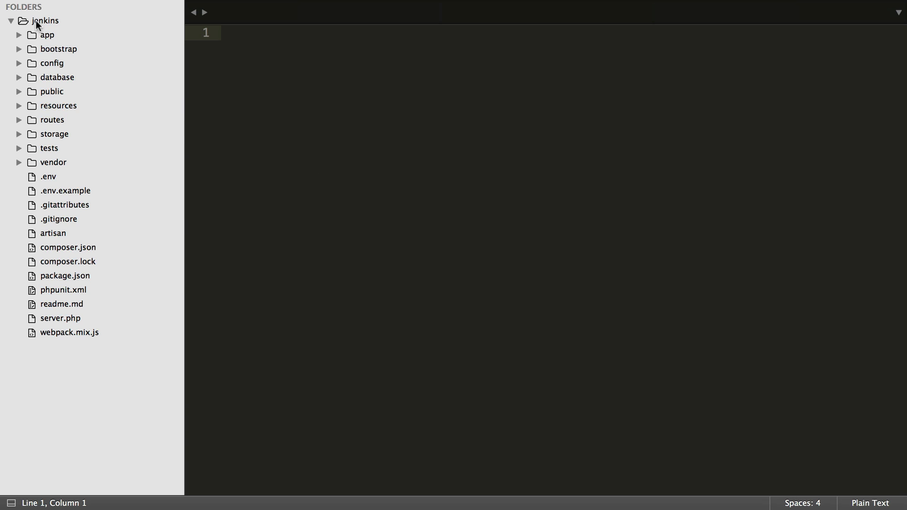
mouse_move(87, 182)
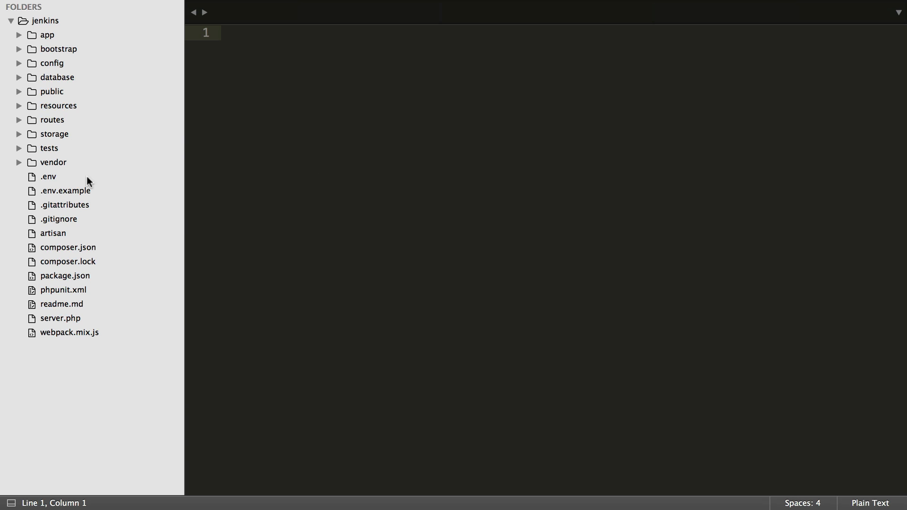
mouse_move(292, 238)
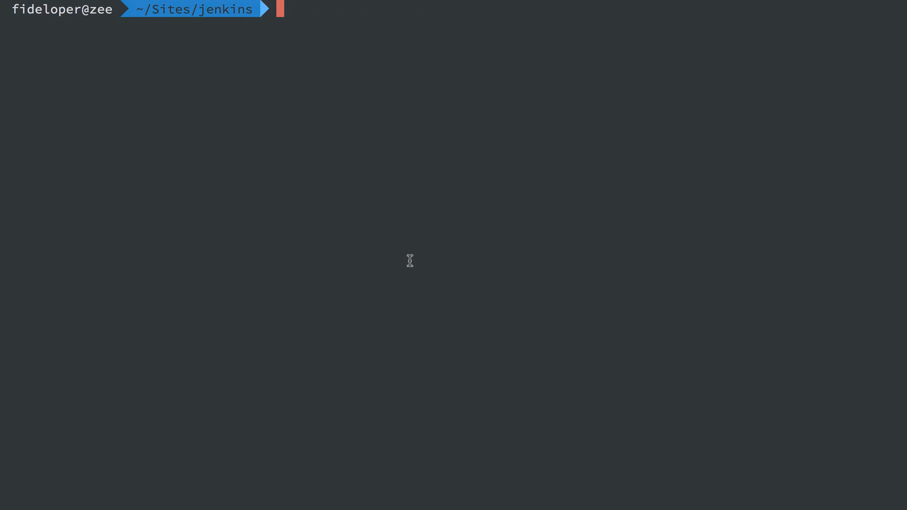
- Run the PHPUnit tests, git init the project and add the simple-jerkins origin remote
text(./vendor/bin/phpunit)
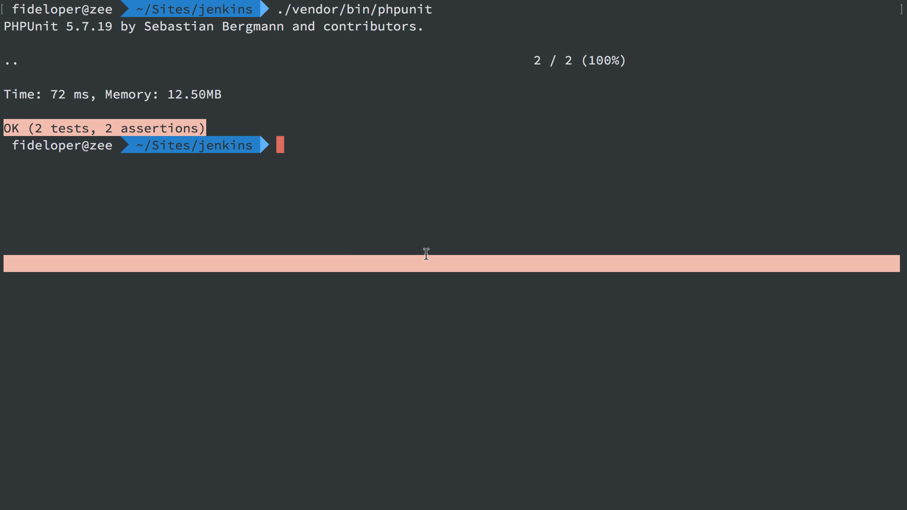
text(git init .)
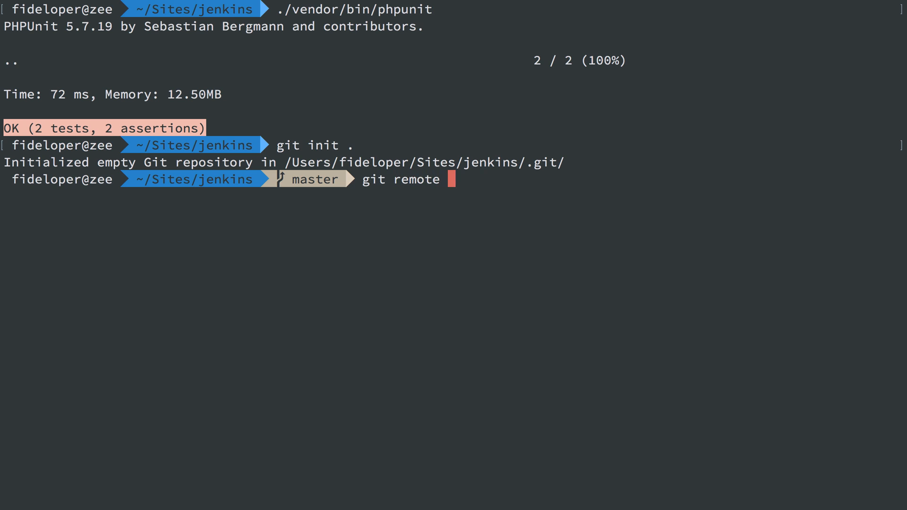
text(add origin git@github.com:shipping-docker/simple-jerkins.git)
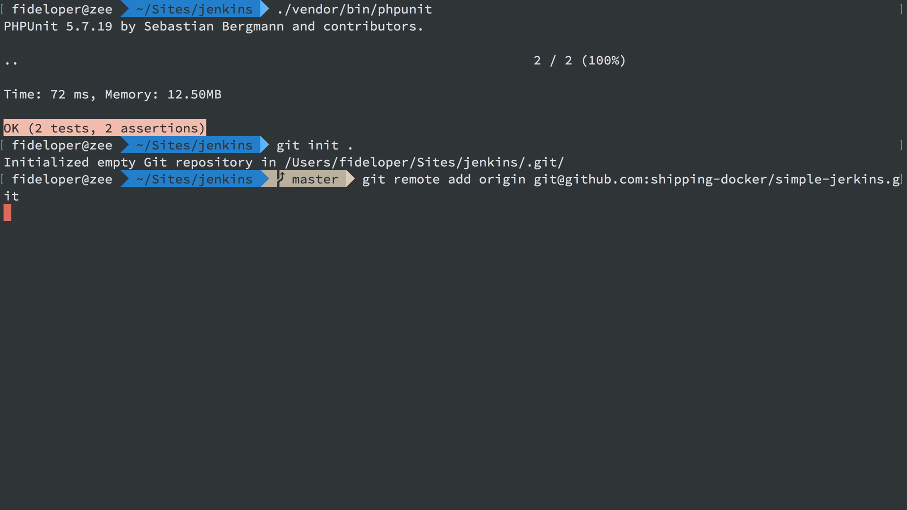
- Attempt git push -u origin, then check git status for untracked files
text(git p)
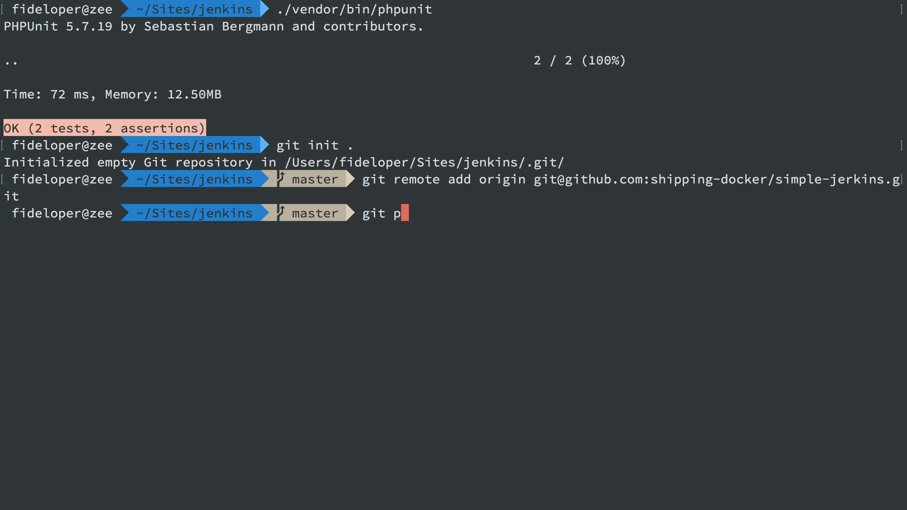
text(ush -u org)
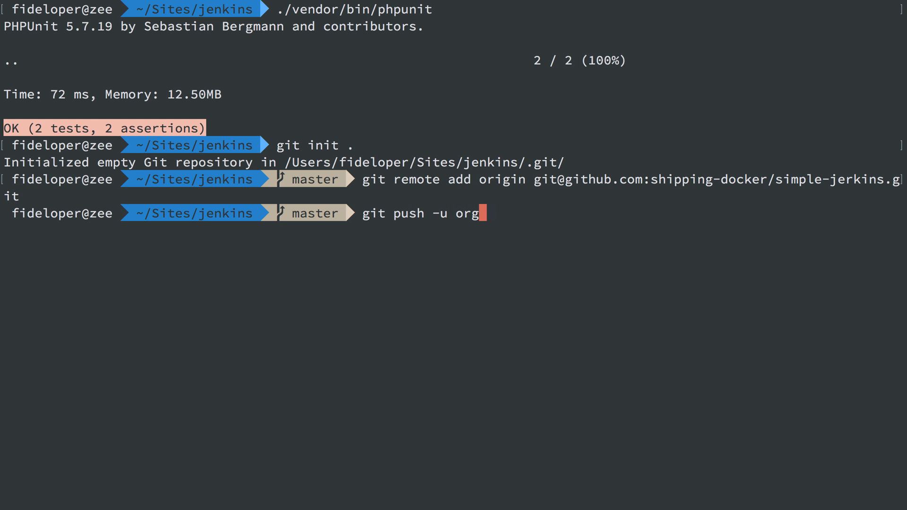
key(Return)
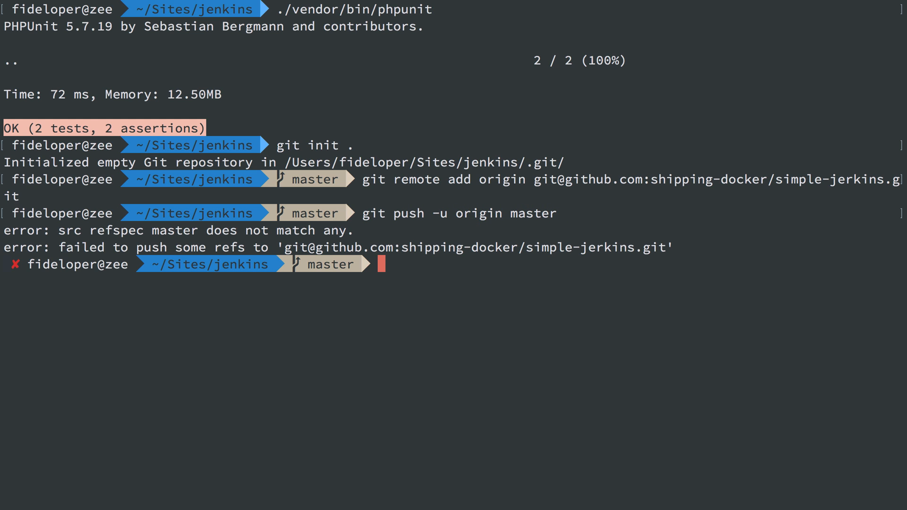
text(g)
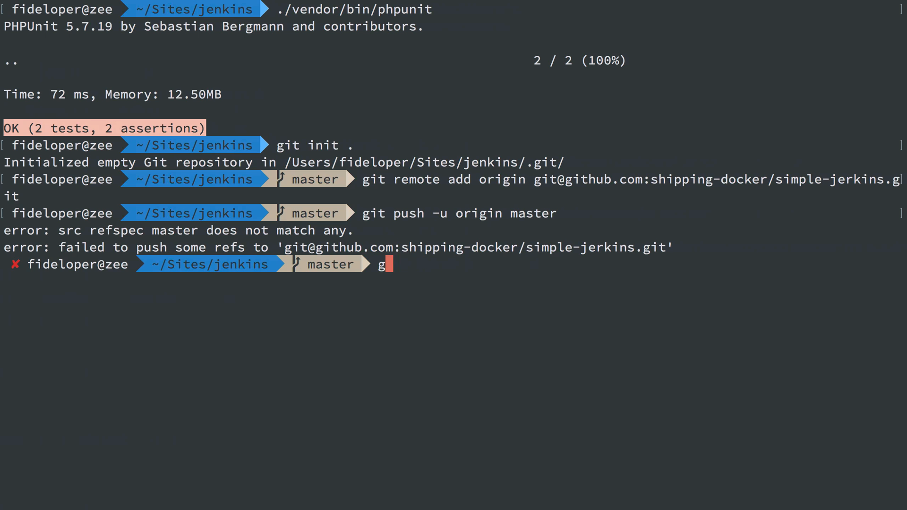
key(Return)
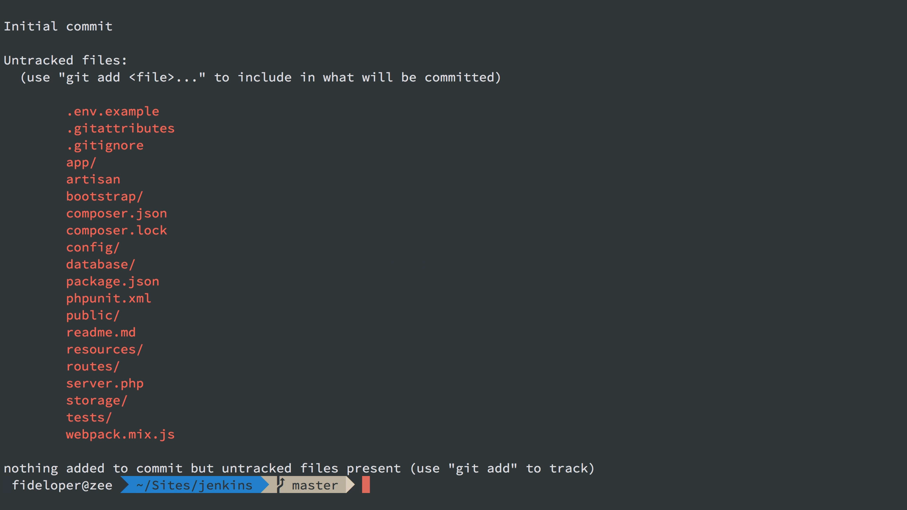
- Stage all files with git add --all and commit them as 'first commit'
text(git add --all)
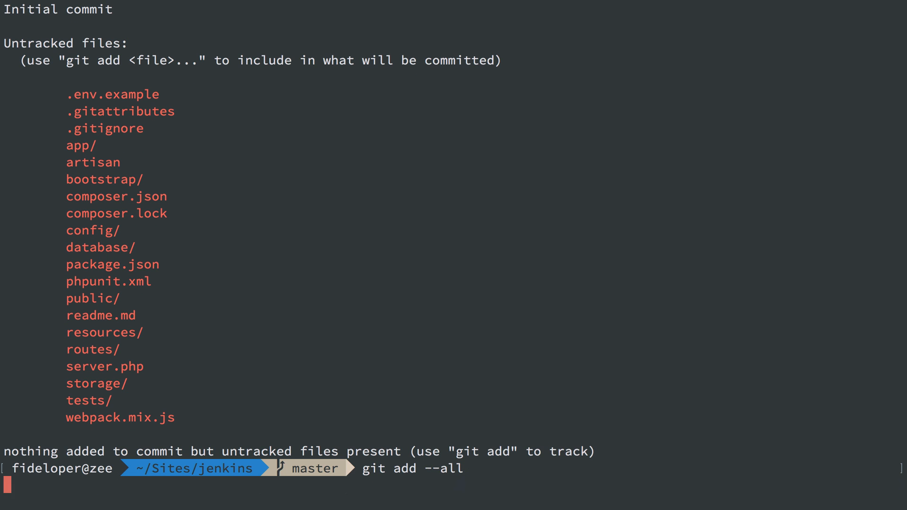
text(git cmm 'first oco)
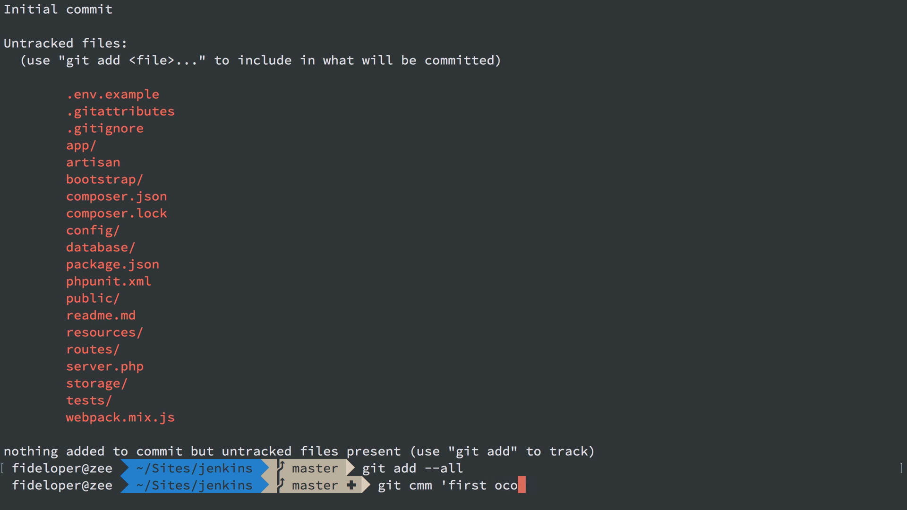
key(Return)
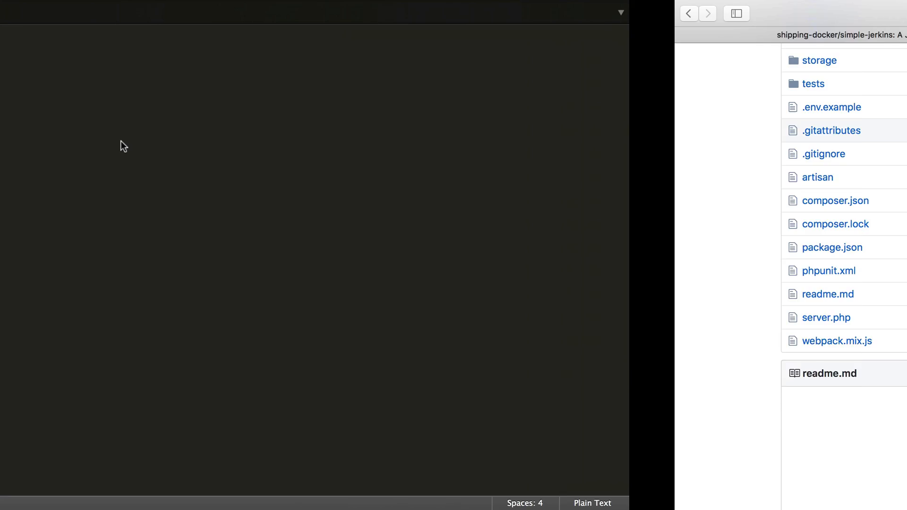
- Create a new Jenkinsfile with a #!/usr/bin/env groovy shebang and Groovy syntax
right_click(23, 22)
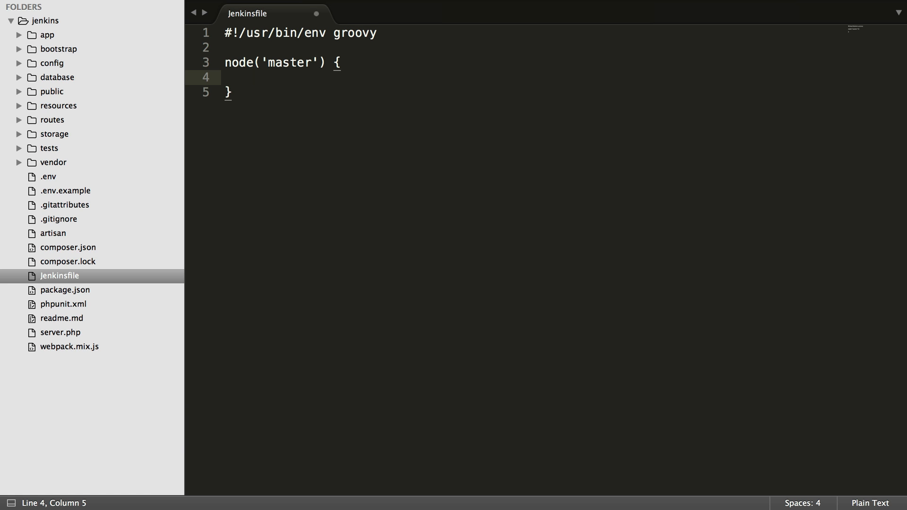
text(groo)
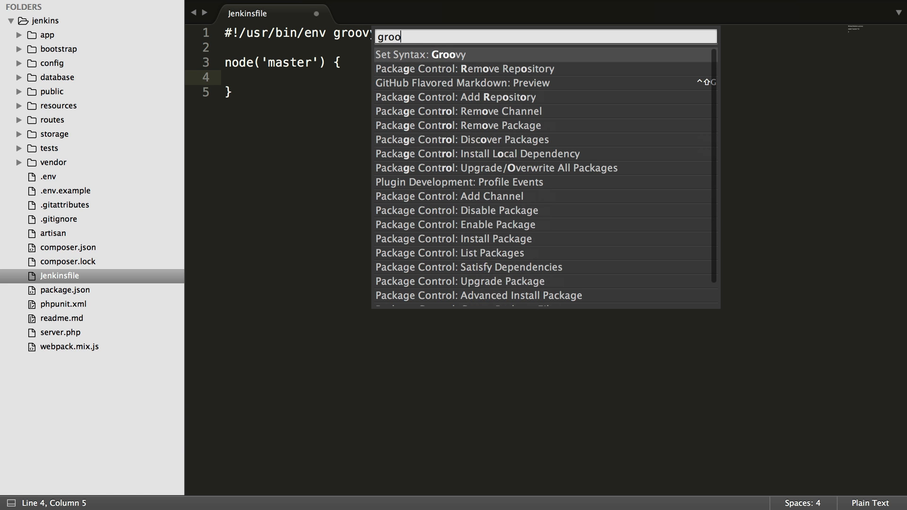
click(421, 54)
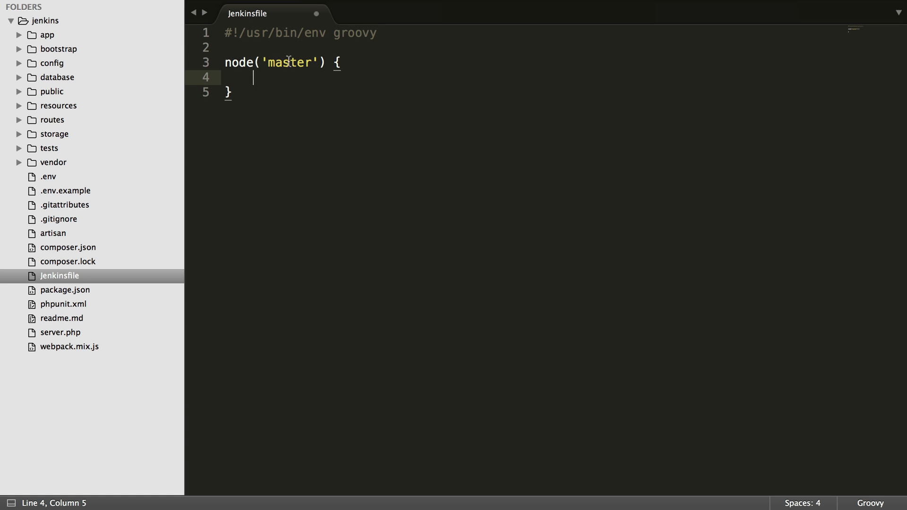
double_click(355, 33)
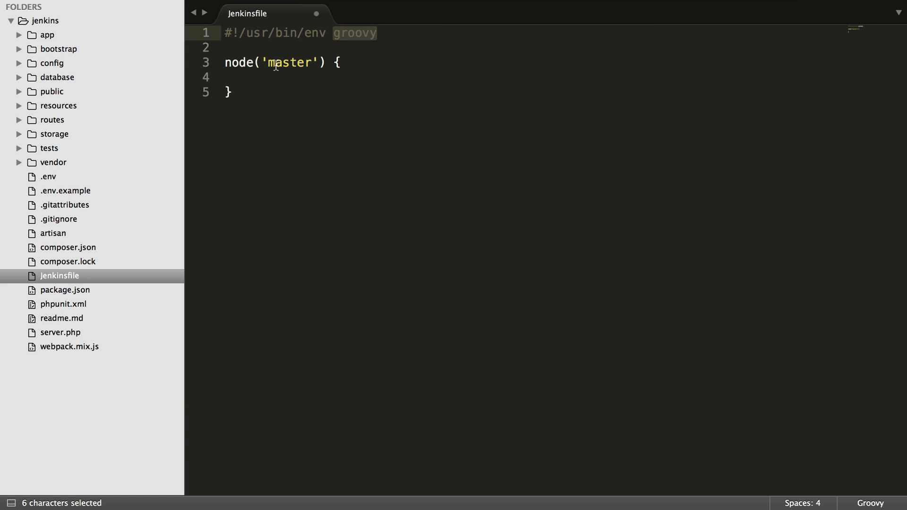
click(266, 77)
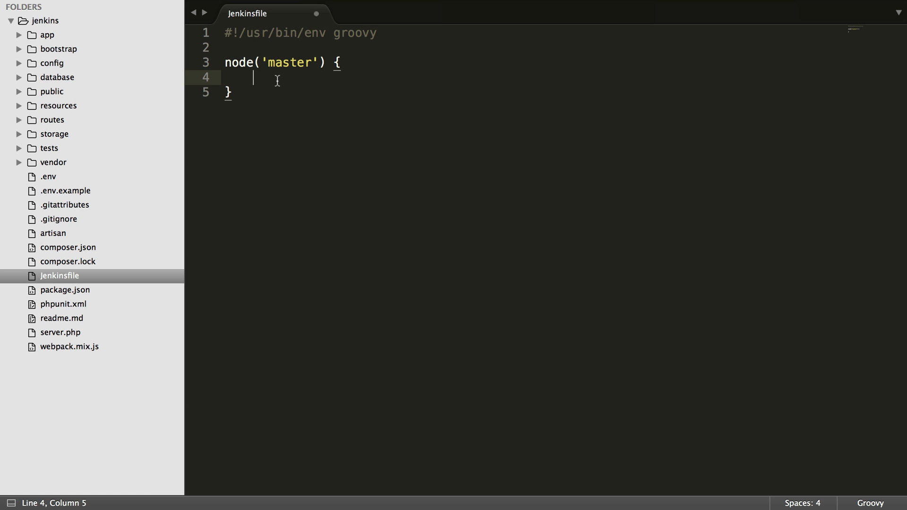
mouse_move(255, 102)
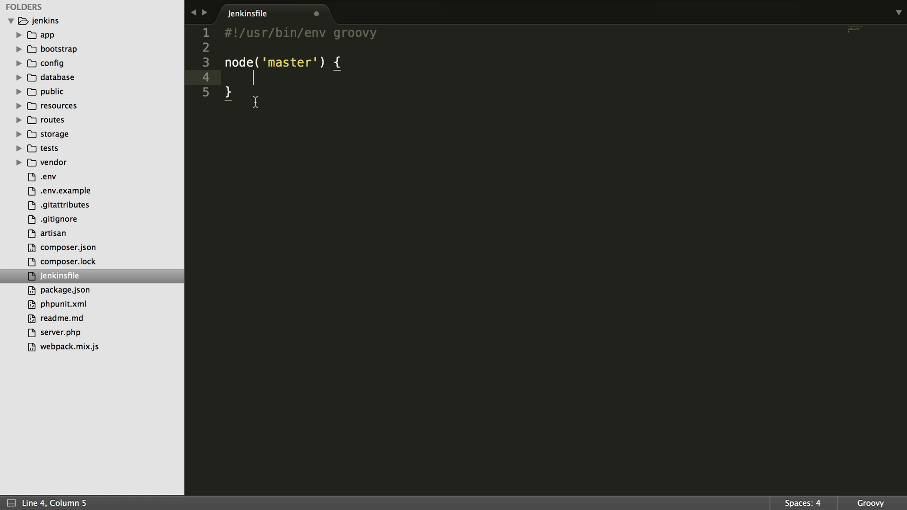
- Add an empty node('master') block and highlight the master node name
click(267, 62)
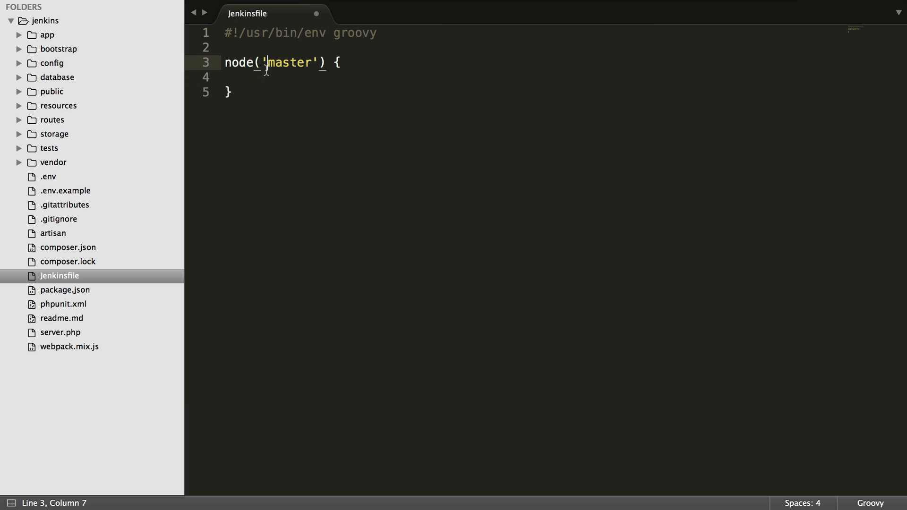
double_click(289, 62)
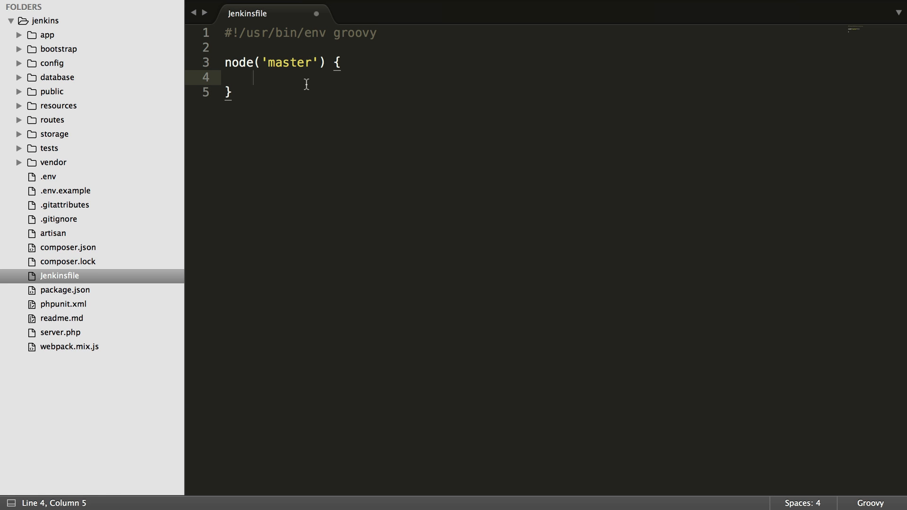
- Wrap the node body in try/catch/finally and add a stage('build') block
text(try {})
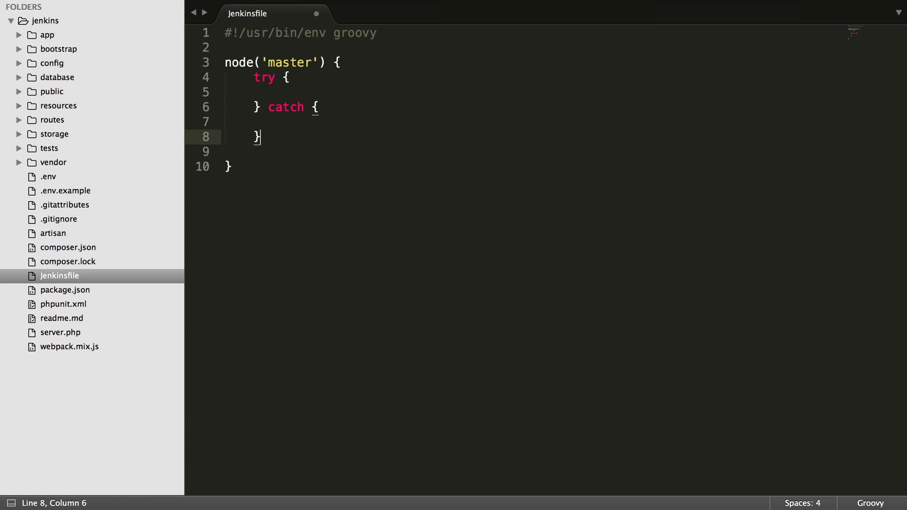
text(fina)
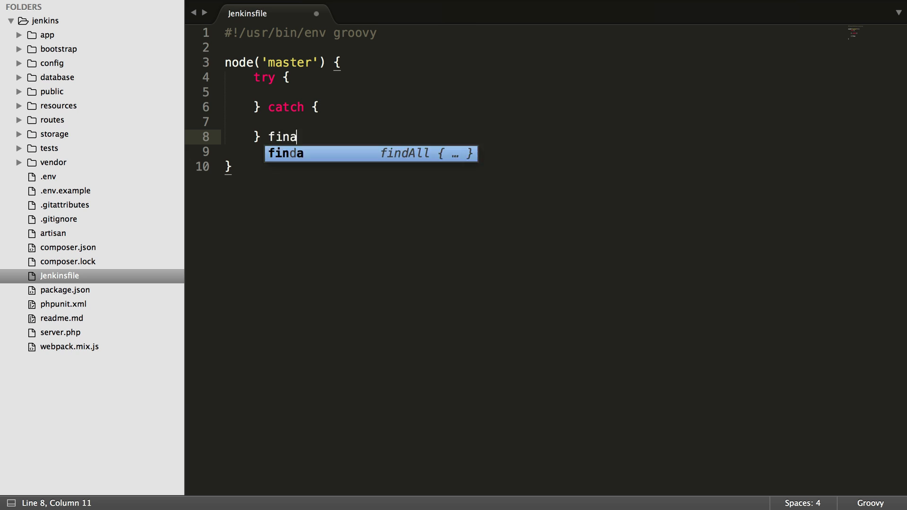
text(lly P)
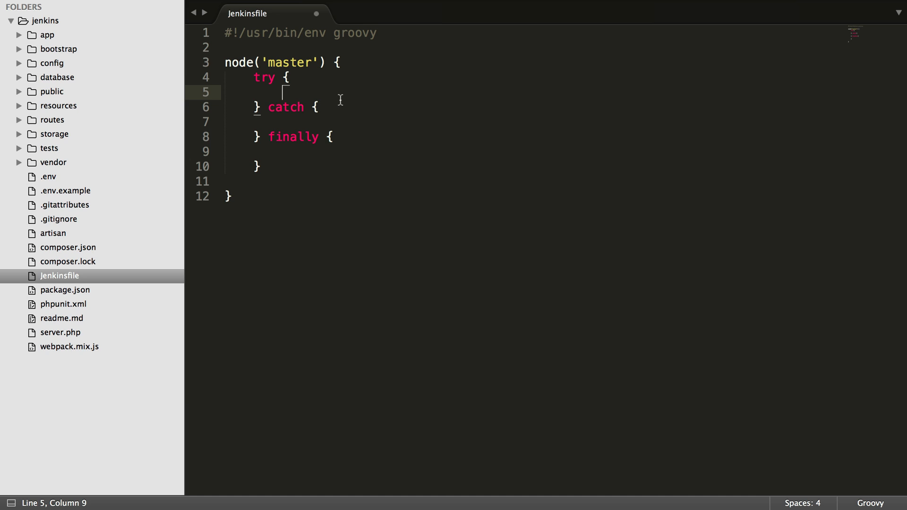
text(stage())
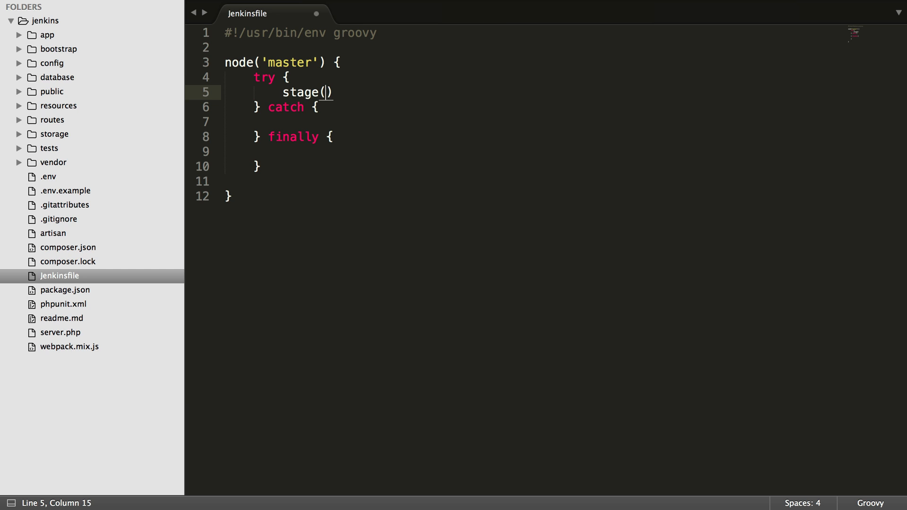
text('build')
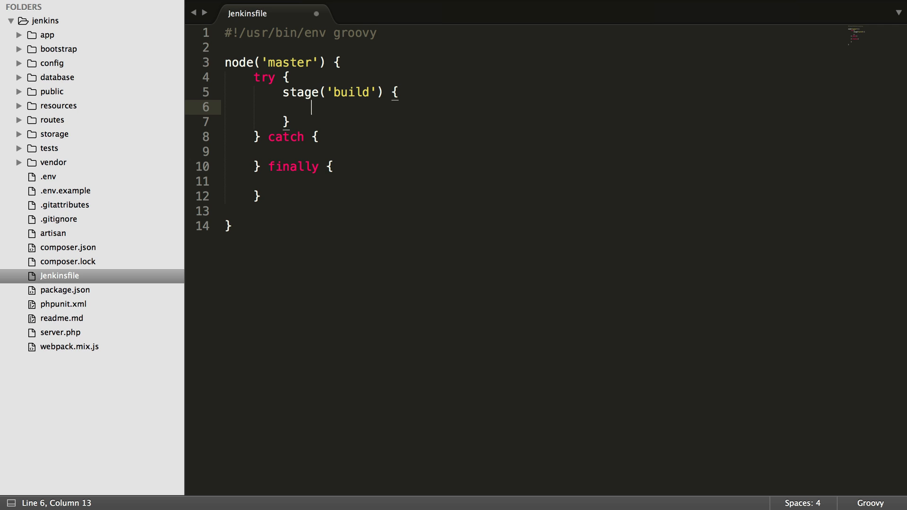
- Have the build stage run checkout scm and sh "composer install"
text(checkout scm)
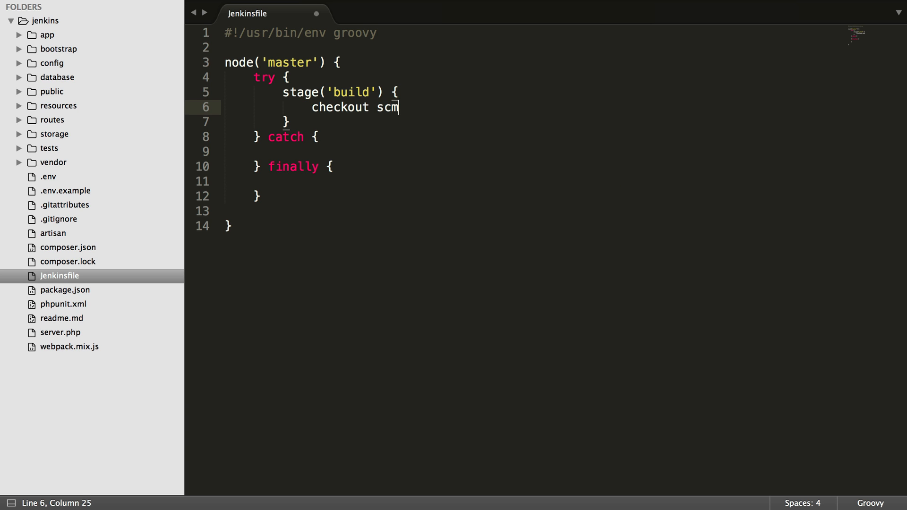
double_click(387, 107)
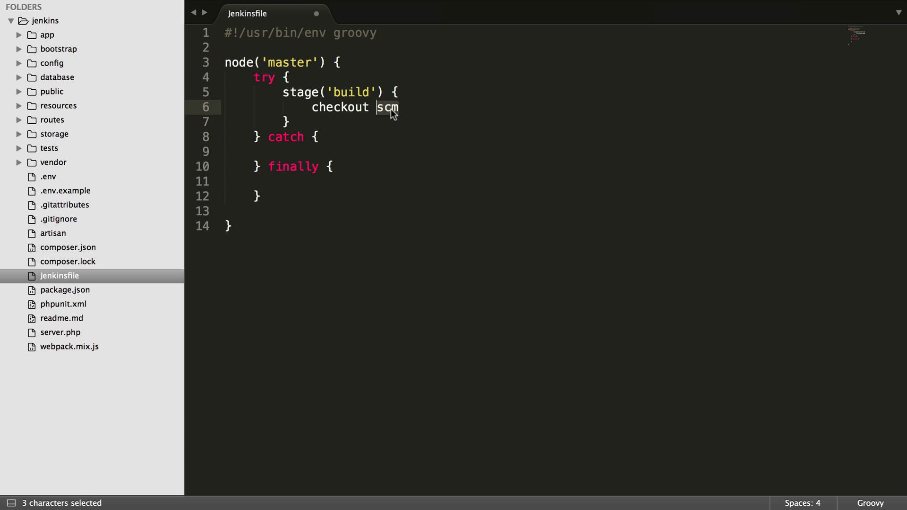
mouse_move(346, 114)
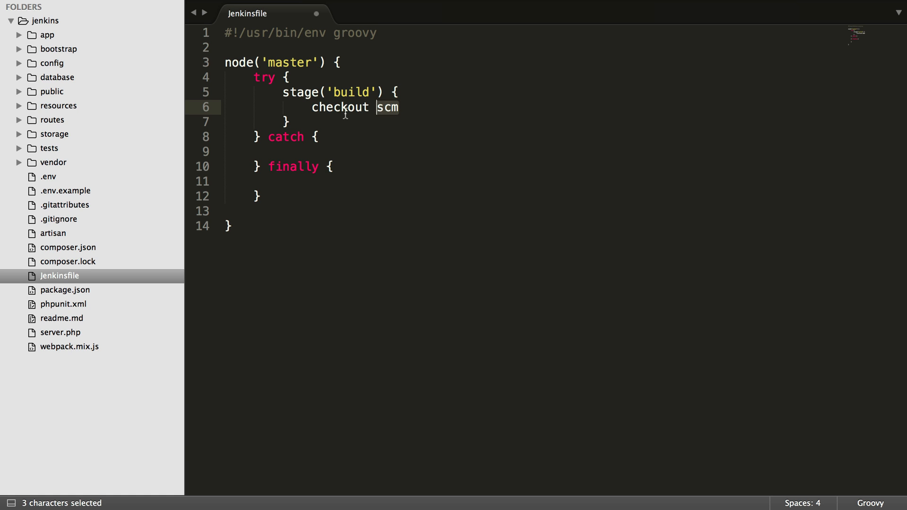
click(399, 107)
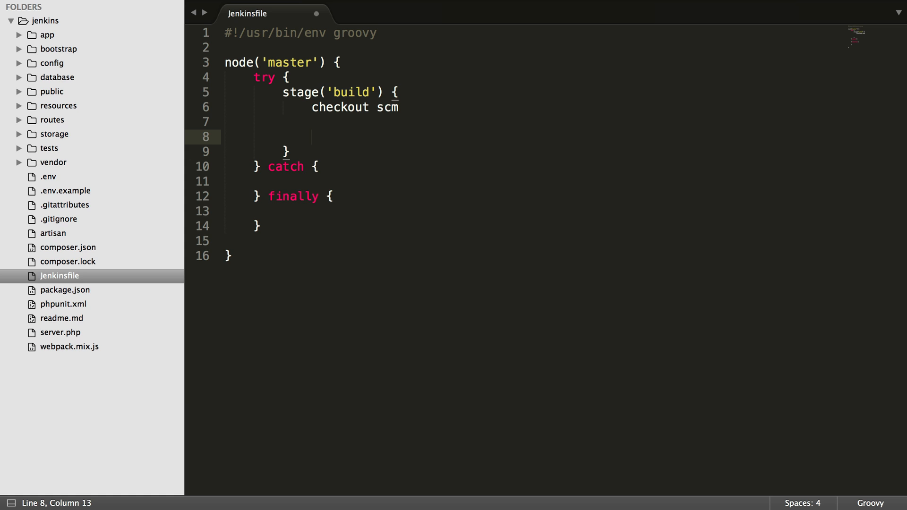
text(sh "")
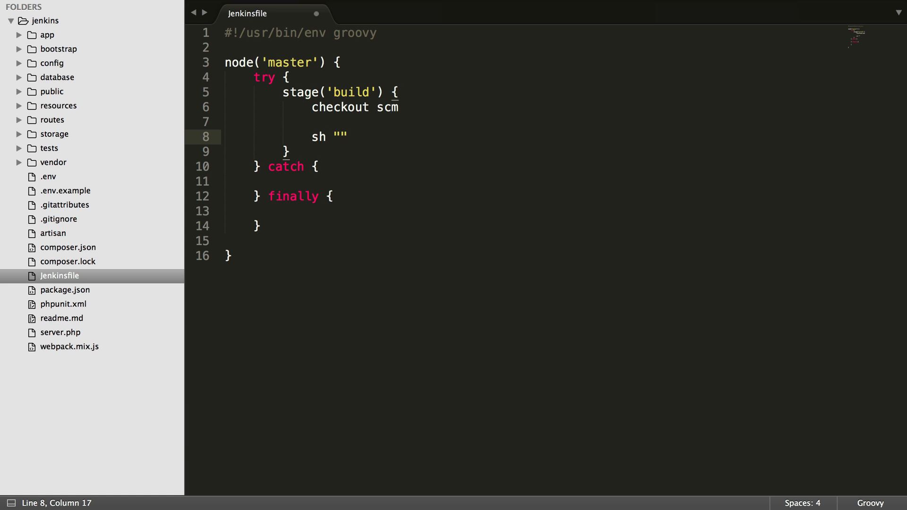
text(composer install)
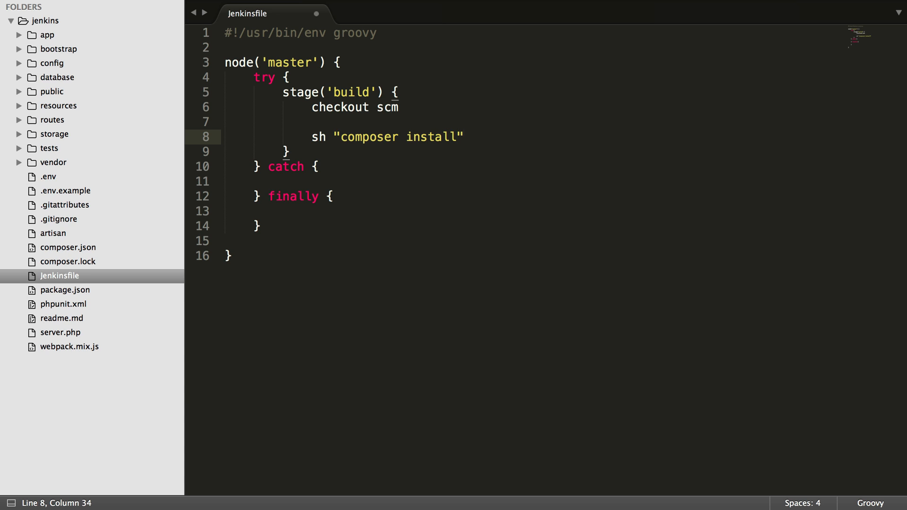
- Draft an npm install && gulp --production shell line, then remove it
text(sh "")
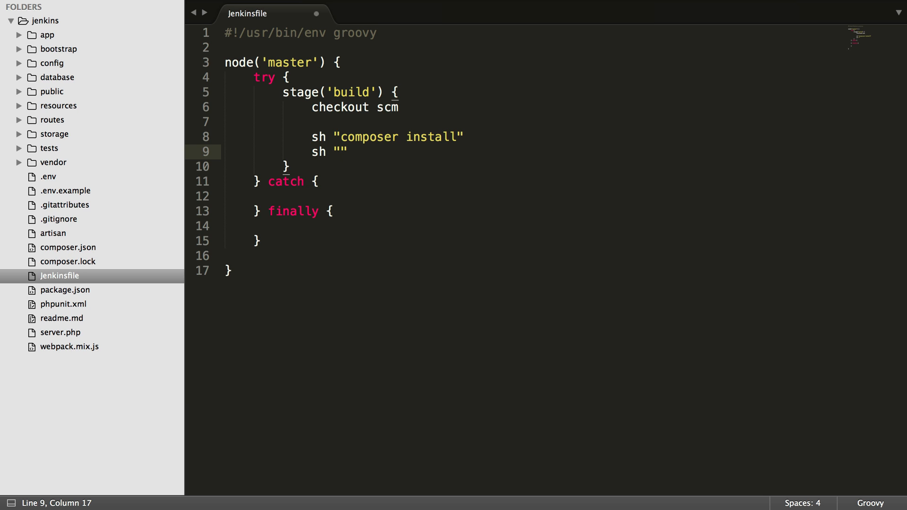
text(npm install &)
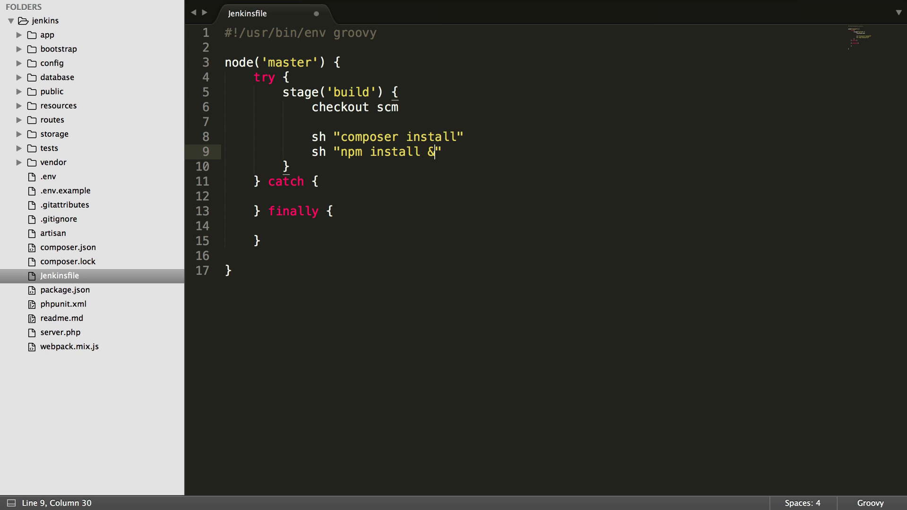
text(& gulp --production)
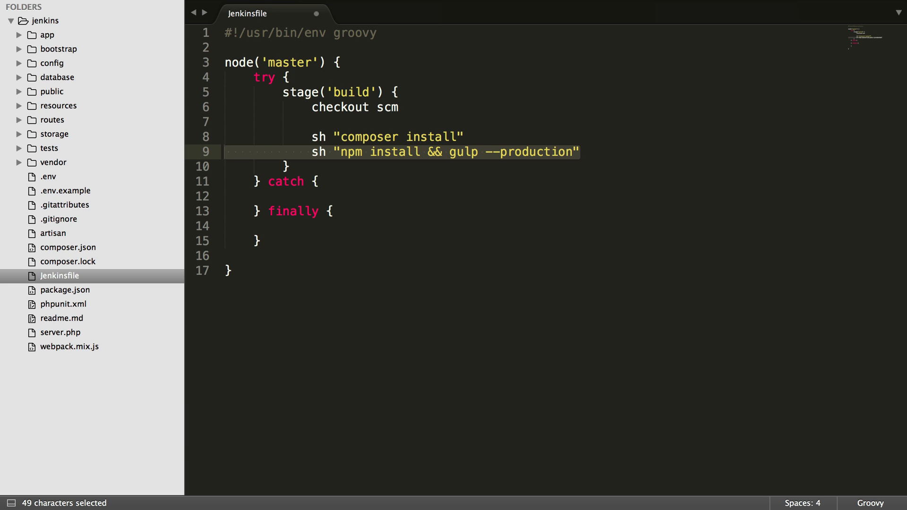
key(Delete)
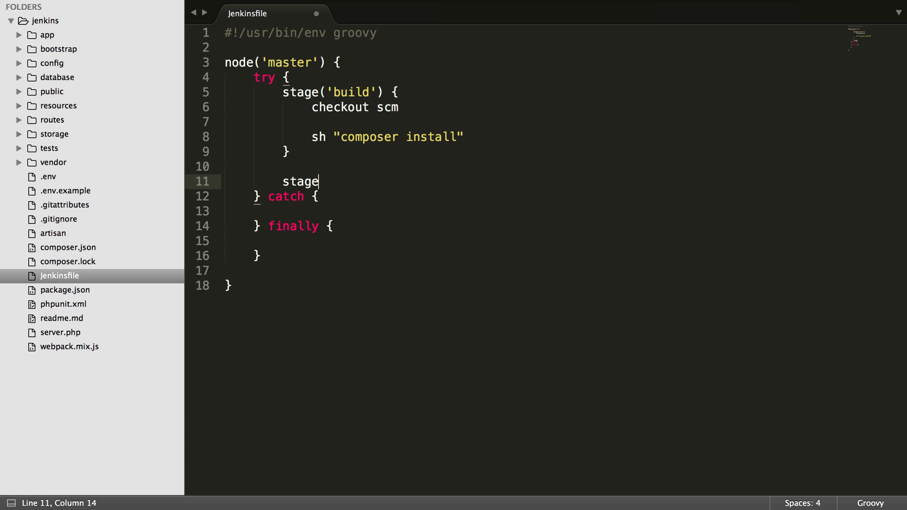
- Write stage('test') running sh "./vendor/bin/phpunit" after the build stage
text((''))
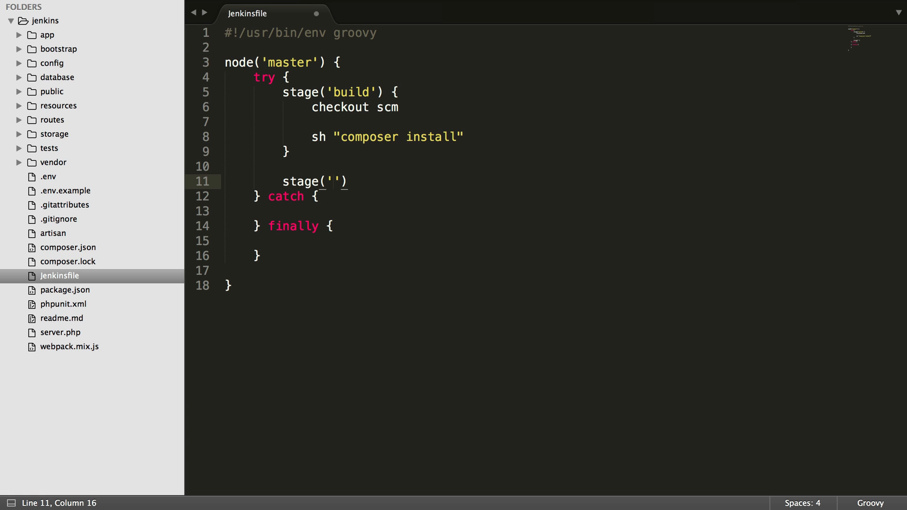
text(test)
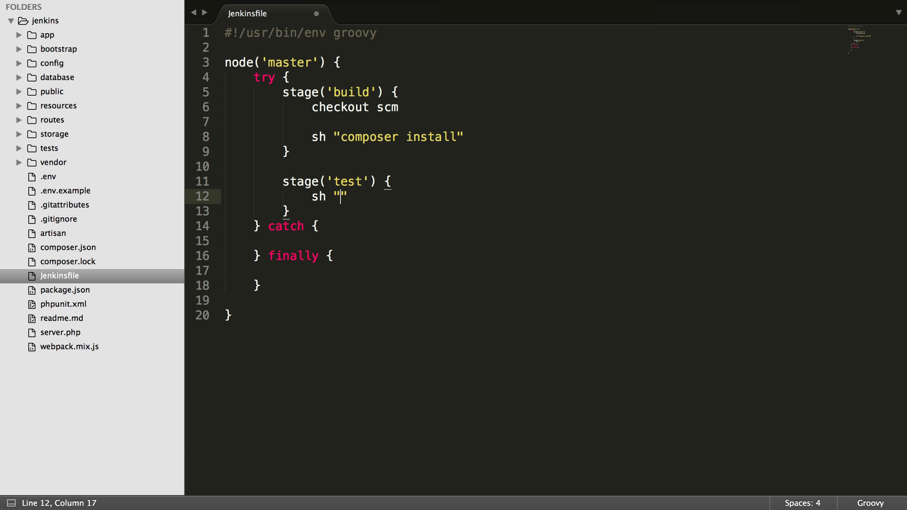
double_click(319, 196)
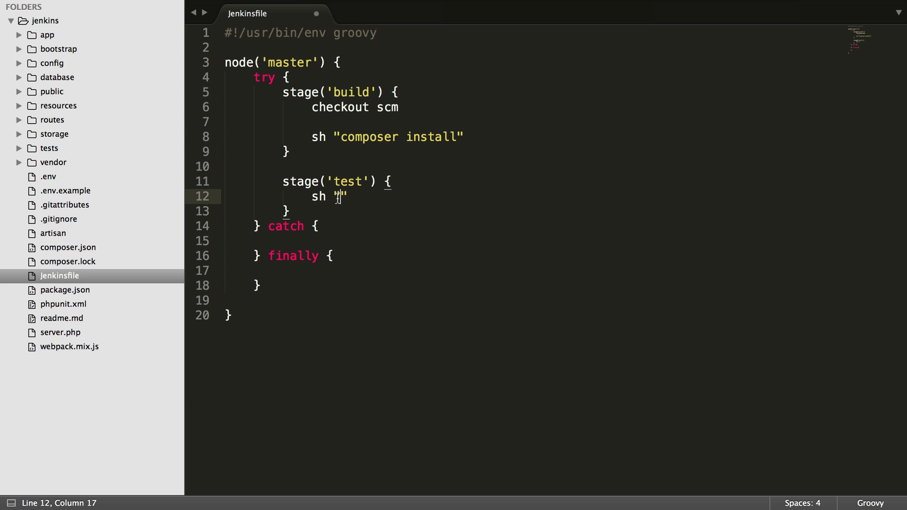
text(./veni)
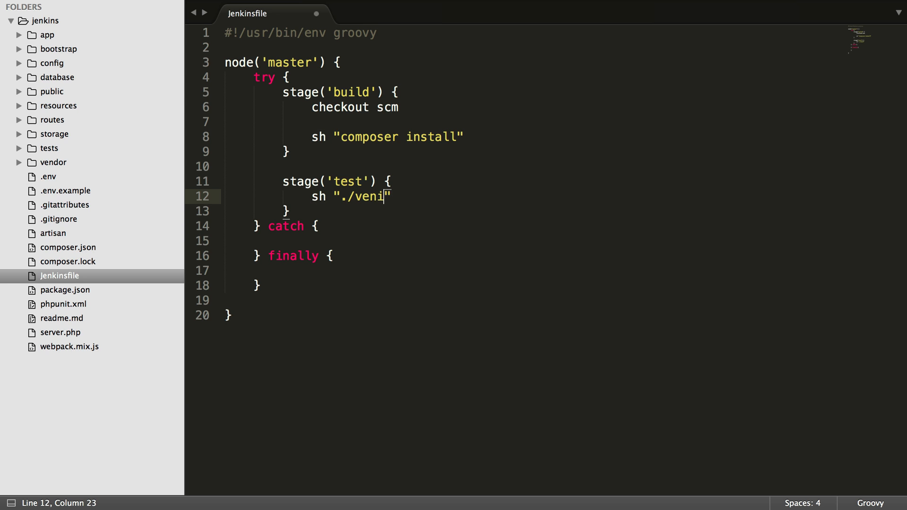
text(dor/bin/phpu)
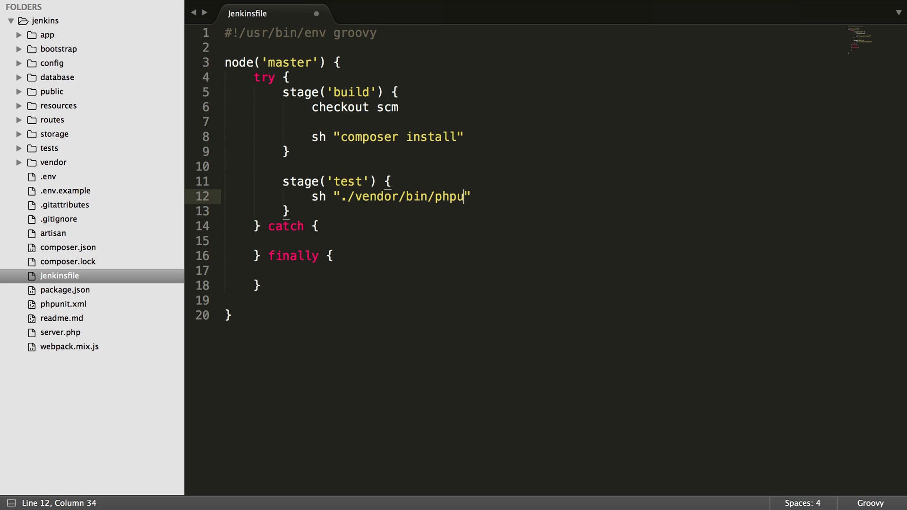
text(nit)
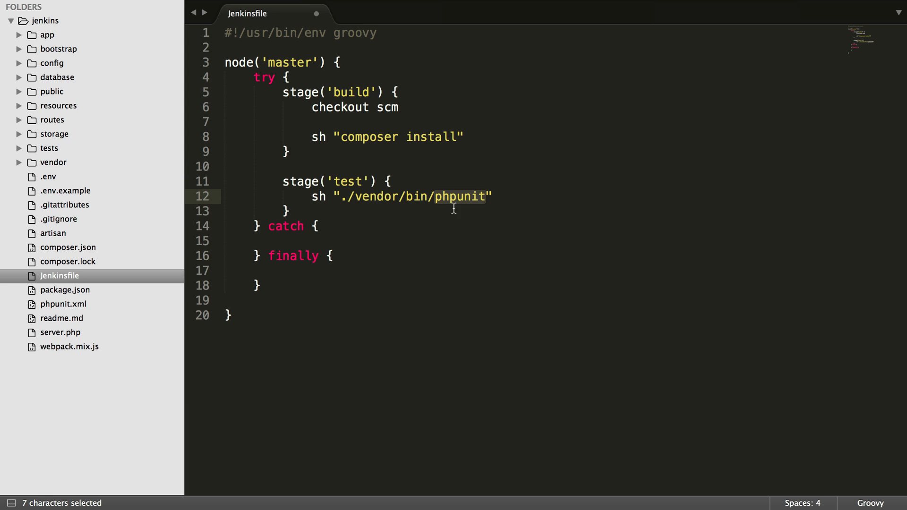
click(382, 137)
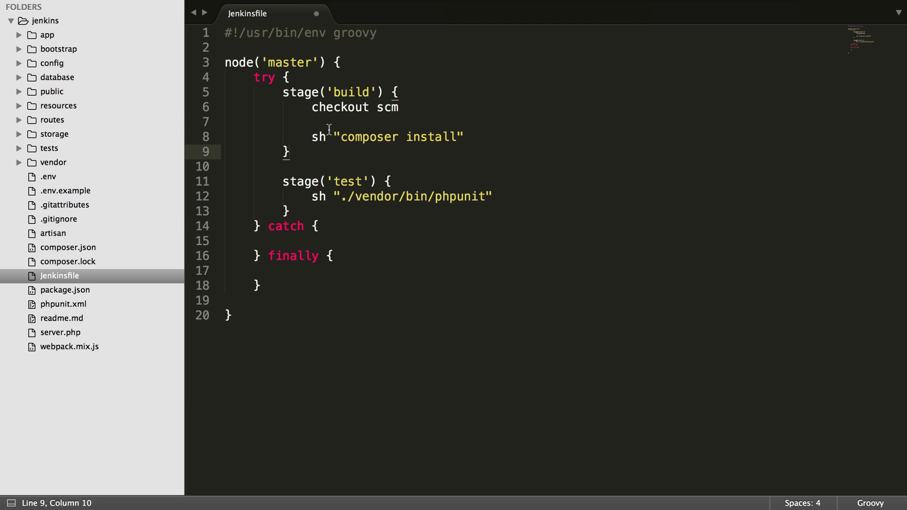
click(290, 211)
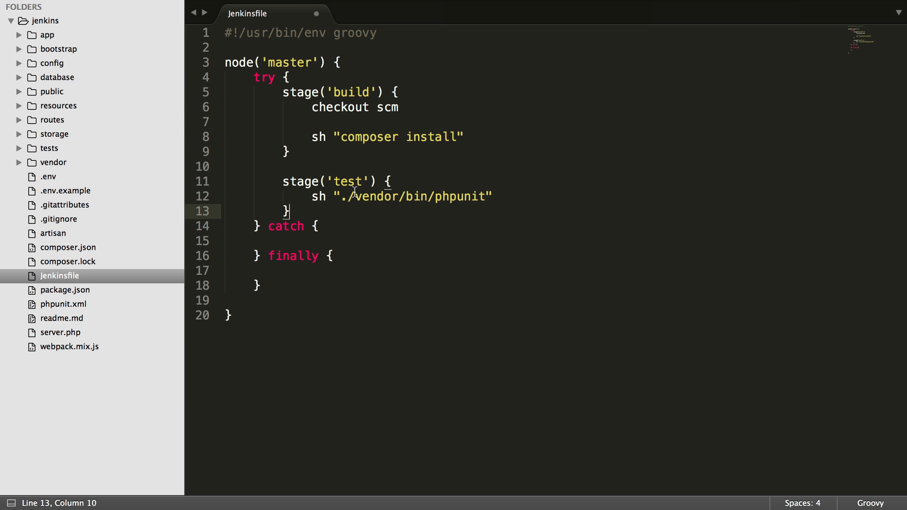
mouse_move(323, 208)
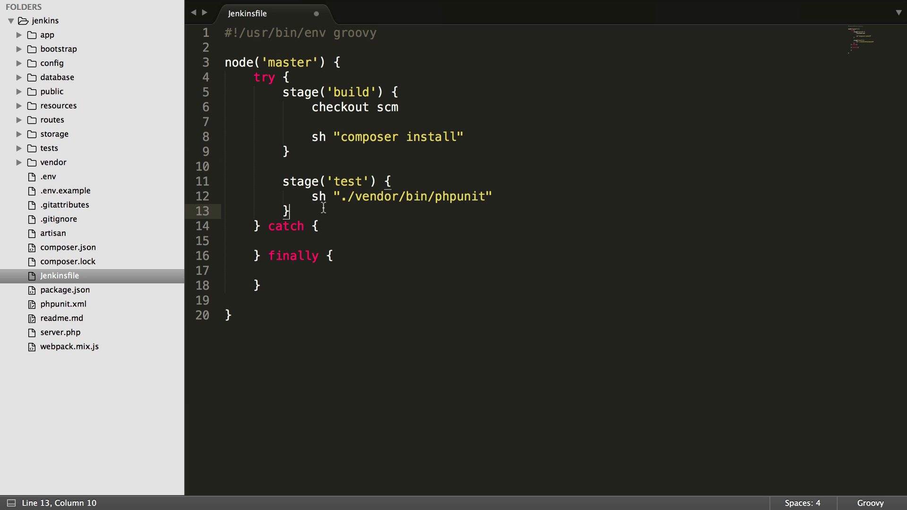
mouse_move(380, 213)
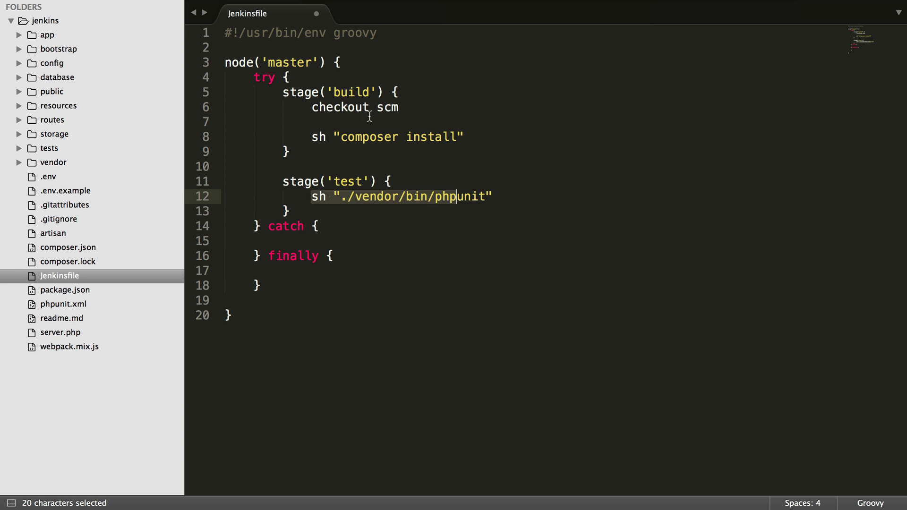
- Add a stage('deploy') block after the test stage
text(stage(')
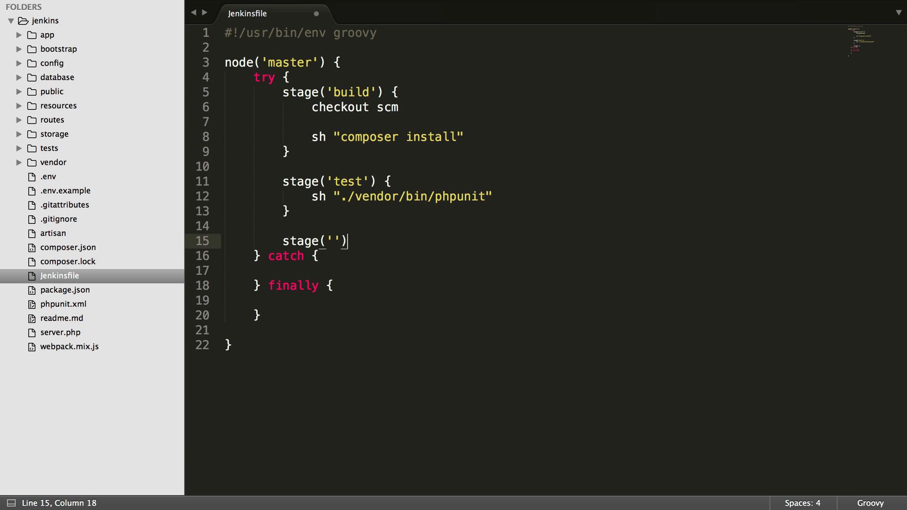
text({)
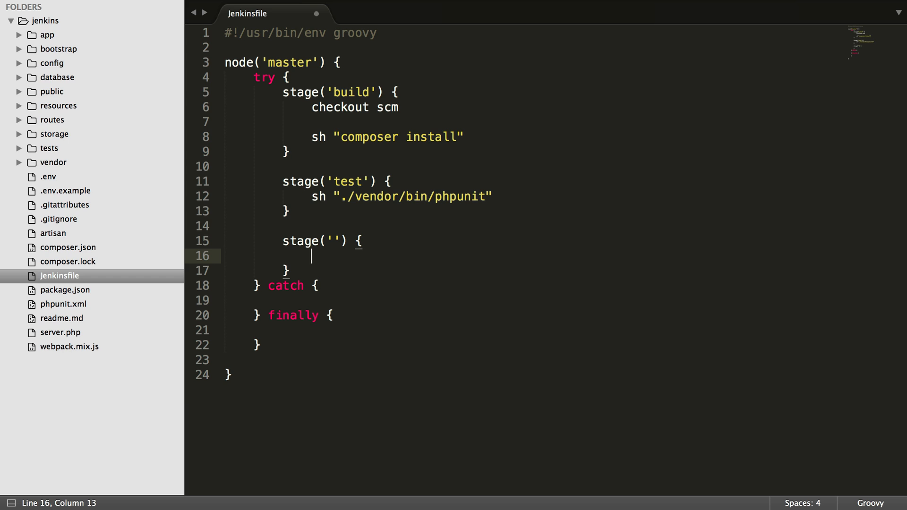
text(deploy)
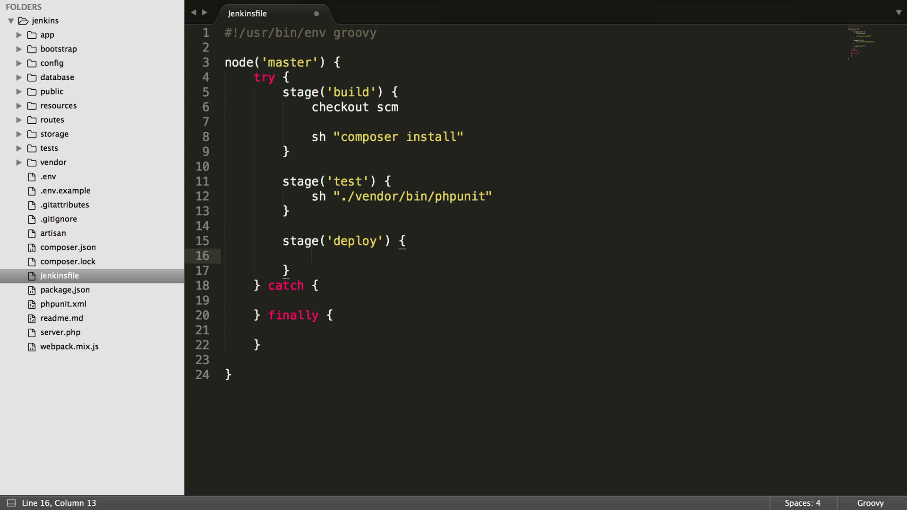
click(312, 256)
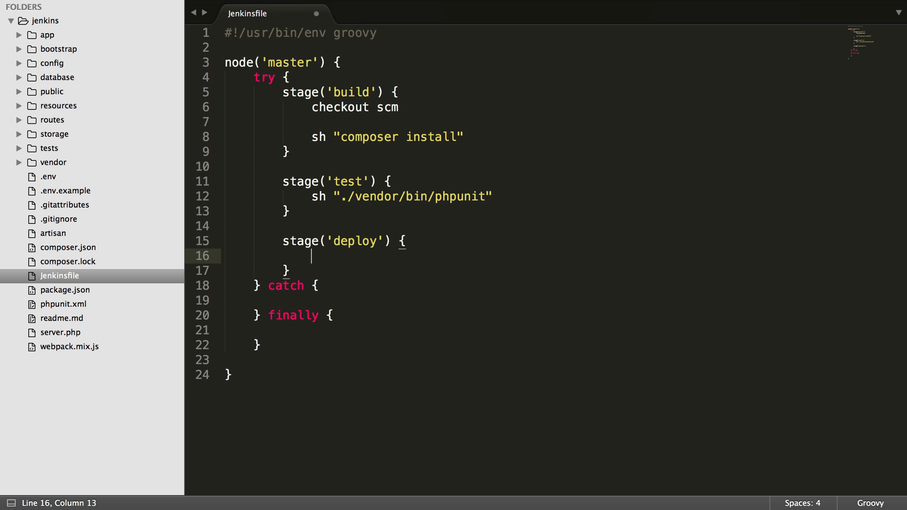
- Make the deploy stage run ansible-playbook -i ./ansible/hosts ./ansible/deploy.yml
text(asible-p)
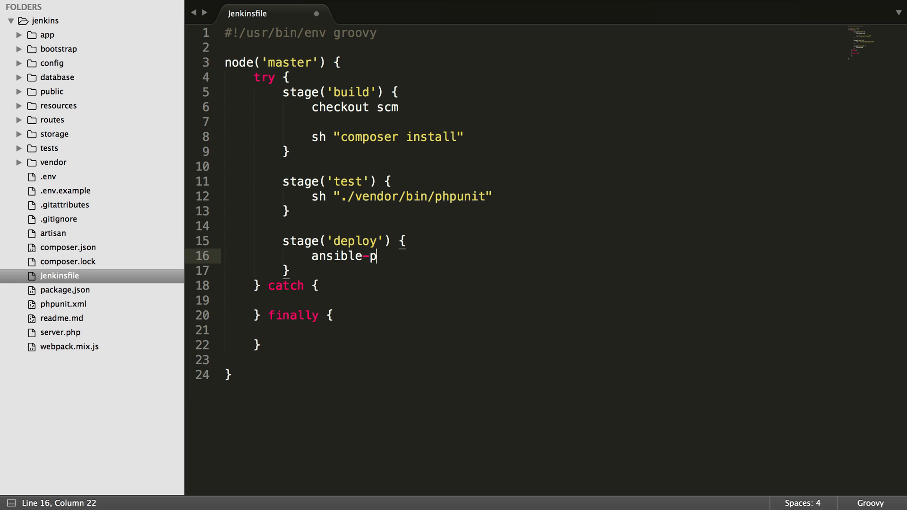
text(laybook -i ./)
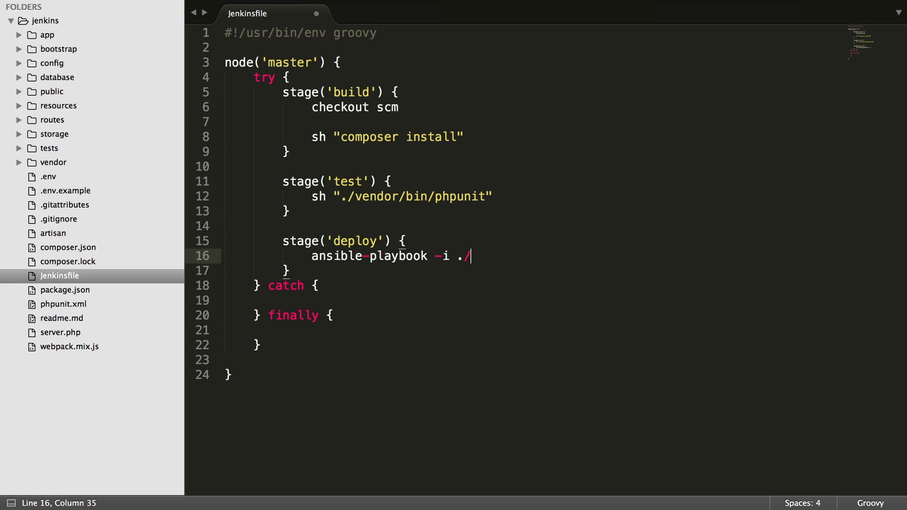
text(ansible/hosts)
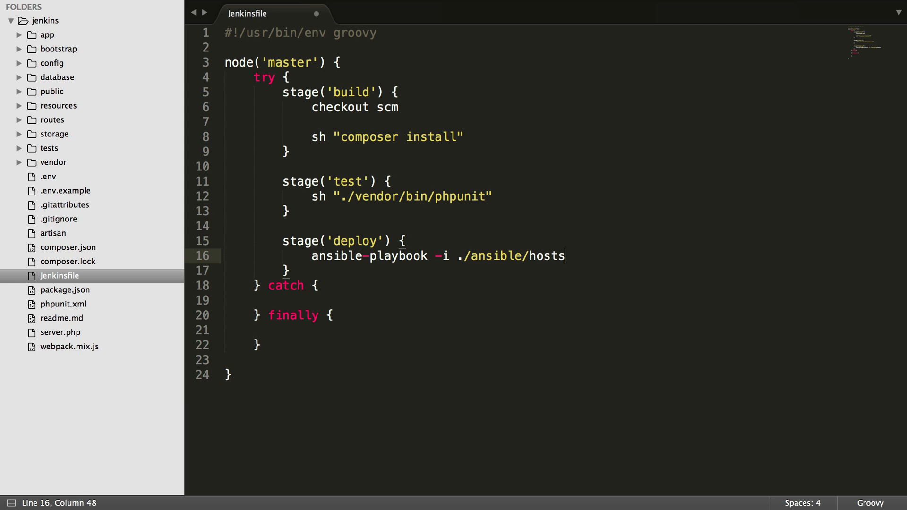
text(.)
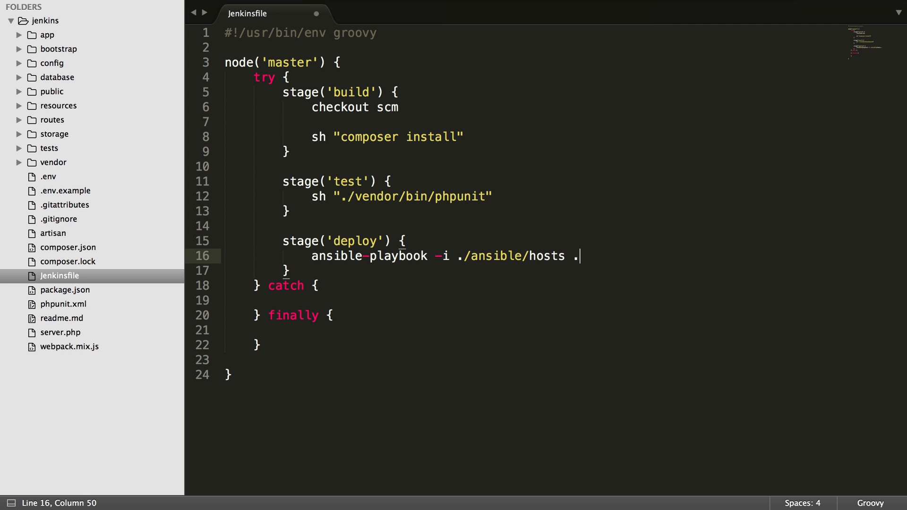
text(/ansinle/deploy.yml)
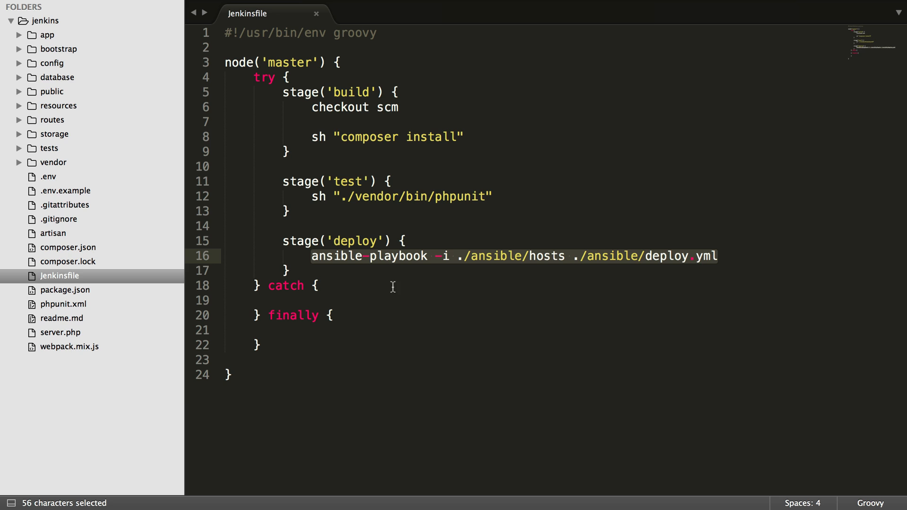
mouse_move(470, 306)
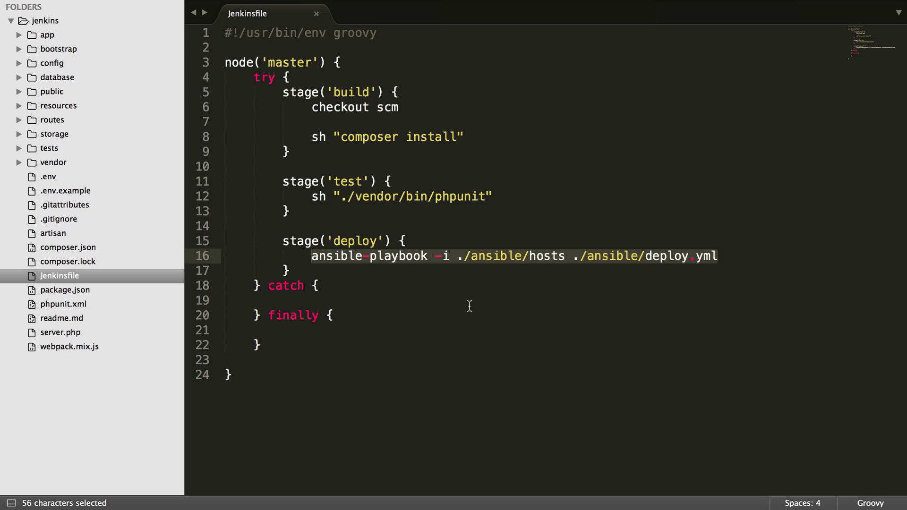
mouse_move(714, 300)
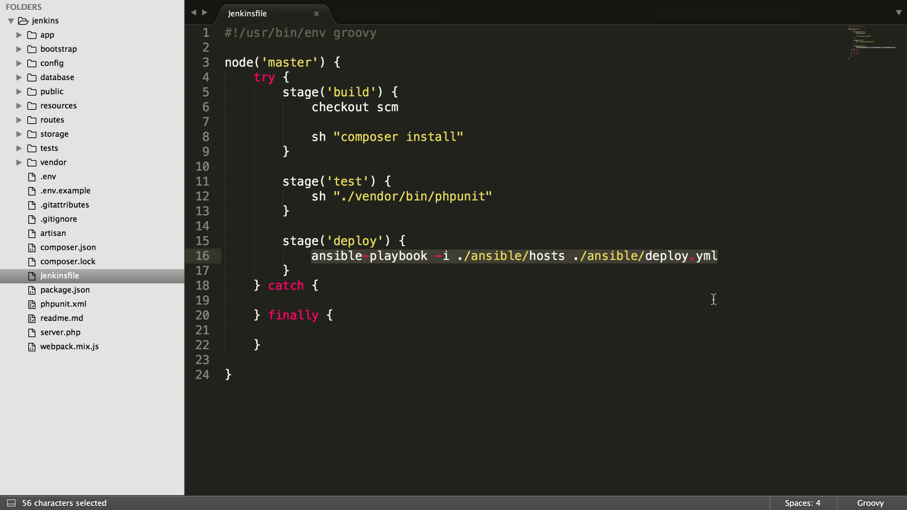
click(690, 256)
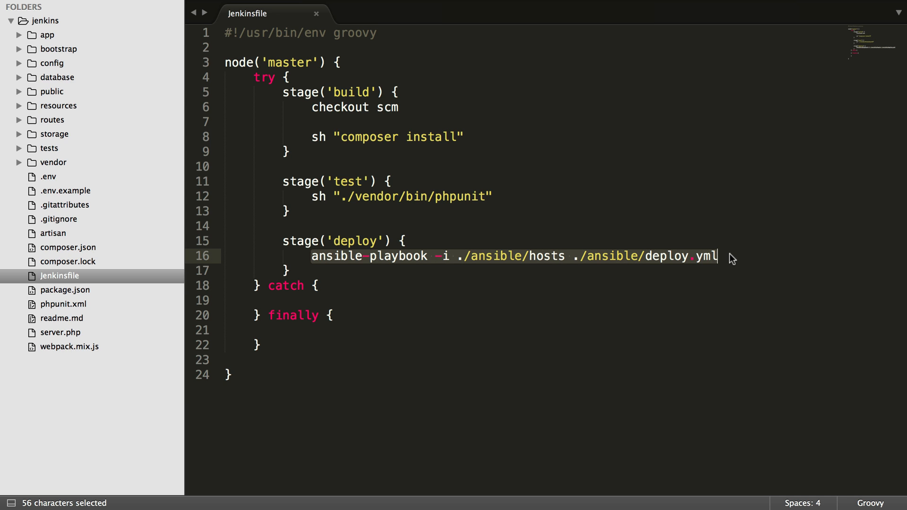
mouse_move(287, 275)
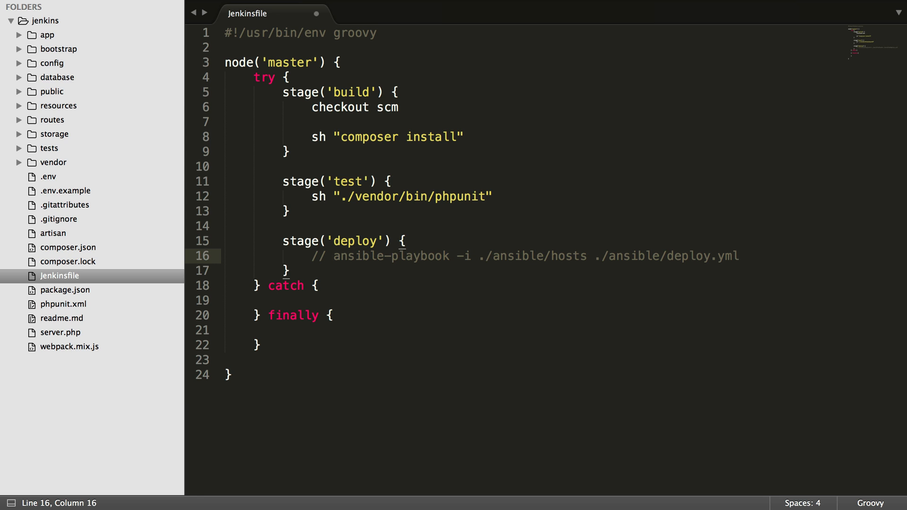
- Have the deploy stage echo 'WE ARE DEPLOYING' and review the empty catch and finally blocks
text(sh "echo 'WE ARE DEPLOYING'")
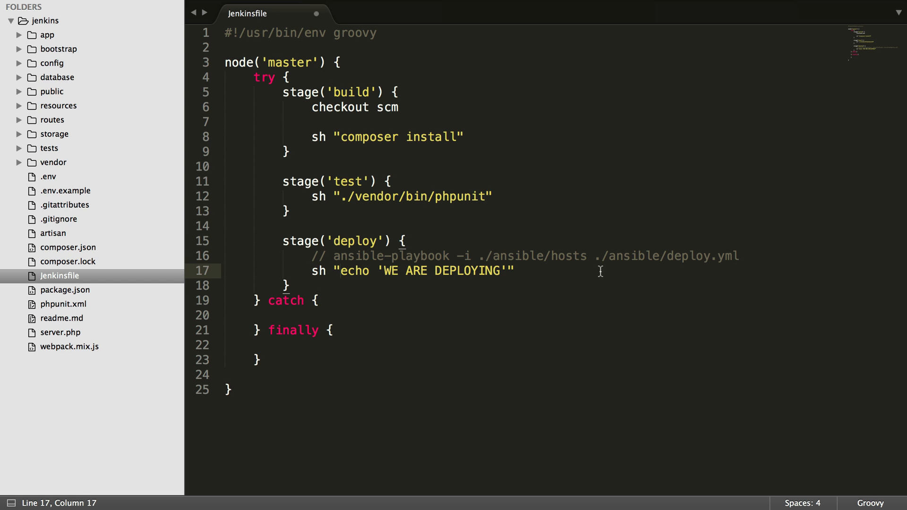
click(289, 316)
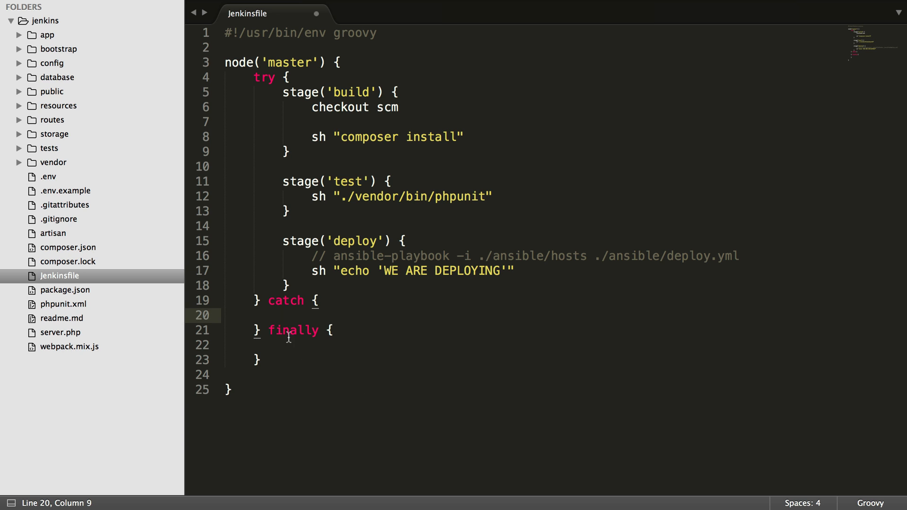
click(226, 345)
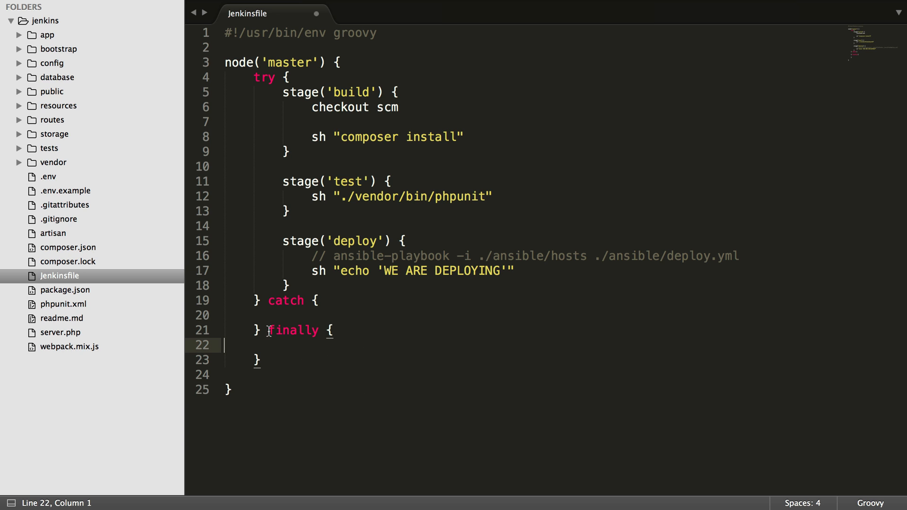
click(280, 316)
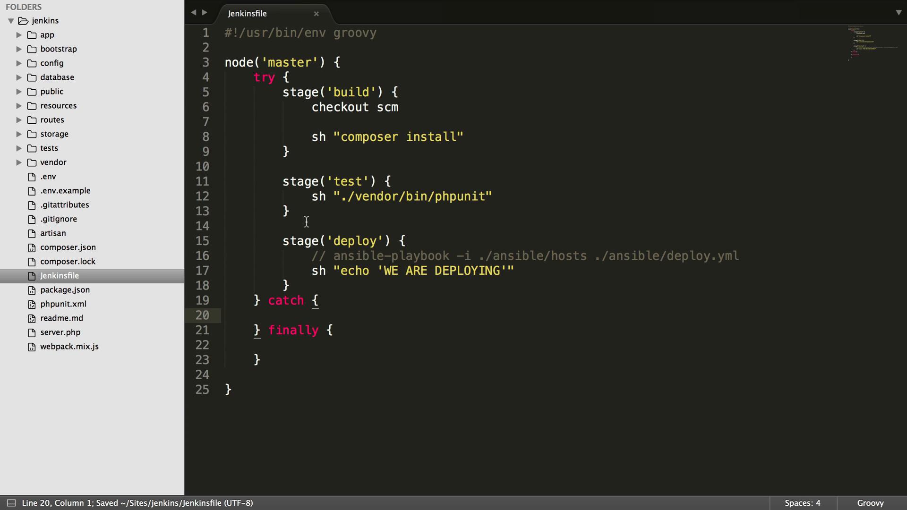
mouse_move(300, 202)
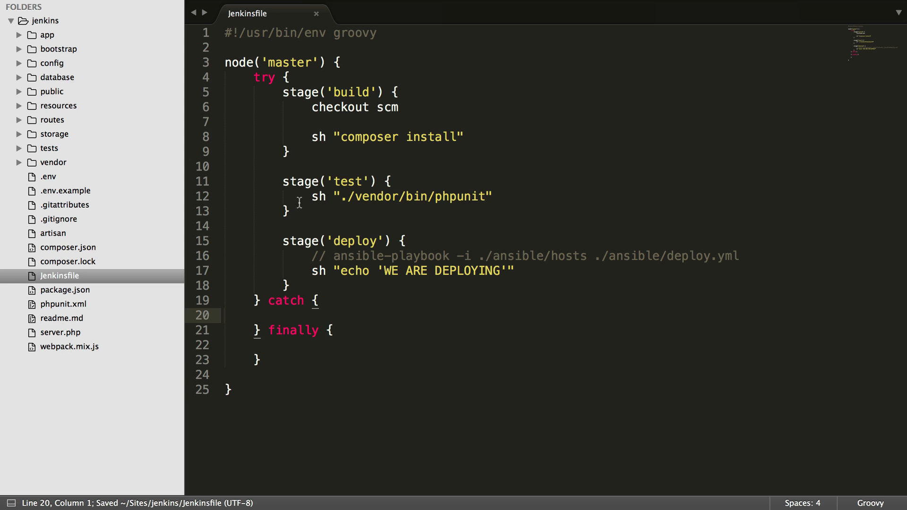
click(327, 256)
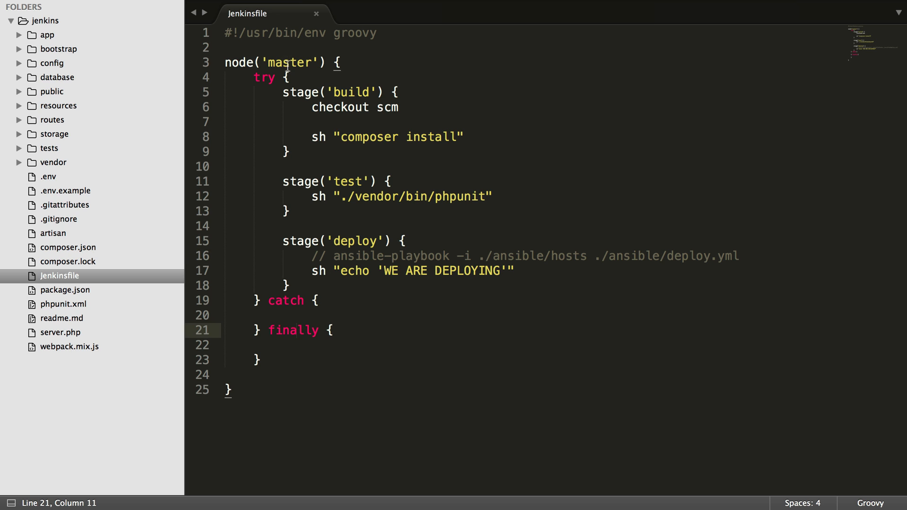
- Review the composer and commented-out ansible lines, then commit the Jenkinsfile
double_click(290, 62)
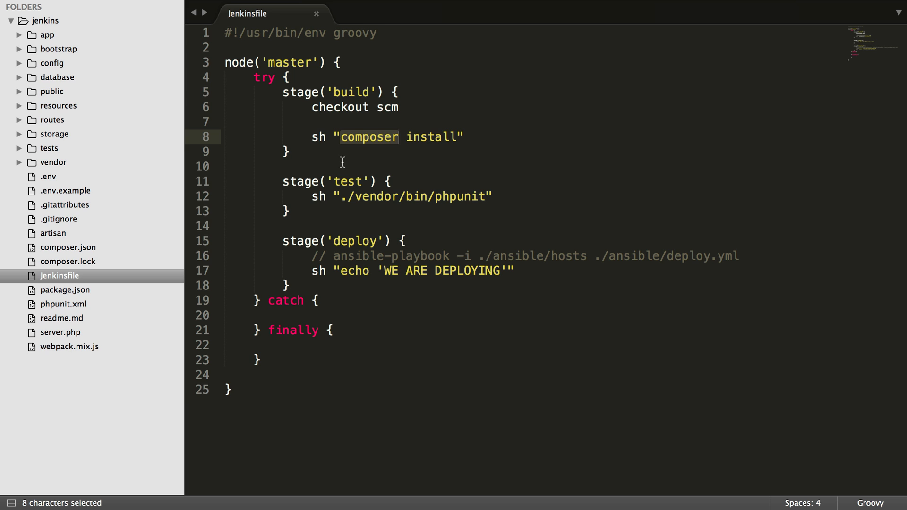
click(392, 182)
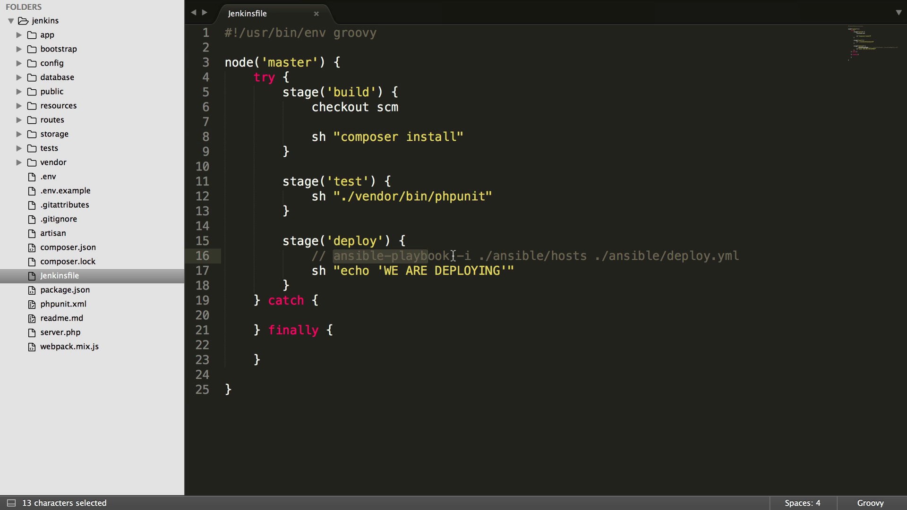
mouse_move(360, 146)
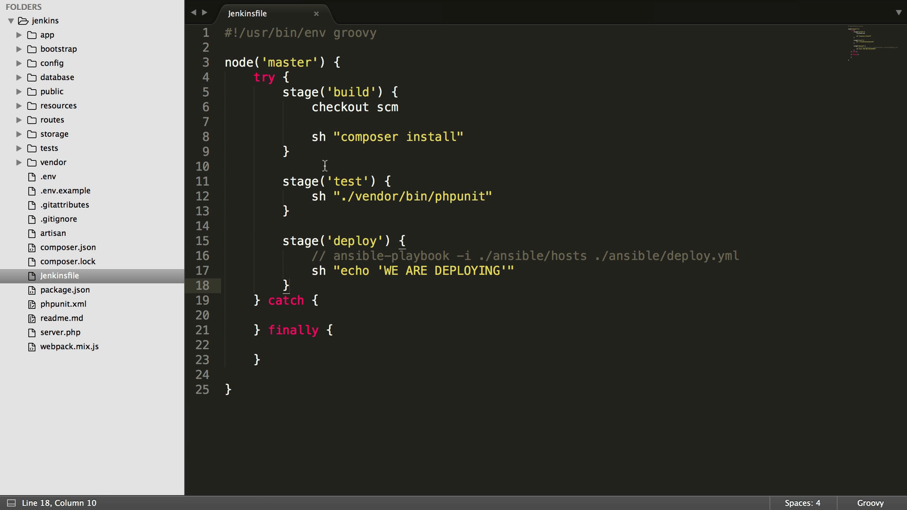
mouse_move(312, 212)
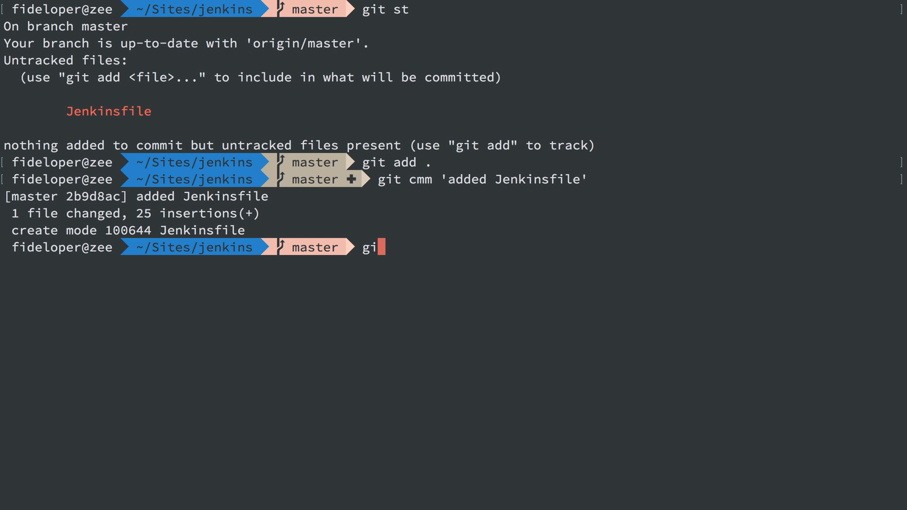
key(Return)
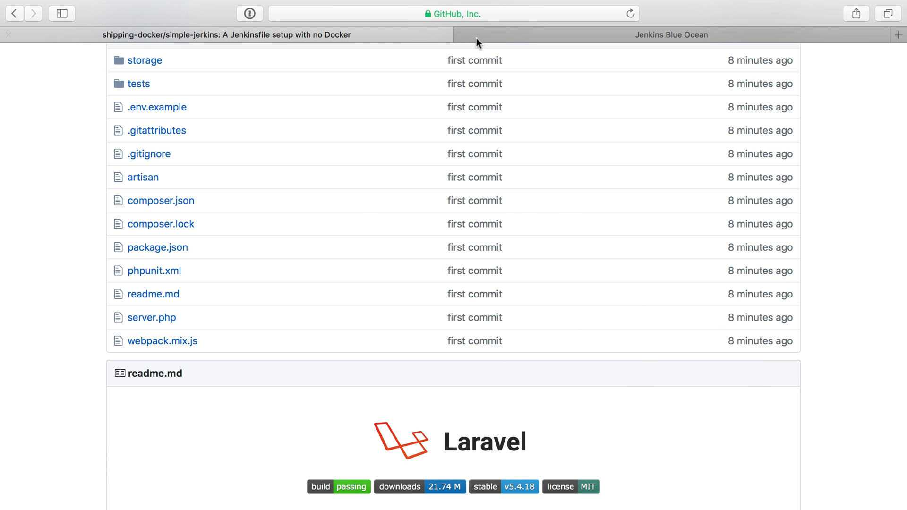
- Switch to Blue Ocean's pipeline list and open the failing simple-jerkins pipeline's build log
click(671, 35)
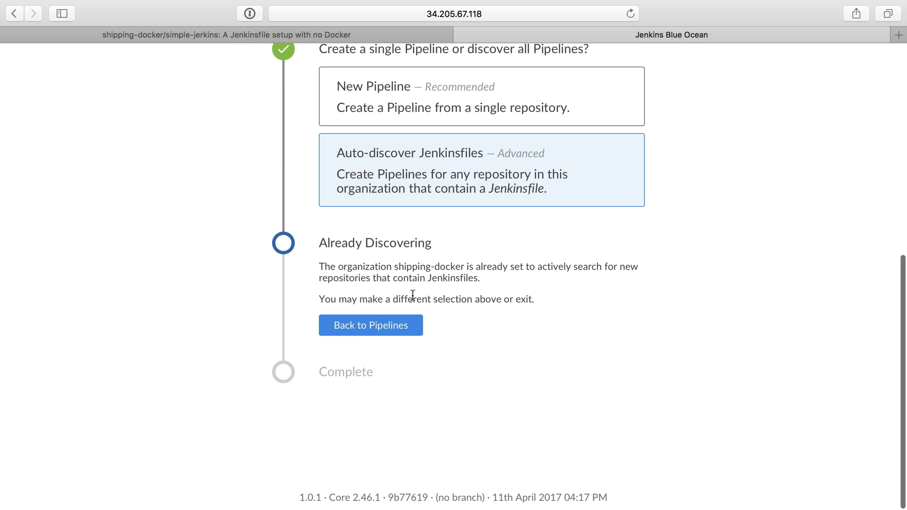
mouse_move(372, 313)
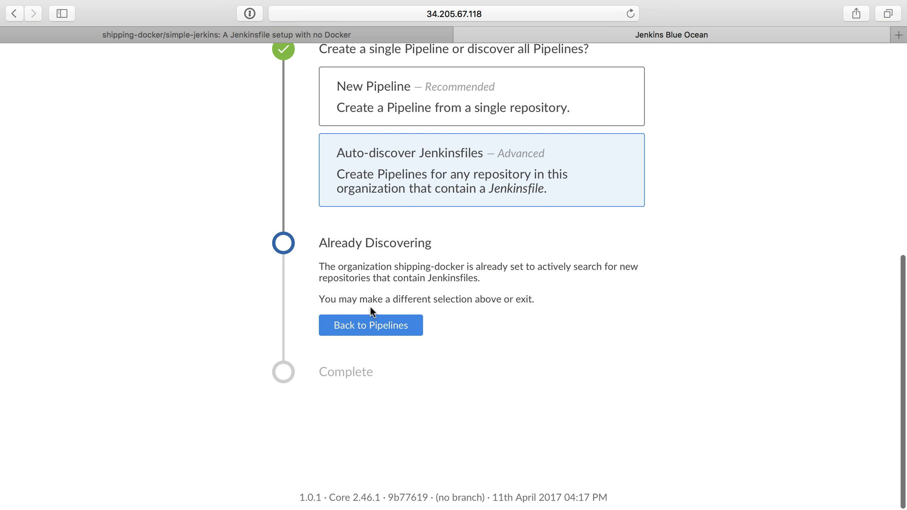
click(371, 325)
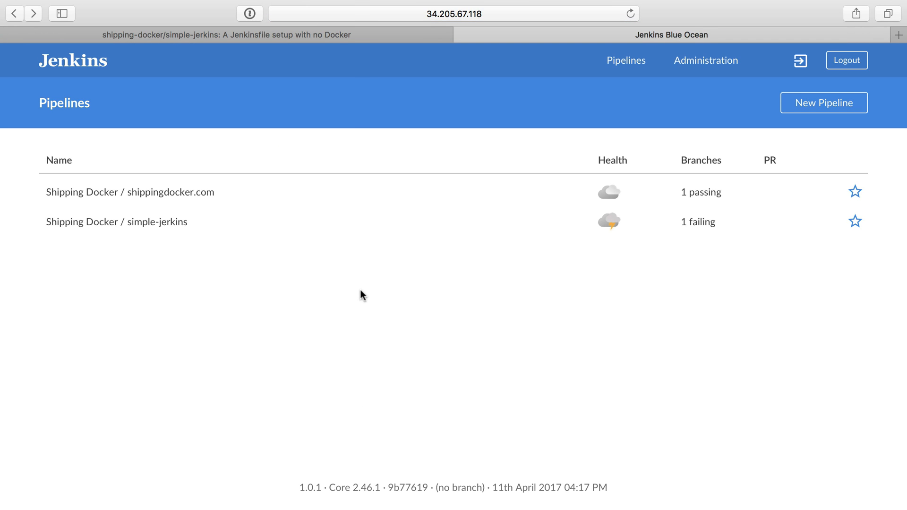
mouse_move(116, 221)
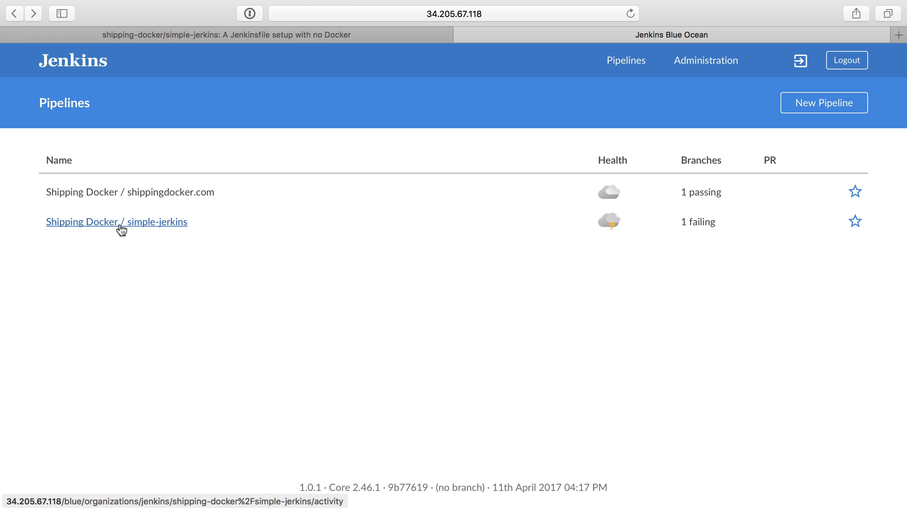
click(117, 221)
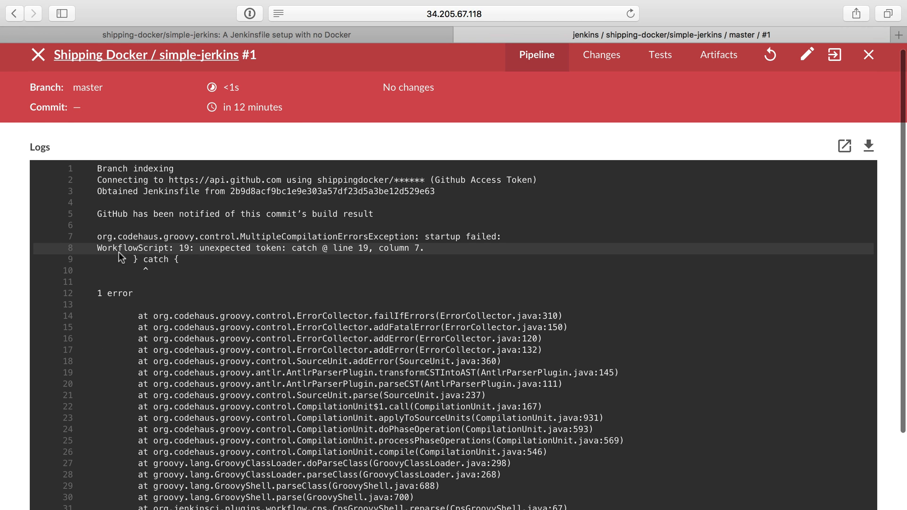
mouse_move(194, 270)
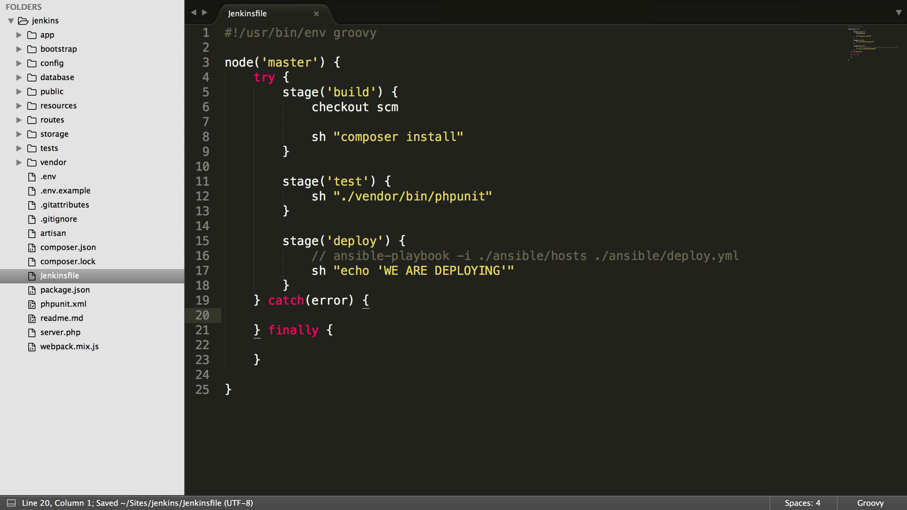
- Add throw error inside the Jenkinsfile's catch(error) block
text(throw error)
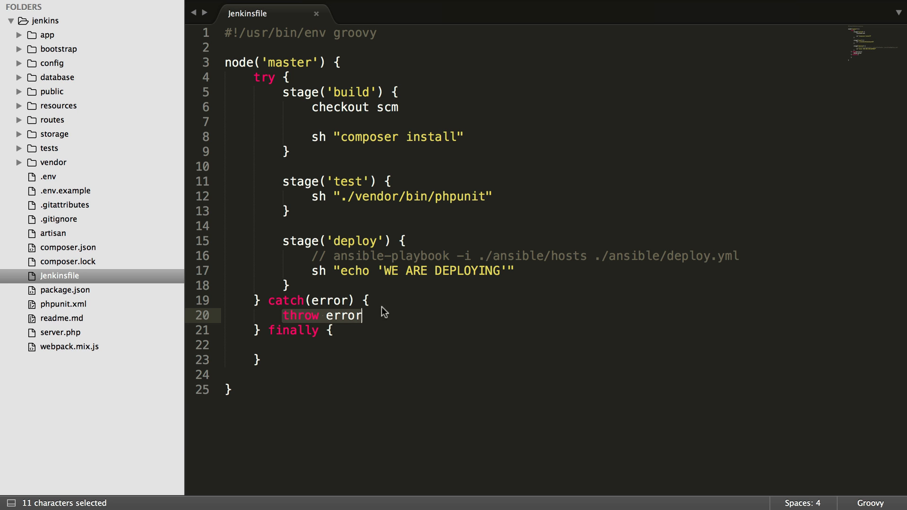
mouse_move(311, 293)
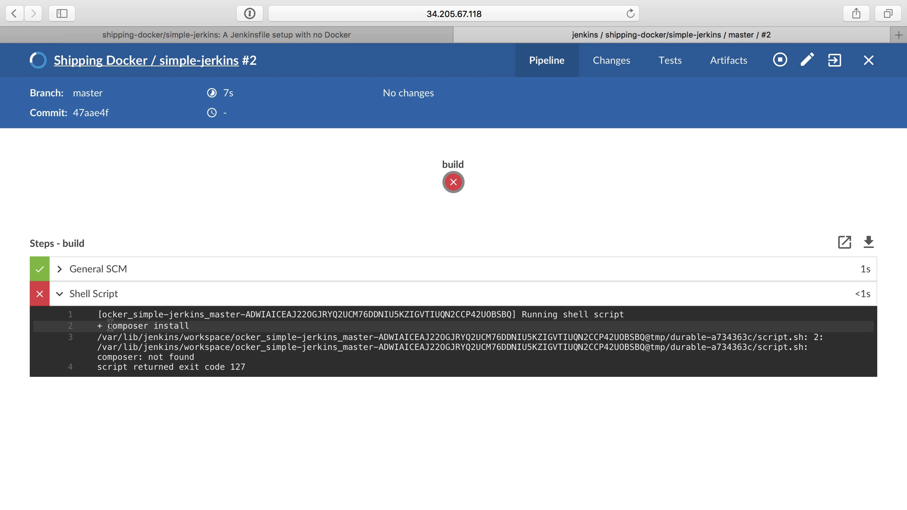
- Pick out the word composer in build #2's failing Shell Script error and switch windows
double_click(125, 326)
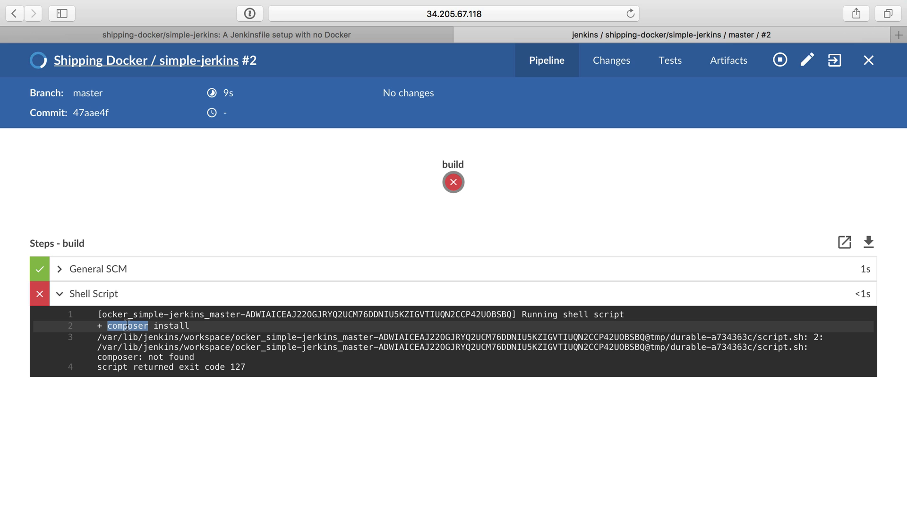
click(454, 13)
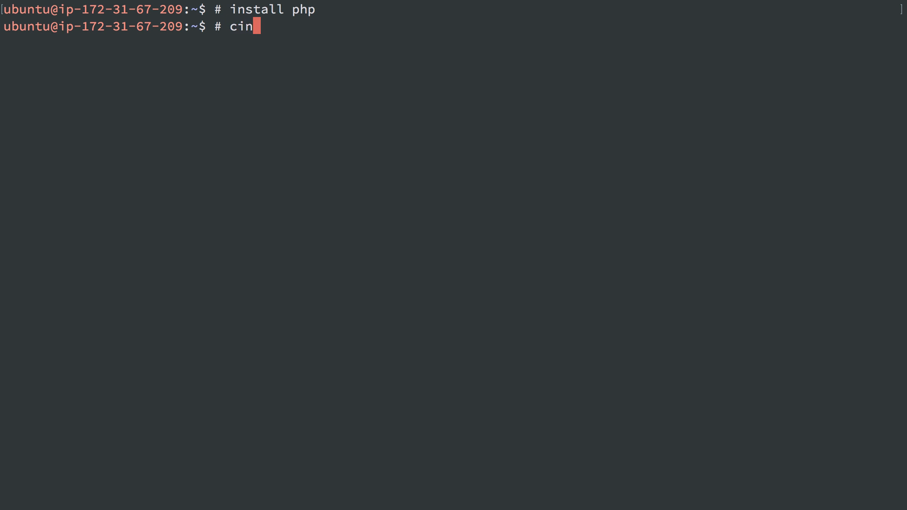
- Add the ppa:ondrej/php repository with sudo apt-add-repository
text(sudo apt-add-re)
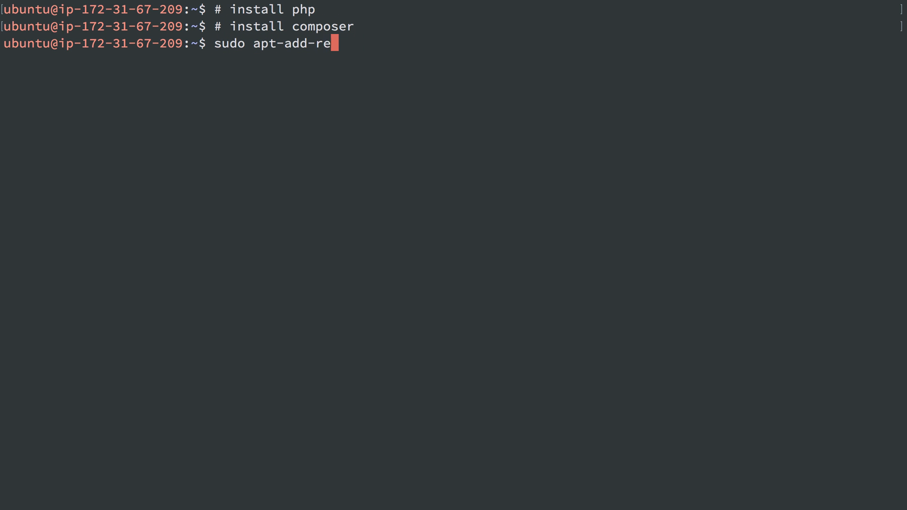
text(pository ppa)
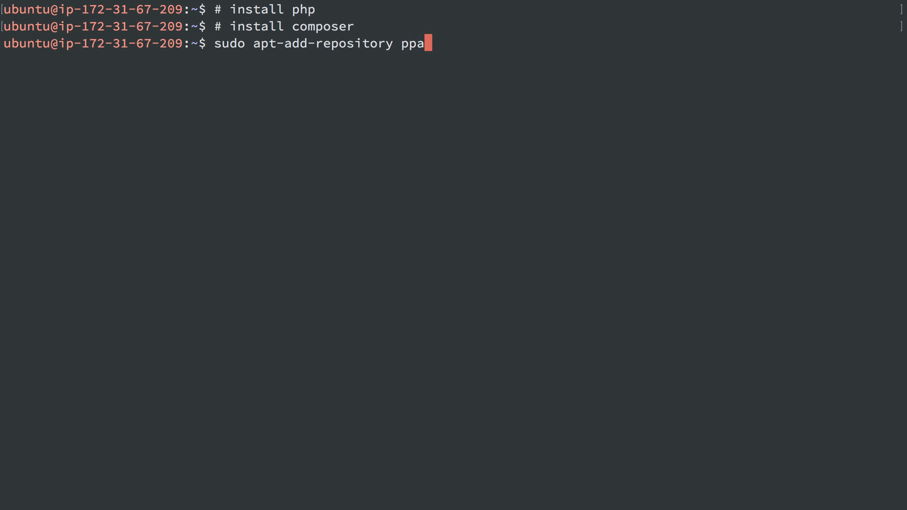
text(:ondrej/php)
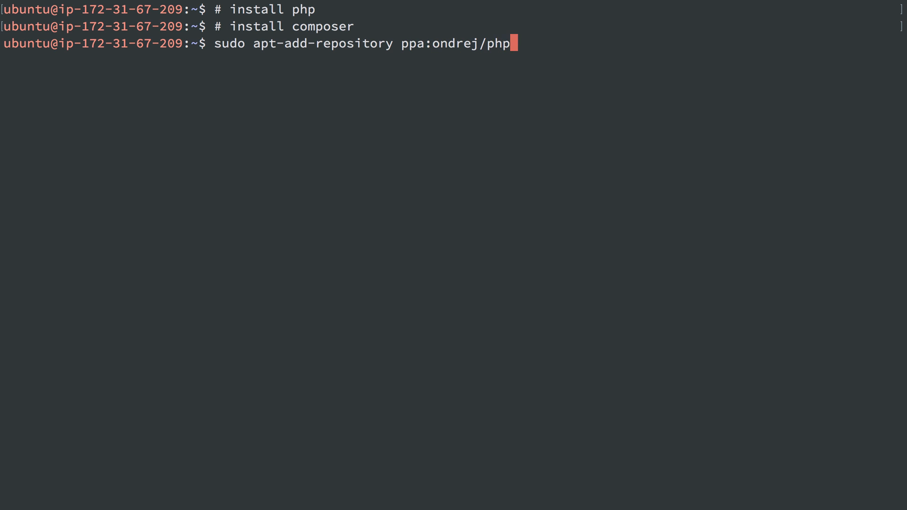
key(Return)
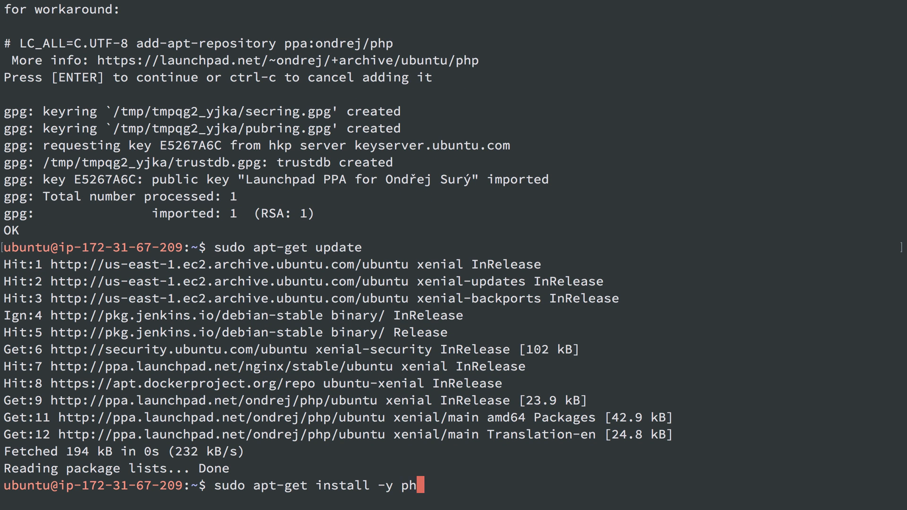
- Install php7.1-cli, php7.1-curl, php7.1-sqlite3 and php7.1-mysql and watch the install output
text(p7.1-)
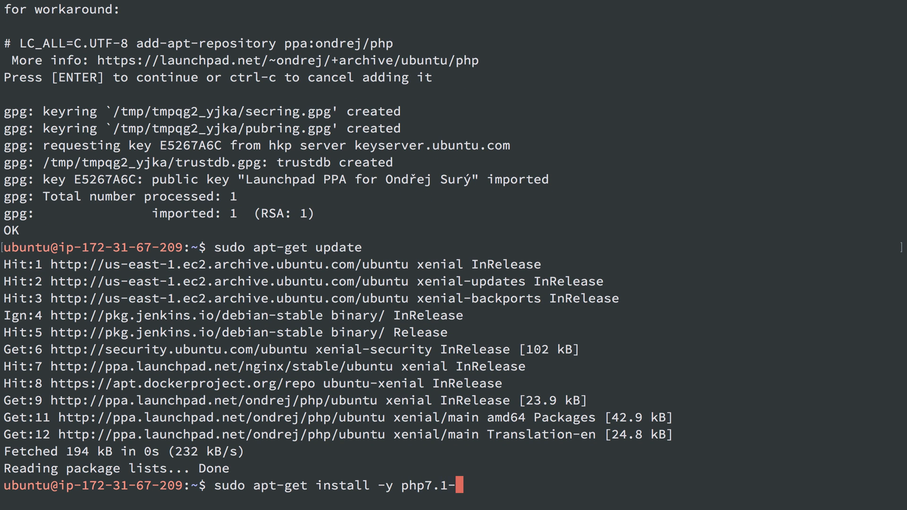
text(cli php)
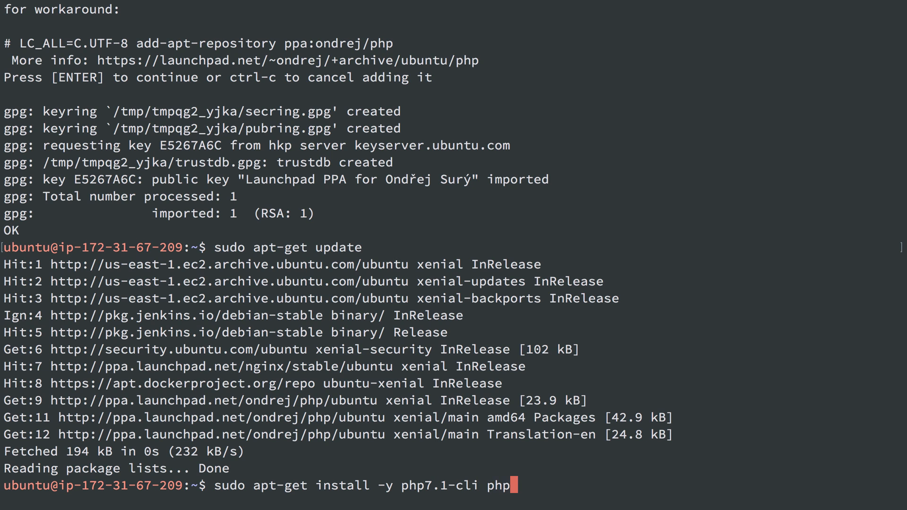
text(7.1-curl php)
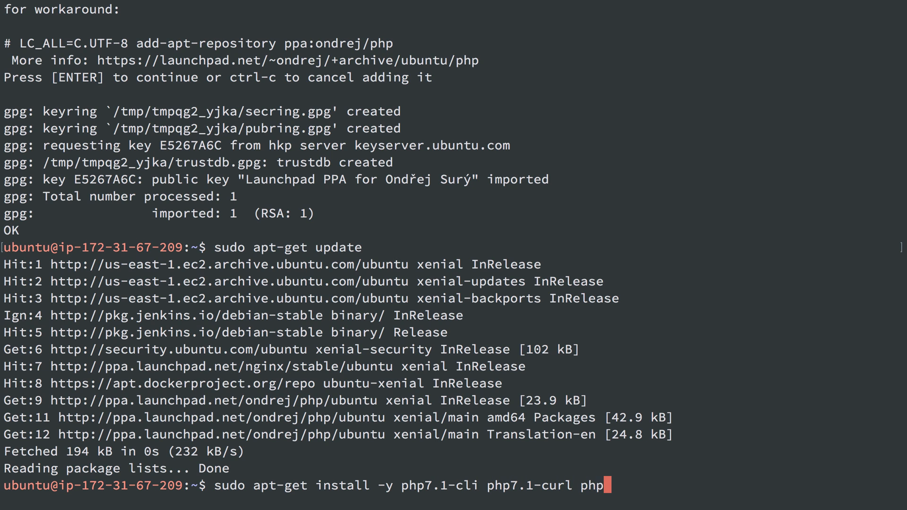
text(7.1-sqlite)
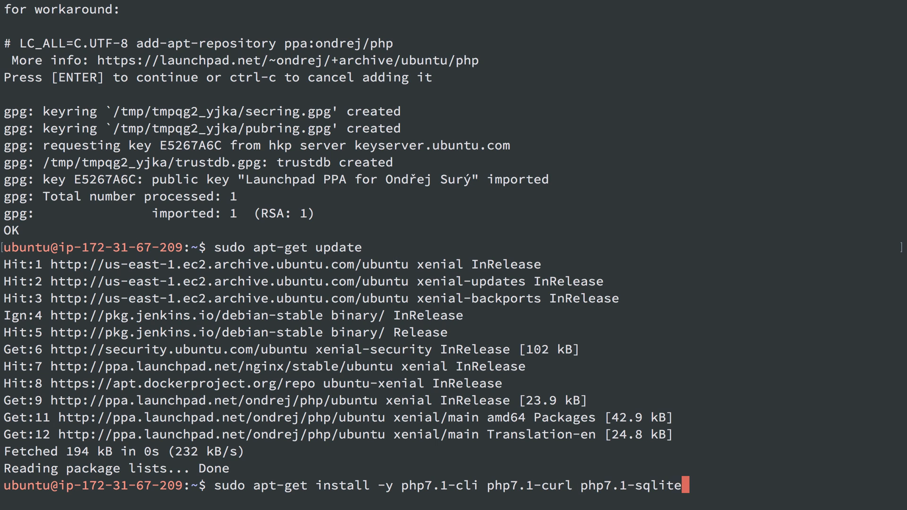
text(3 php)
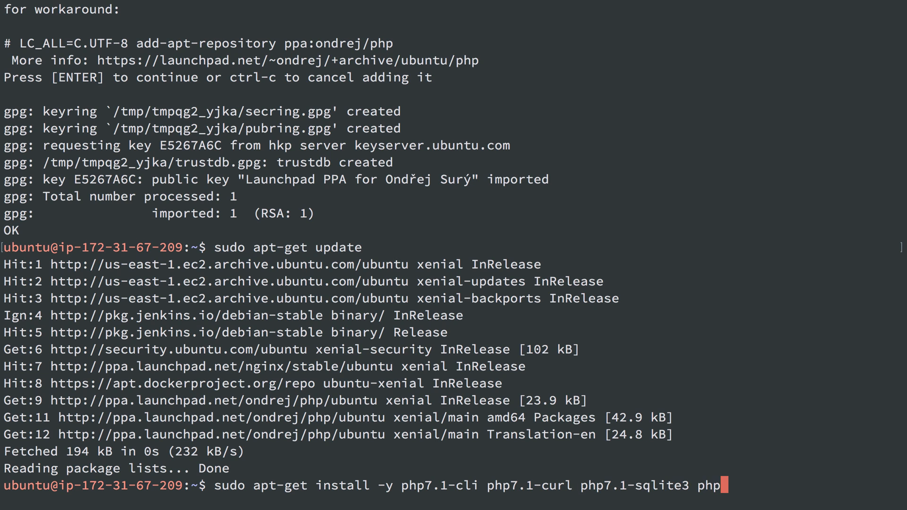
text(7.1-)
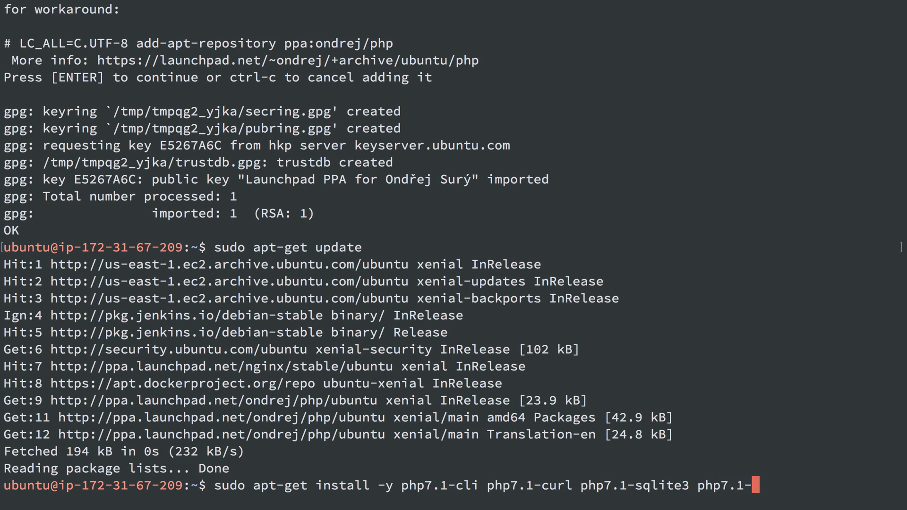
text(mysql)
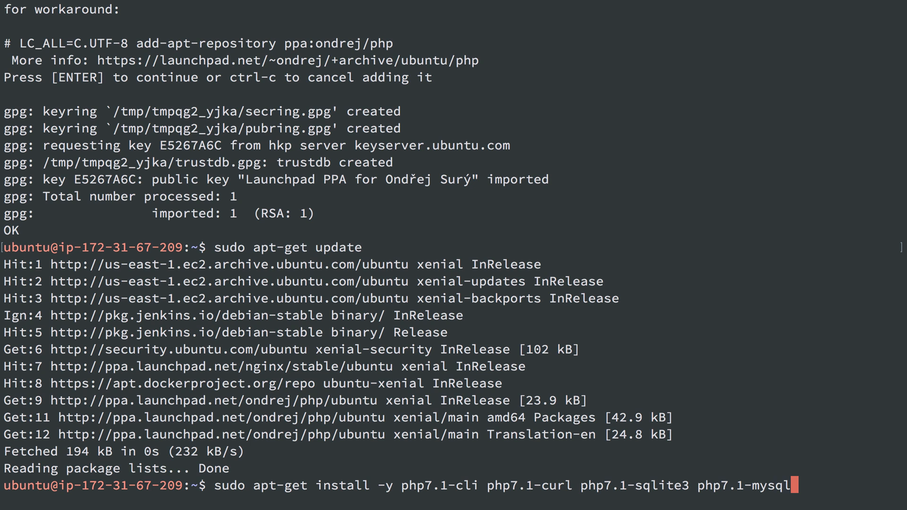
mouse_move(532, 448)
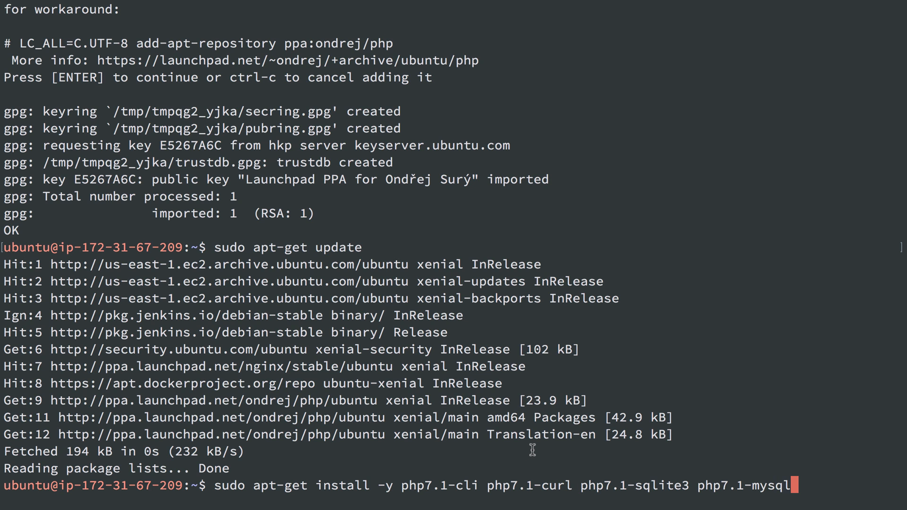
key(Return)
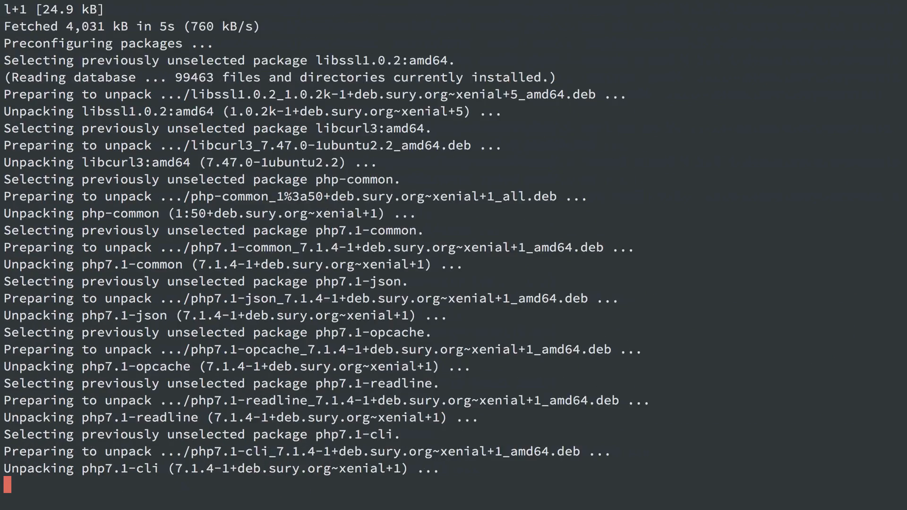
scroll(down, 3)
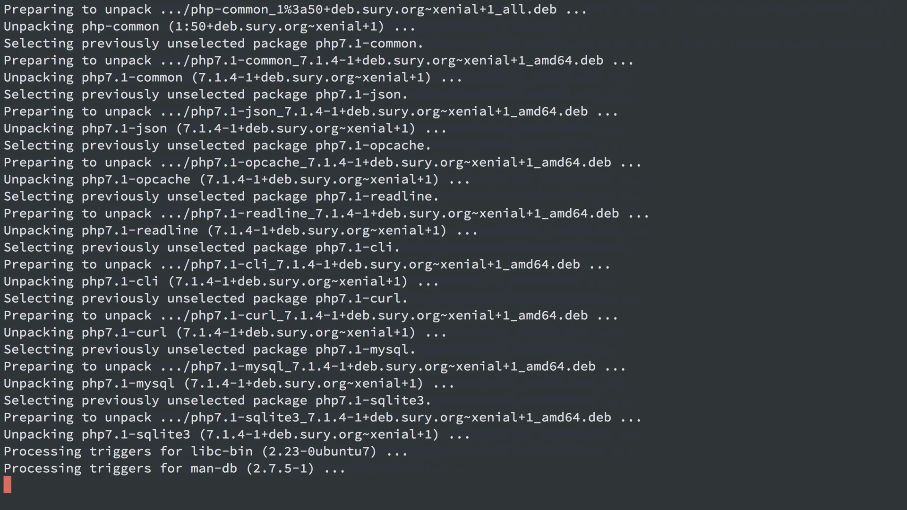
scroll(down, 3)
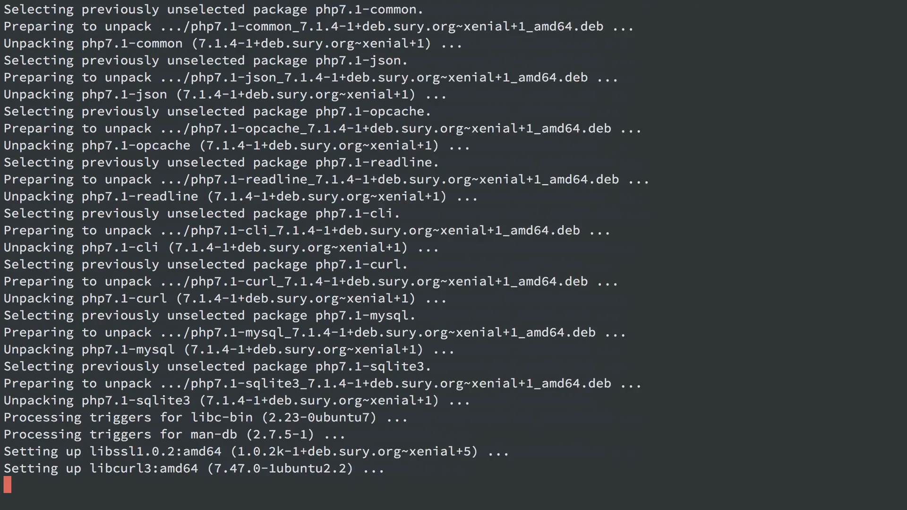
scroll(down, 3)
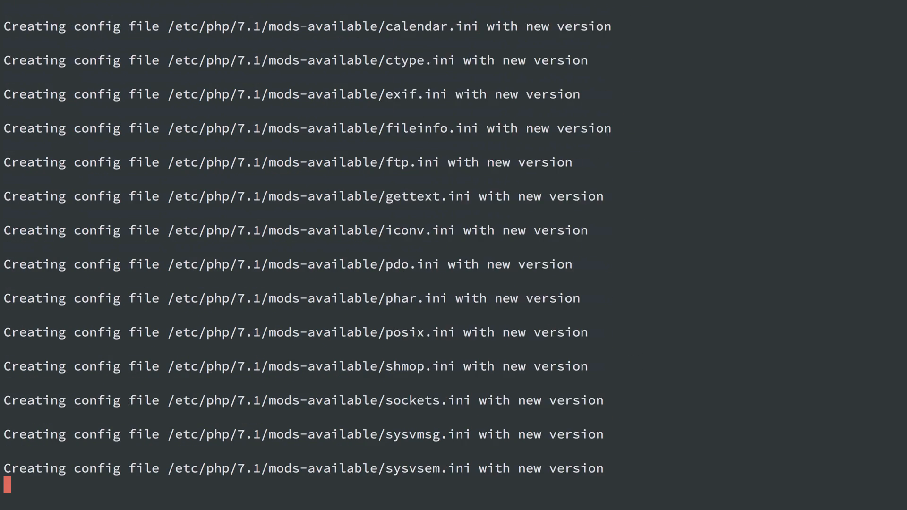
scroll(down, 3)
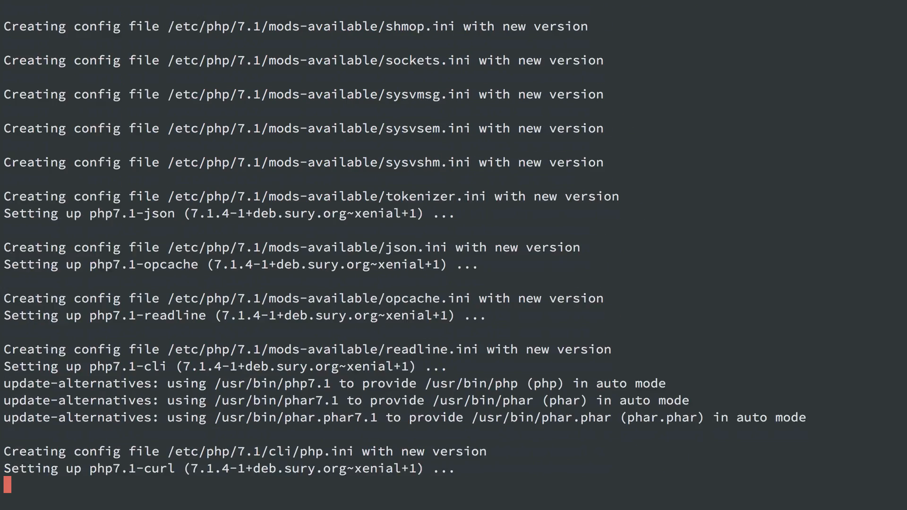
scroll(down, 3)
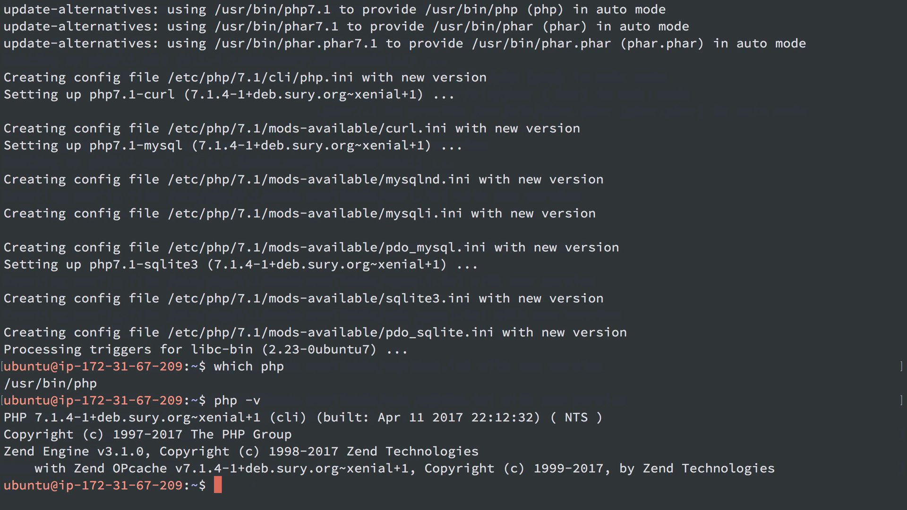
mouse_move(159, 382)
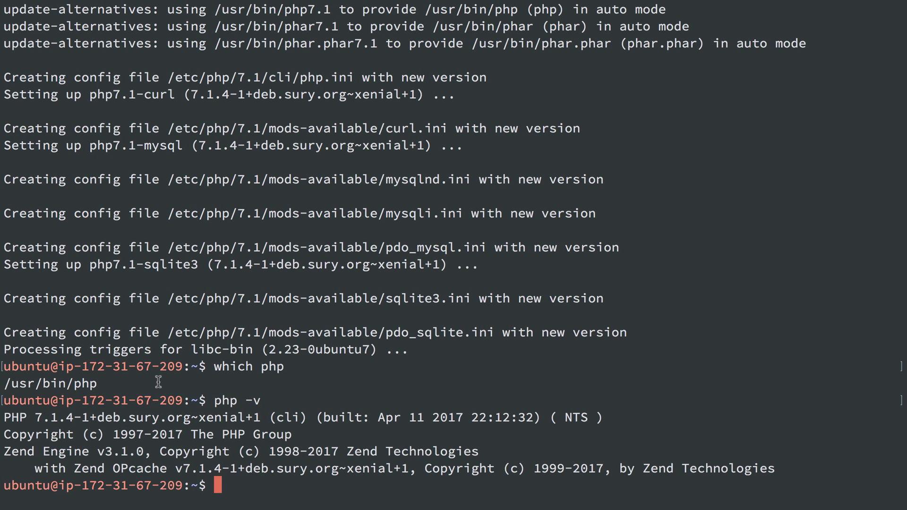
- Run the Composer installer into /usr/bin as composer, then exit the root shell
text(syd)
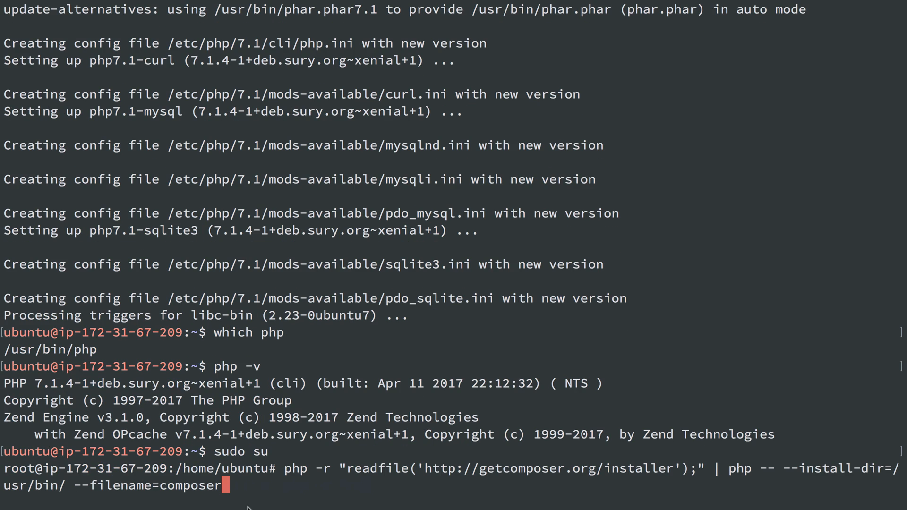
mouse_move(627, 489)
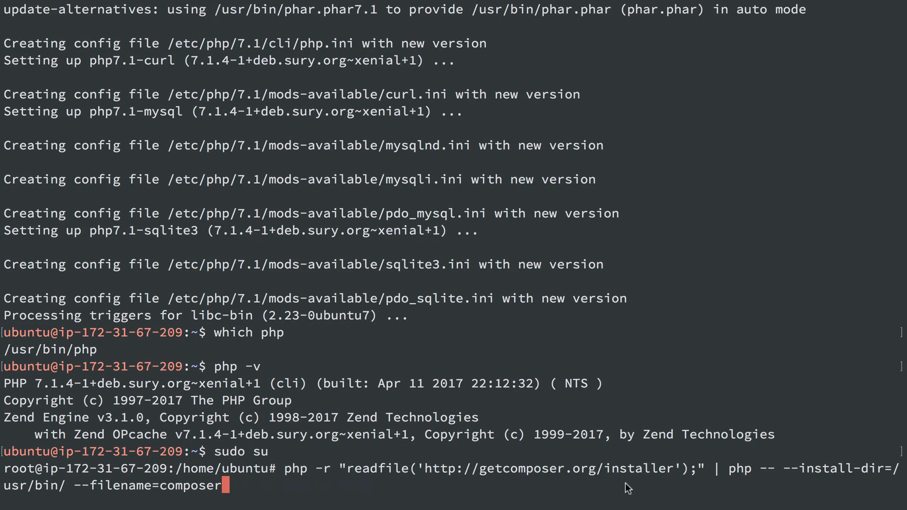
mouse_move(725, 469)
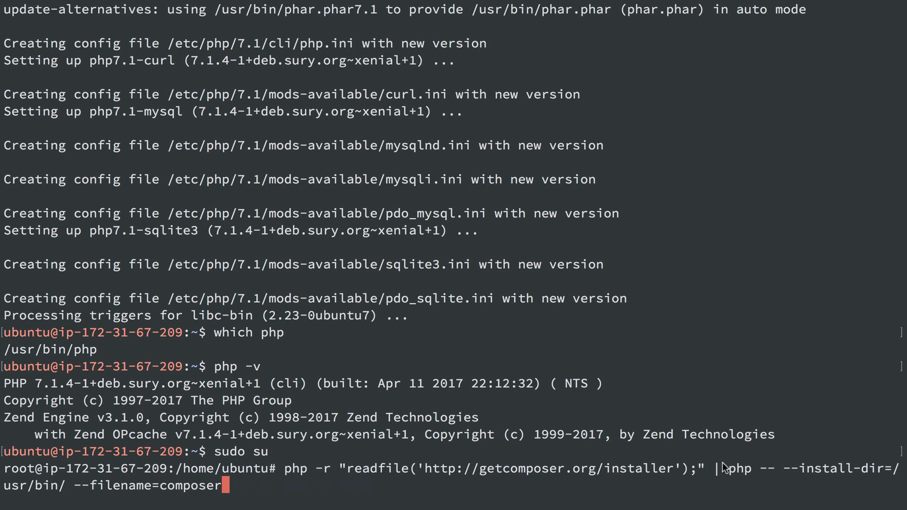
mouse_move(654, 468)
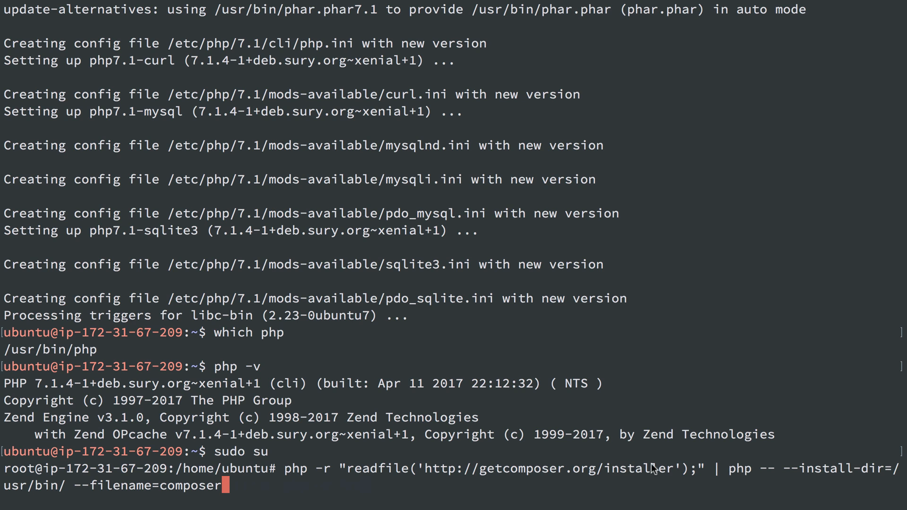
mouse_move(799, 470)
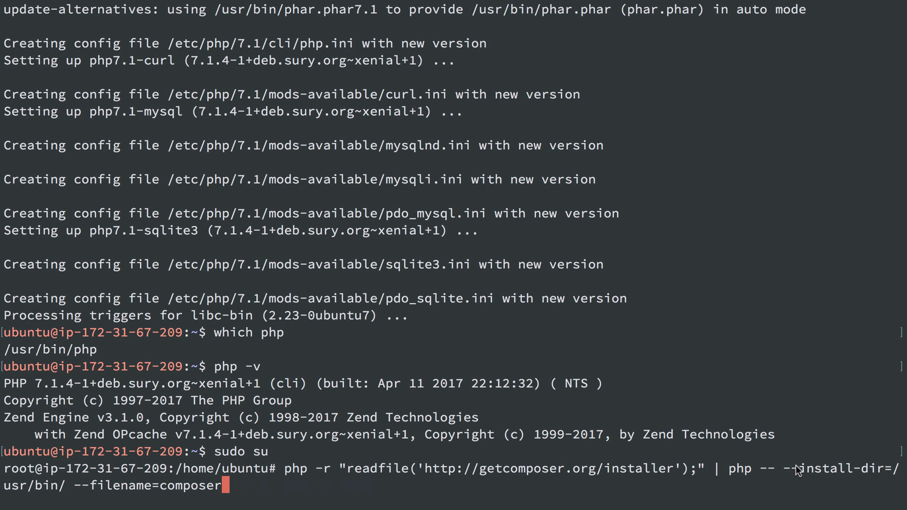
mouse_move(117, 485)
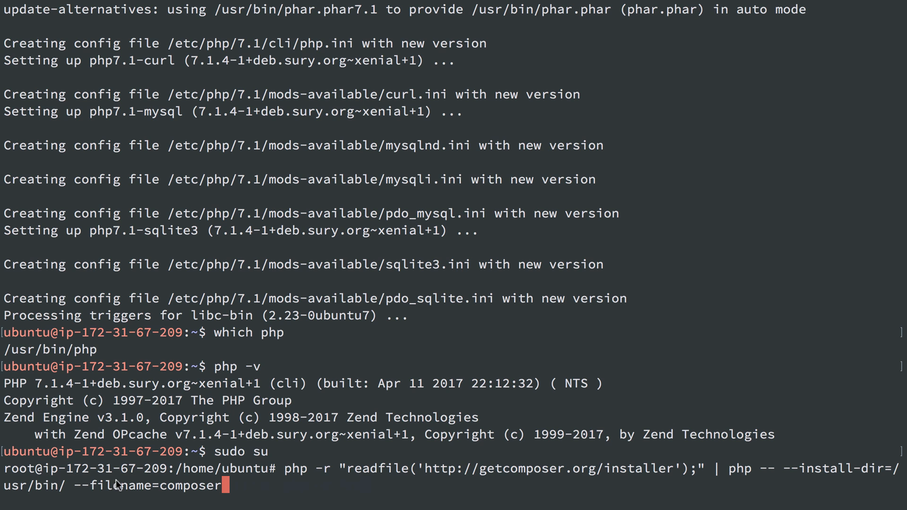
key(Return)
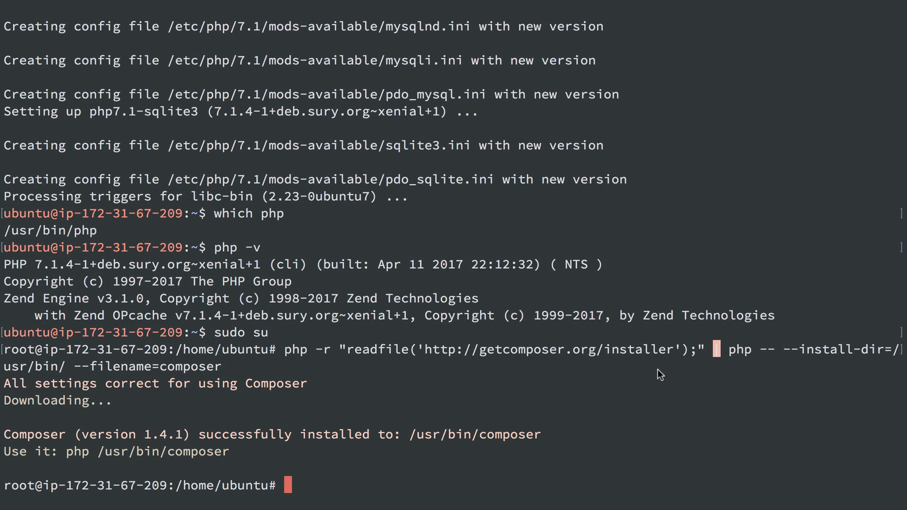
text(exit)
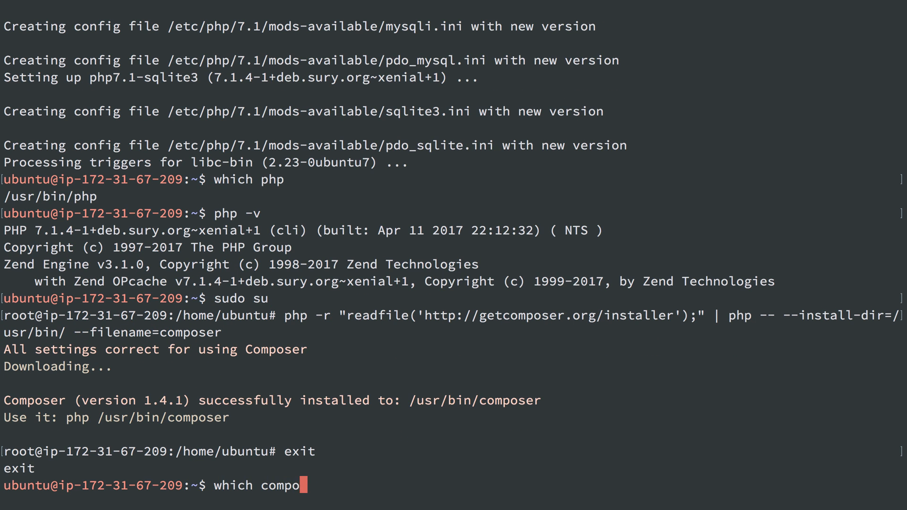
key(Return)
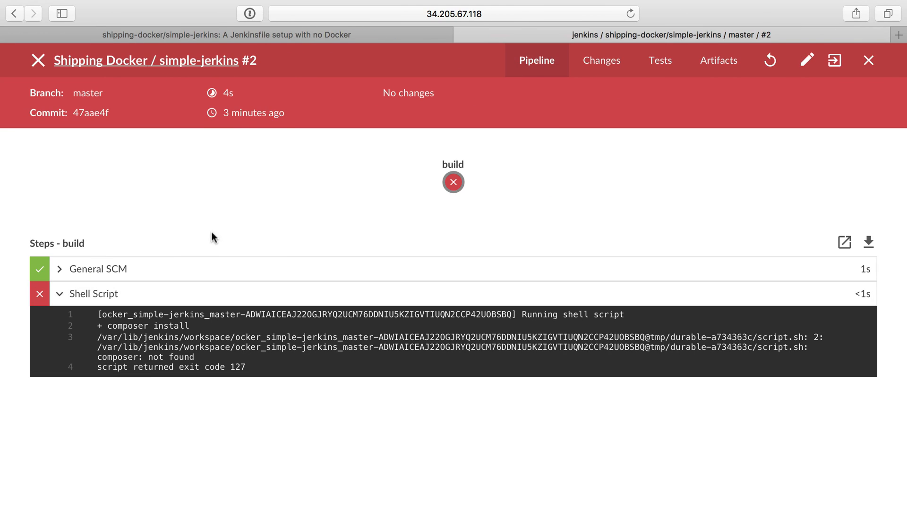
- Rerun the failed simple-jerkins build from Activity and open the new run #3
click(39, 60)
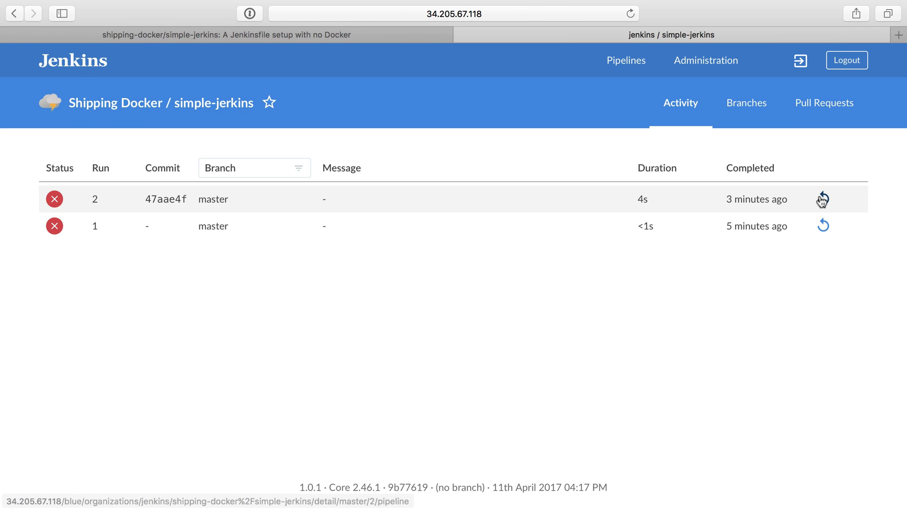
click(821, 199)
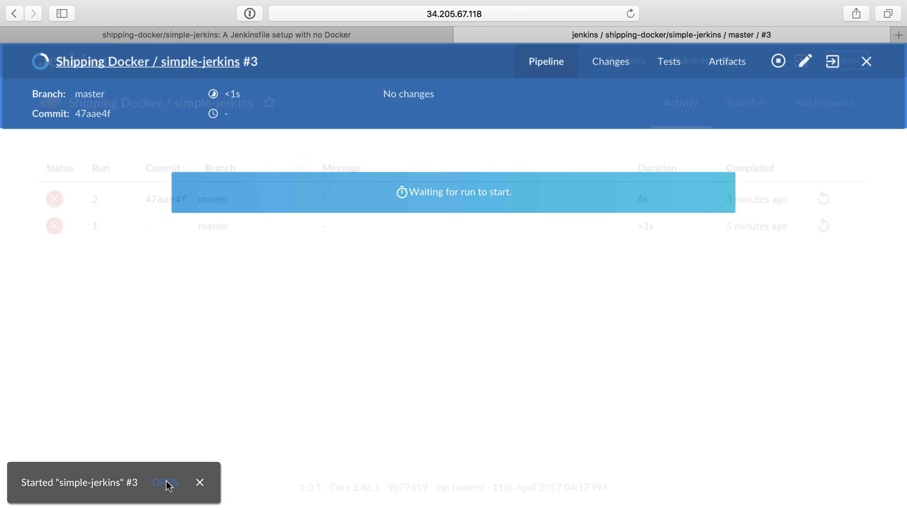
click(165, 483)
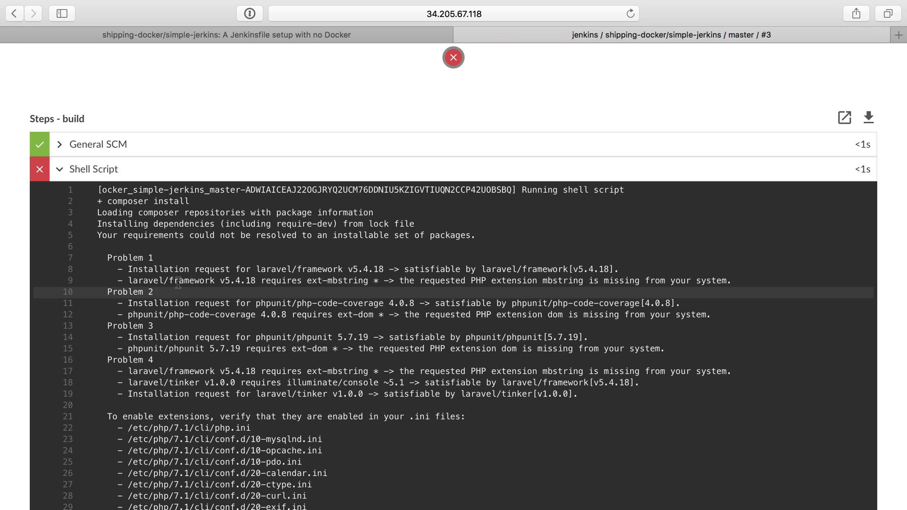
mouse_move(285, 328)
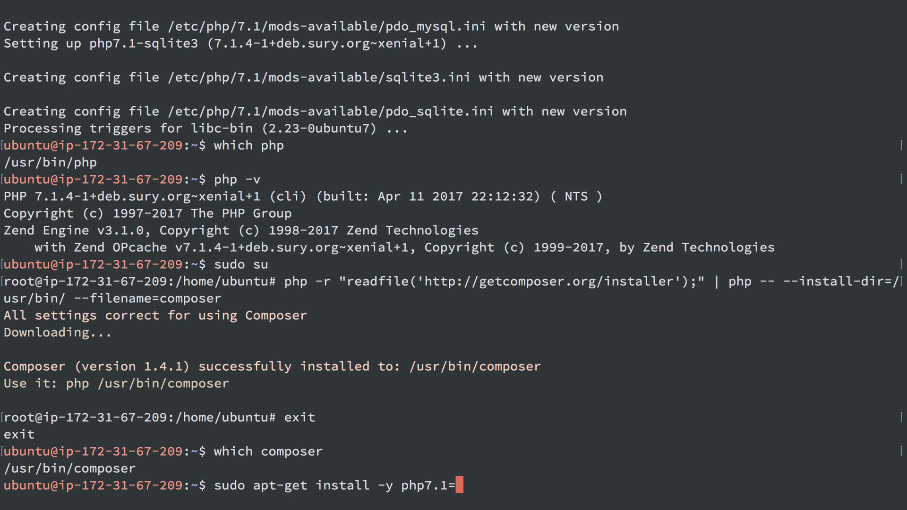
- Enter an apt-get install for php7.1-xml, php7.1-mbstring and php7.1-iconv
text(-xml php)
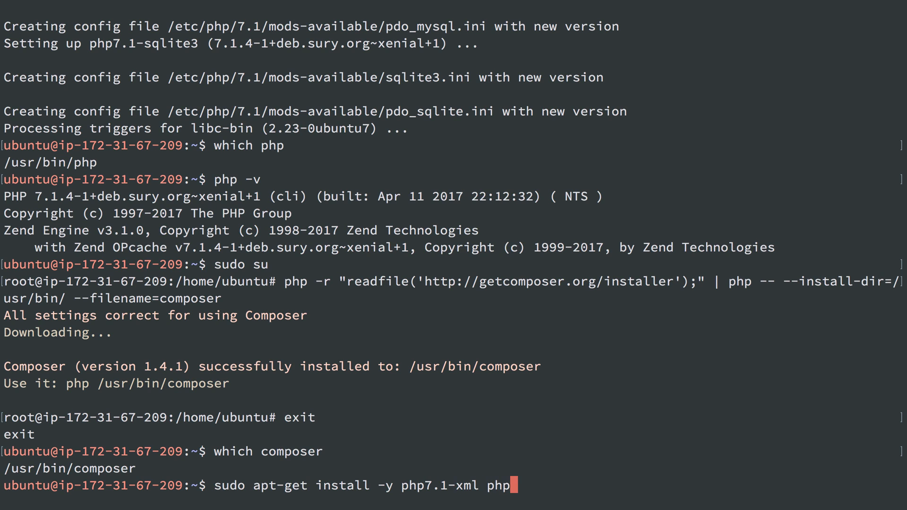
text(7.1-m)
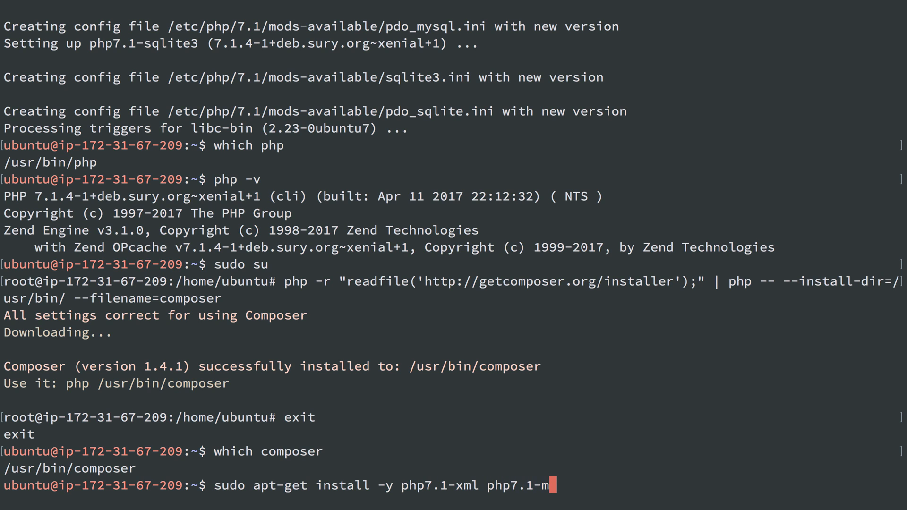
text(bstring php7.1)
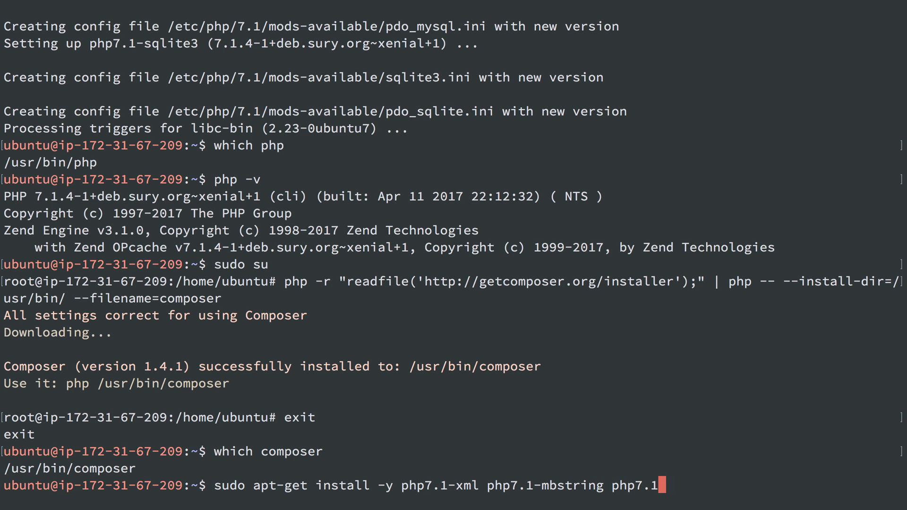
text(-iconv)
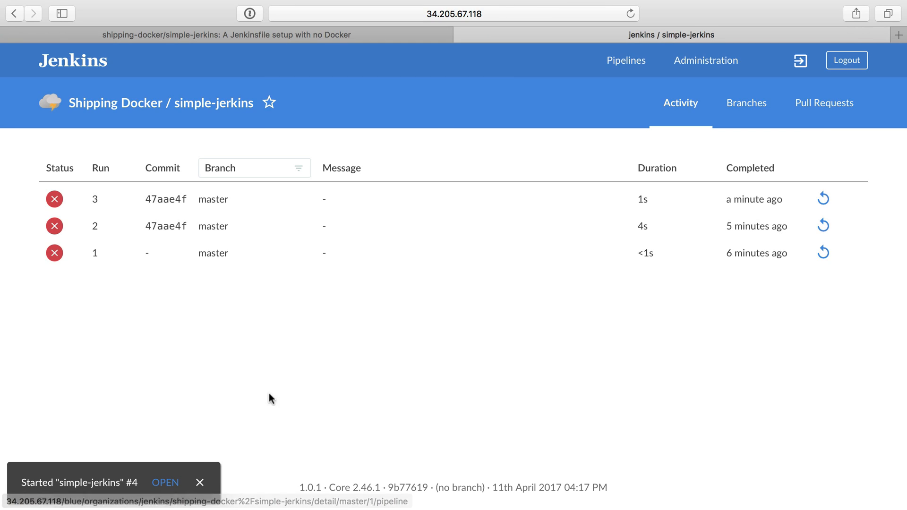
- Open run #4 and read through its passing build log and failing test log
click(164, 482)
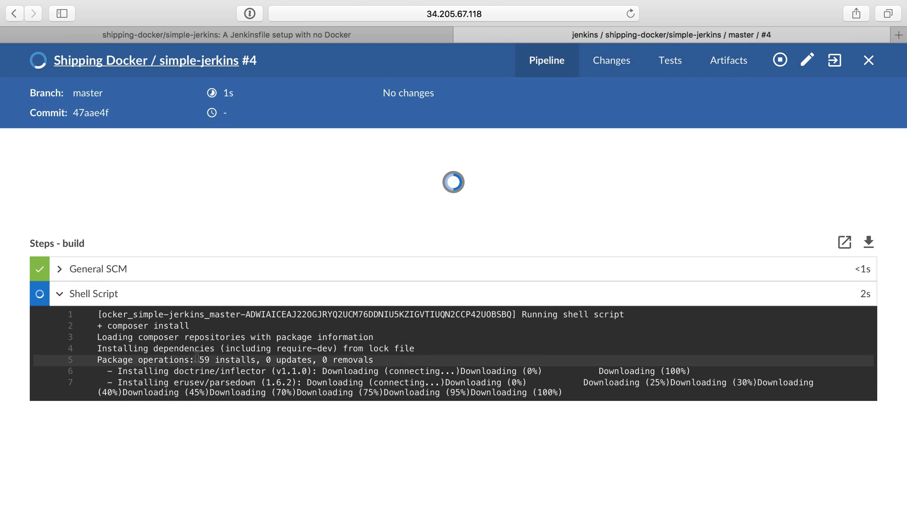
scroll(down, 3)
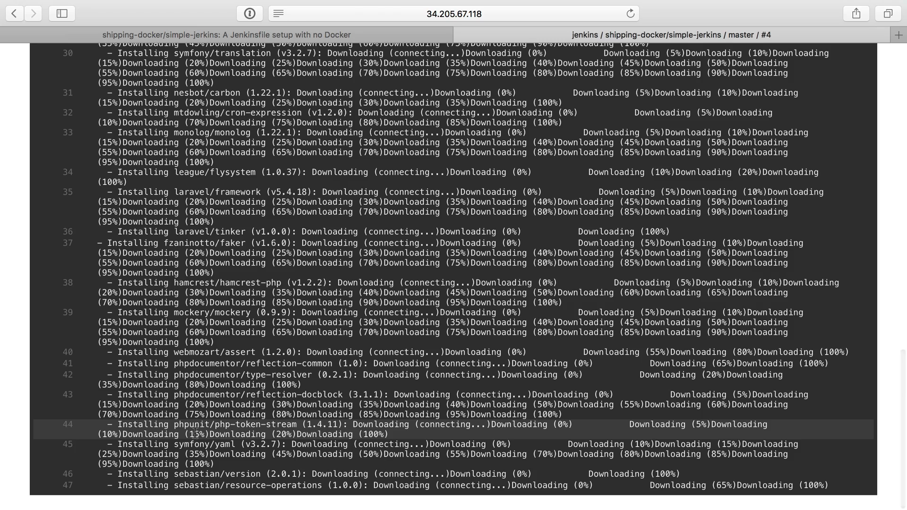
scroll(down, 3)
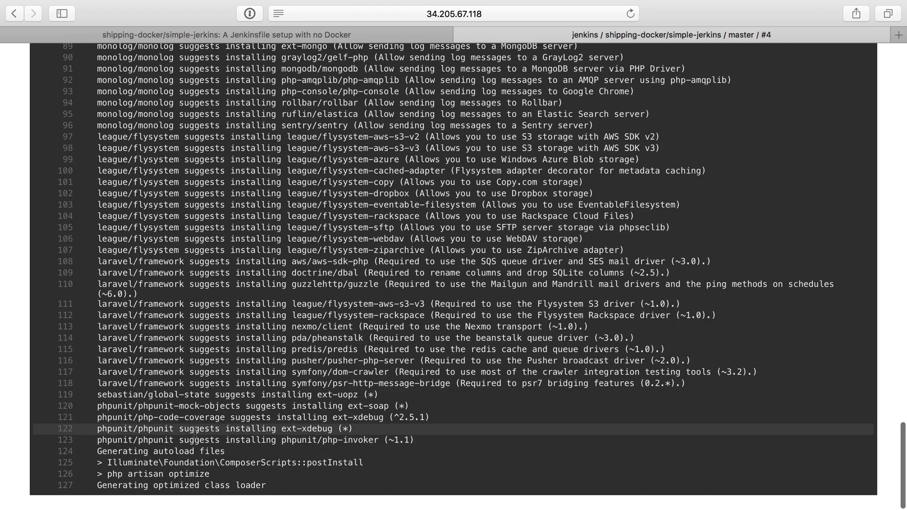
scroll(up, 3)
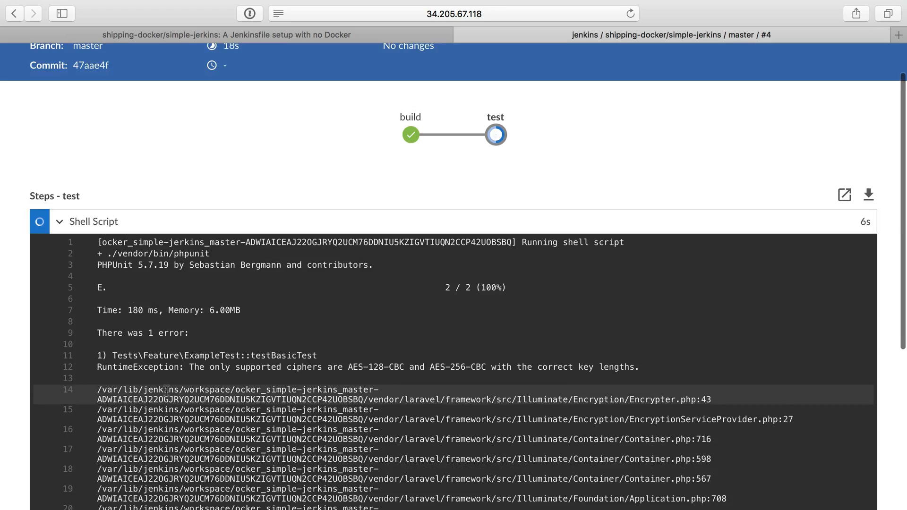
scroll(down, 3)
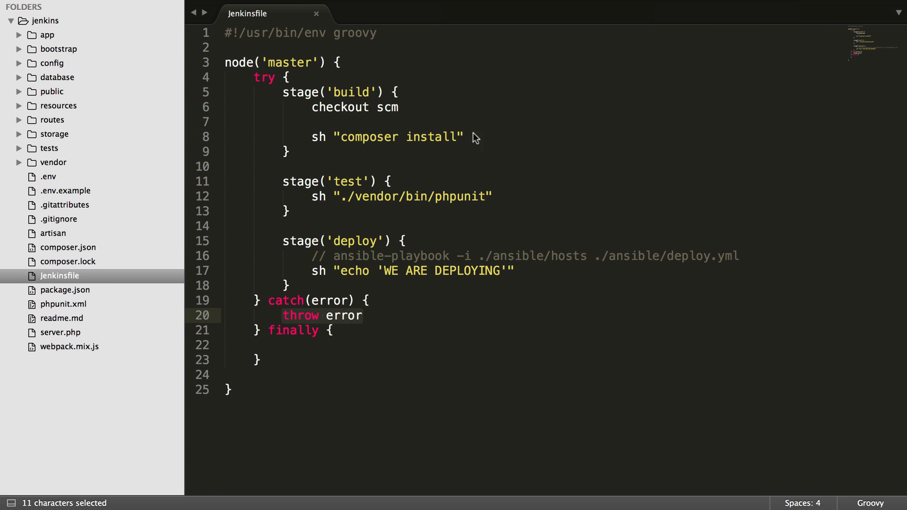
- Add sh "cp .env.example .env" below composer install in the build stage
click(466, 137)
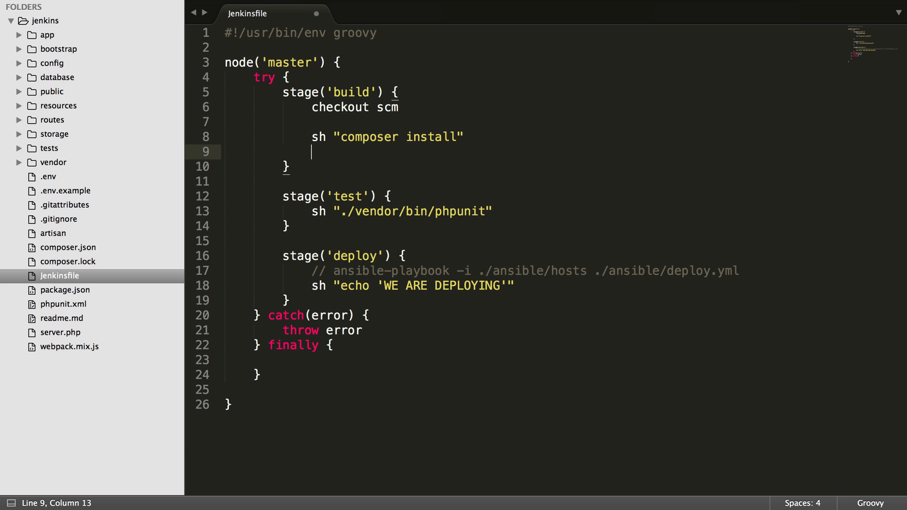
text(sh ")
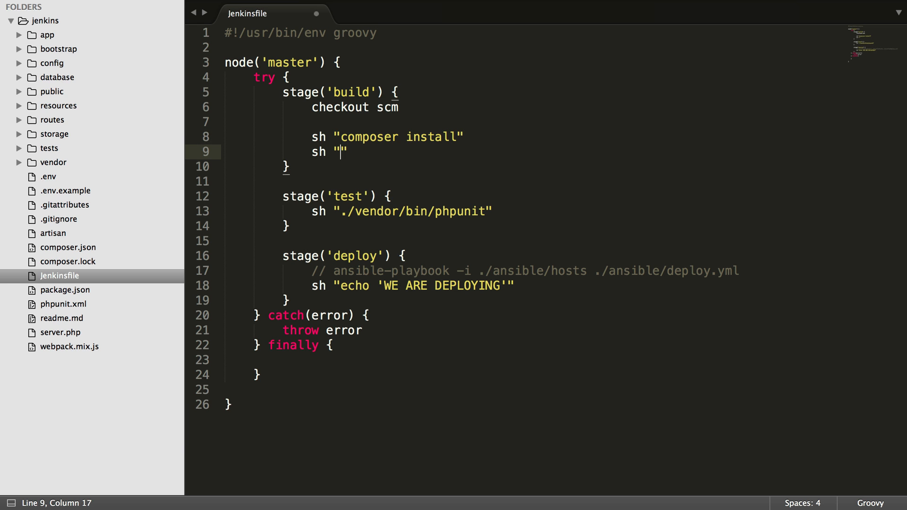
text(.env.example)
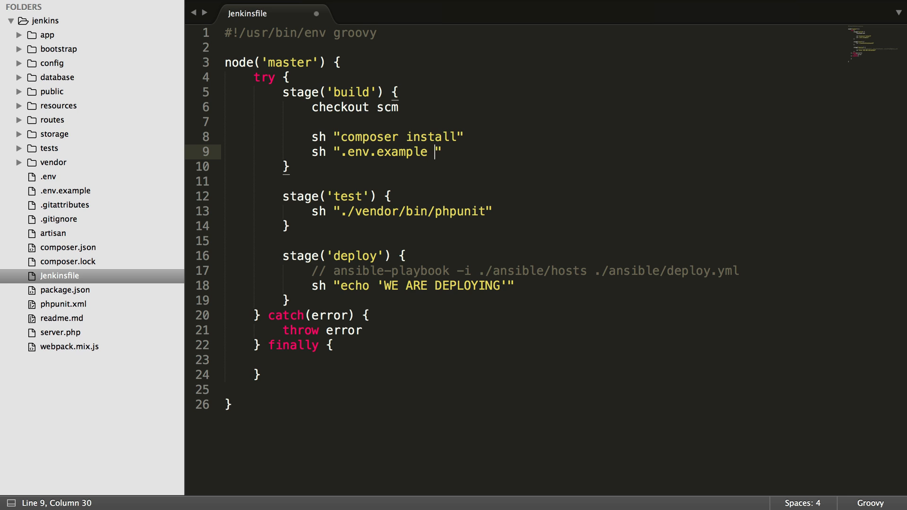
text(.env)
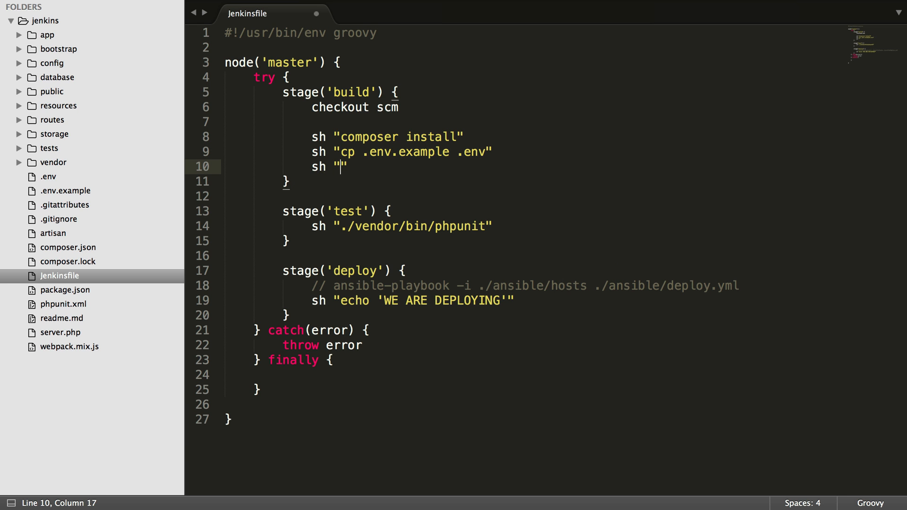
- Add sh "artisan key:generate" and review the copy command's .env paths
text(ar)
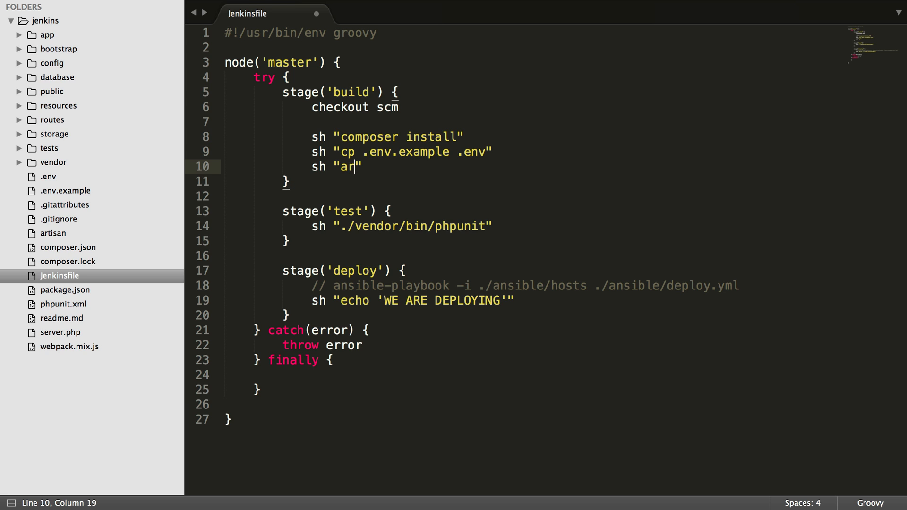
text(tisan key:generate)
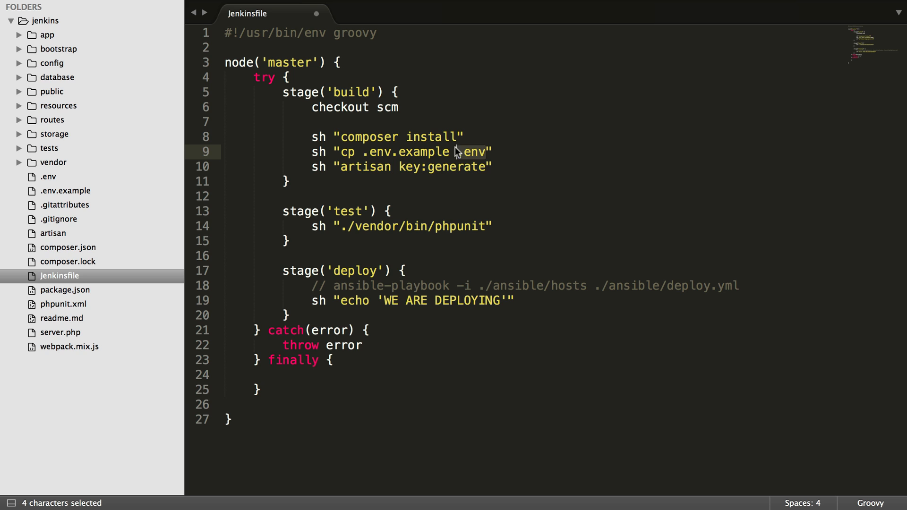
click(491, 151)
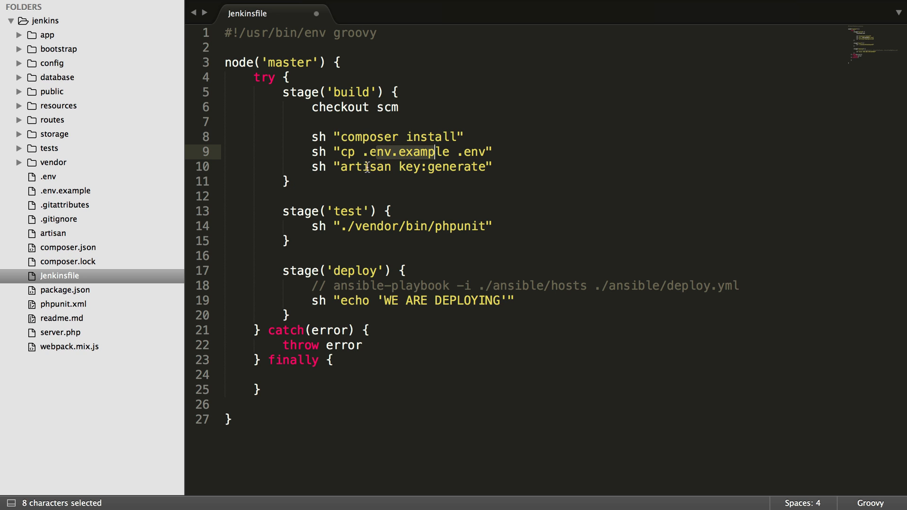
click(494, 166)
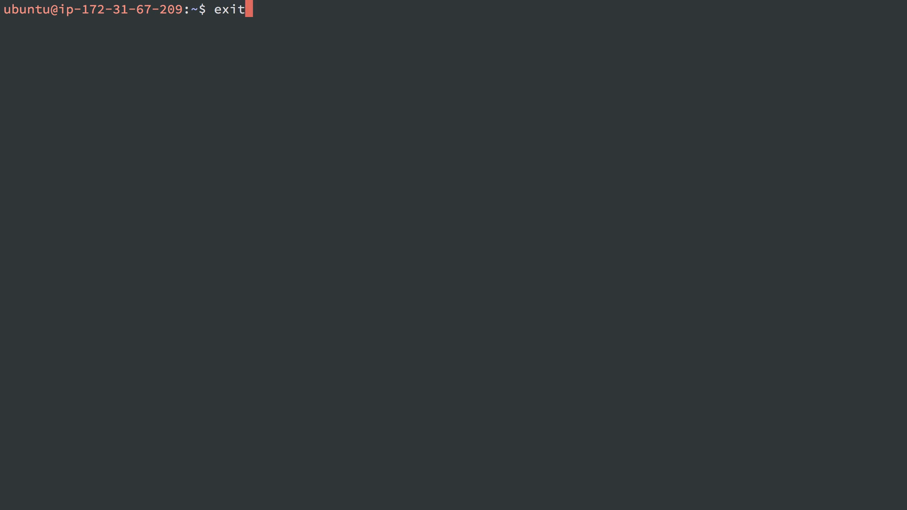
- Stage all changes and commit as 'jenkinsfile create .env and creates new key'
key(Return)
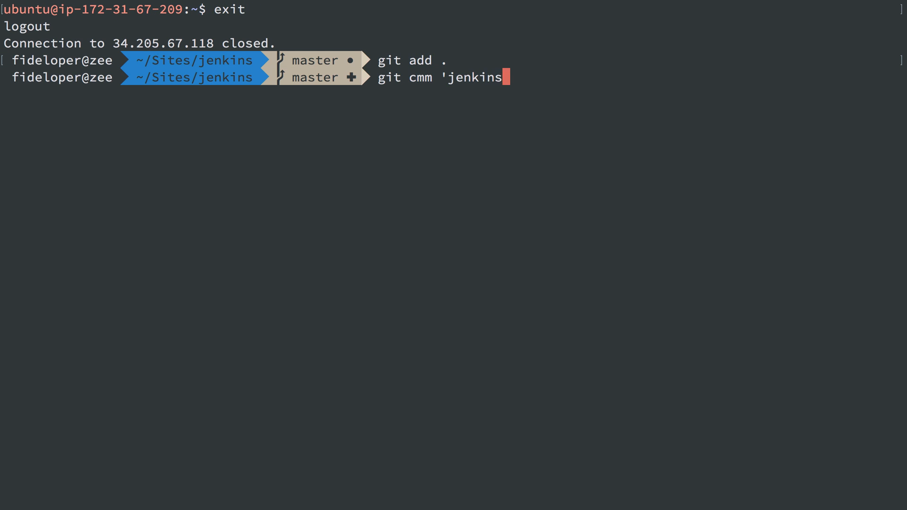
text(file create .env and)
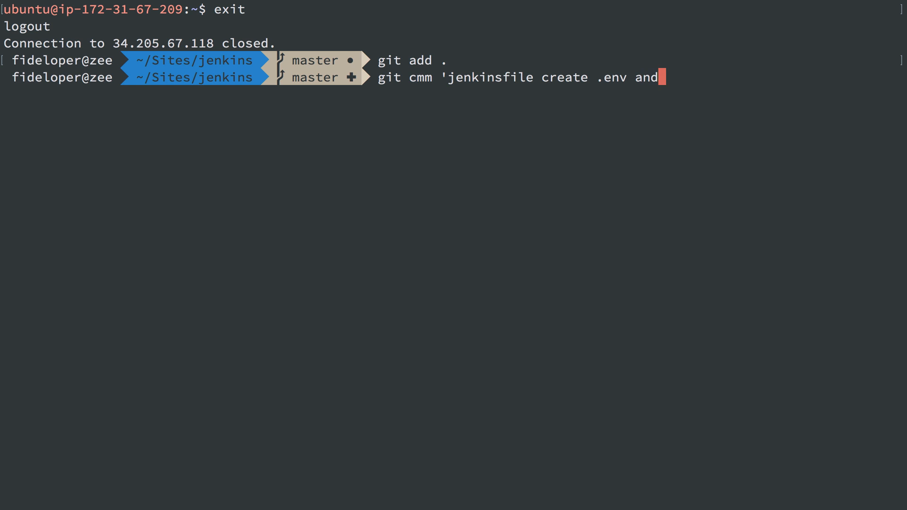
text(creates new key')
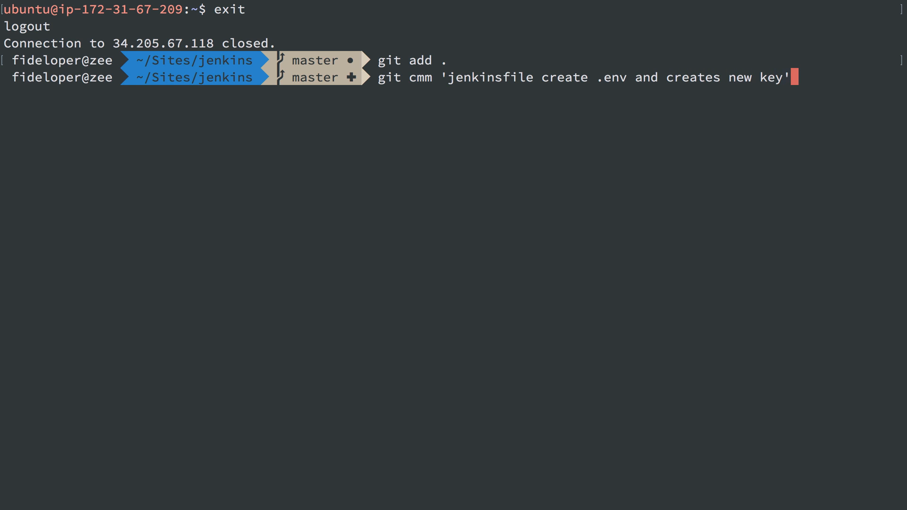
- Push the commit to origin master, retrying after the mistyped branch name
text(git pu)
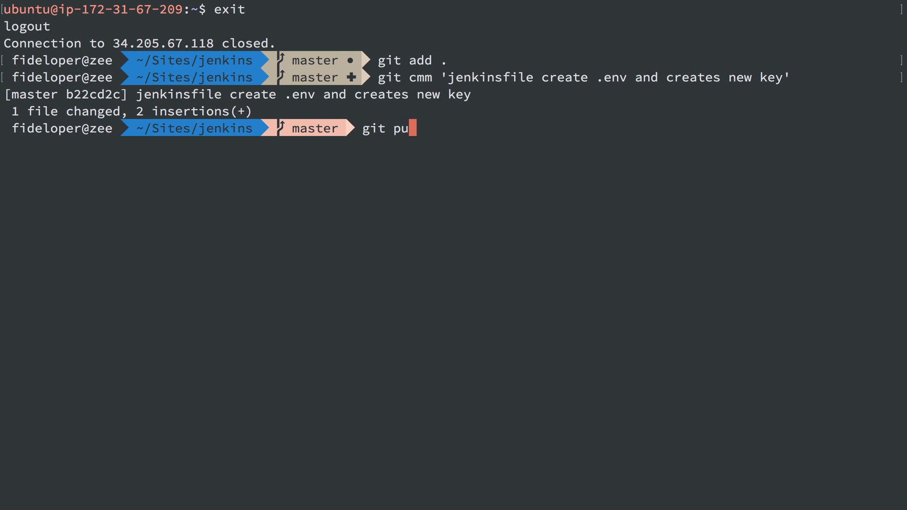
key(Return)
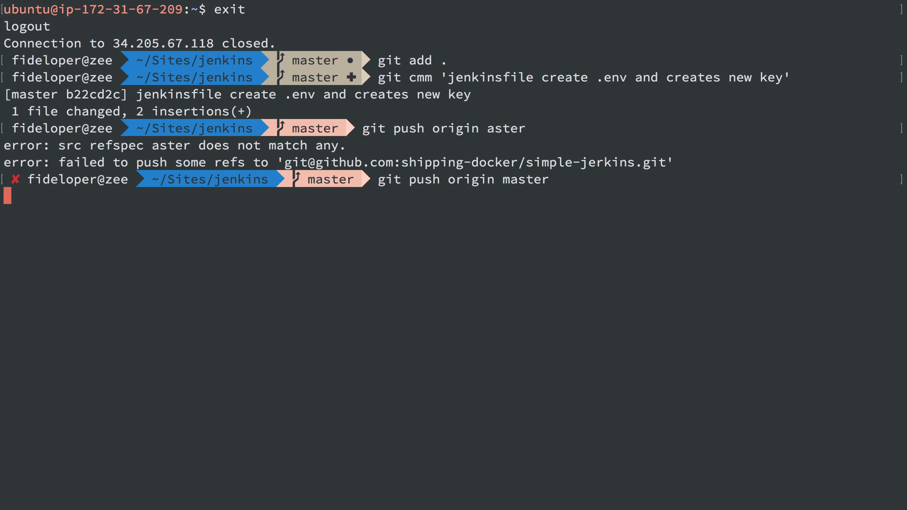
key(Return)
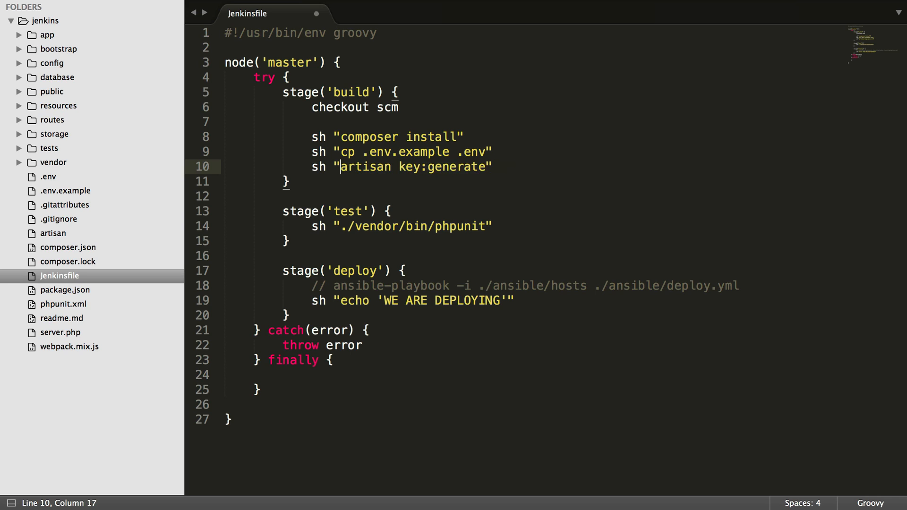
- Insert php so the build step reads sh "php artisan key:generate"
text(php)
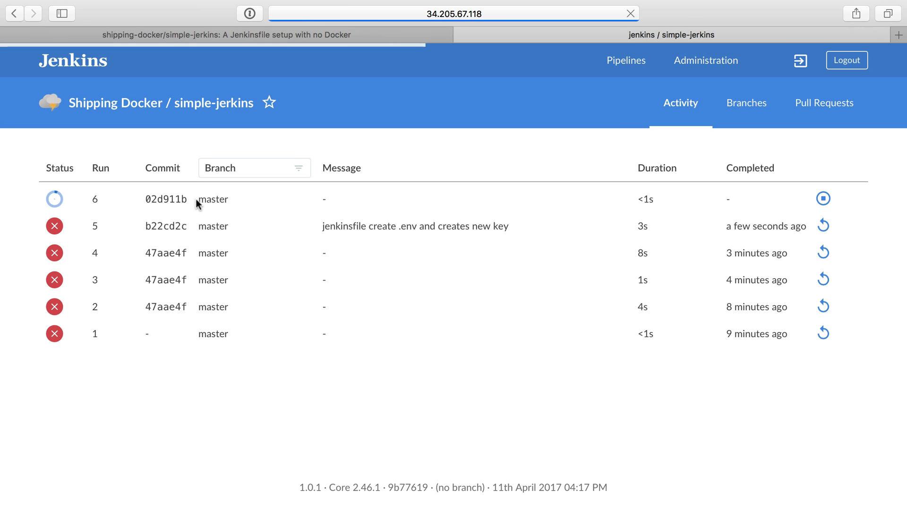
- Open run 6 and read its build stage's Shell Script logs
click(95, 199)
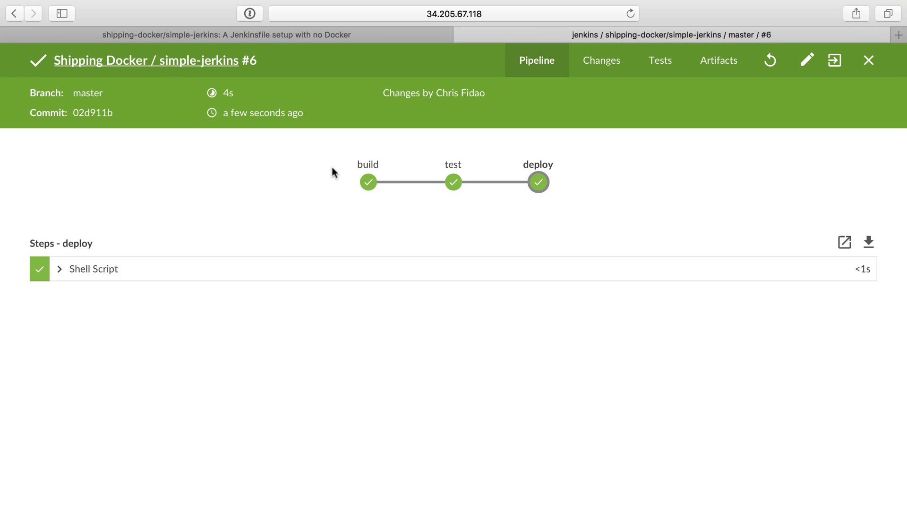
click(368, 181)
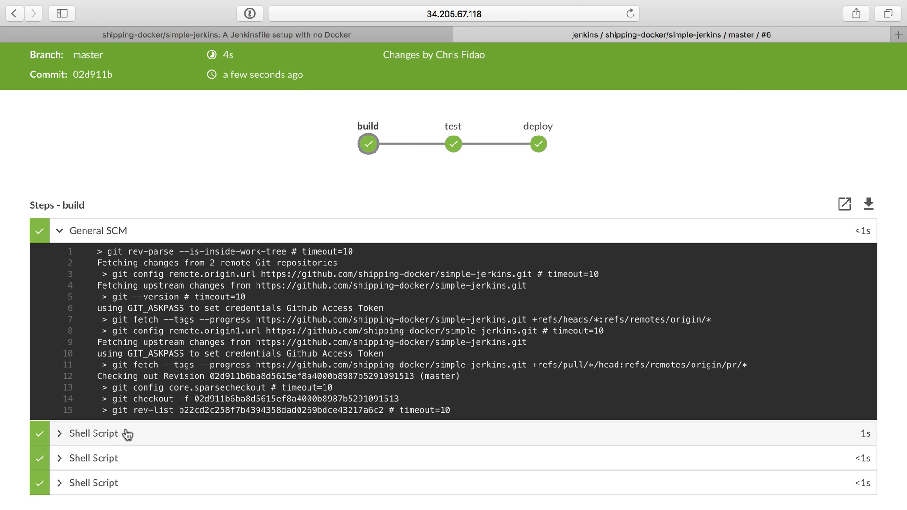
click(93, 434)
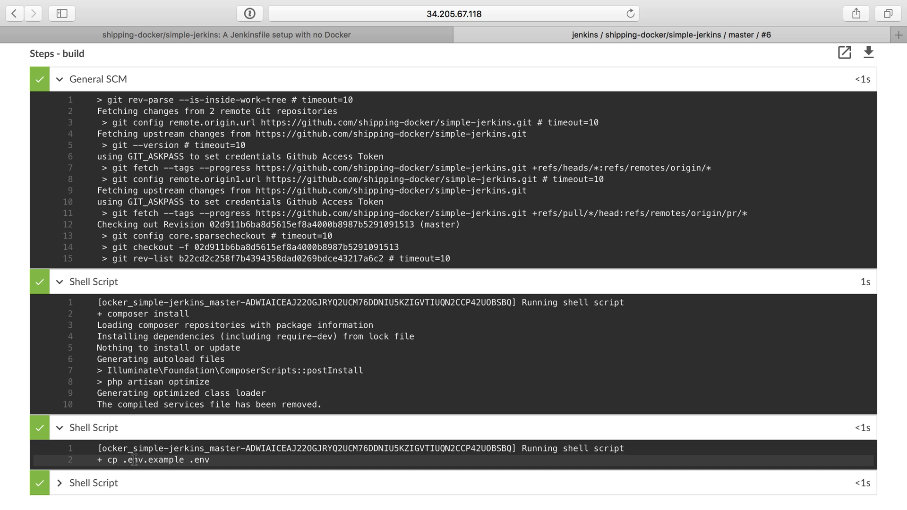
scroll(down, 3)
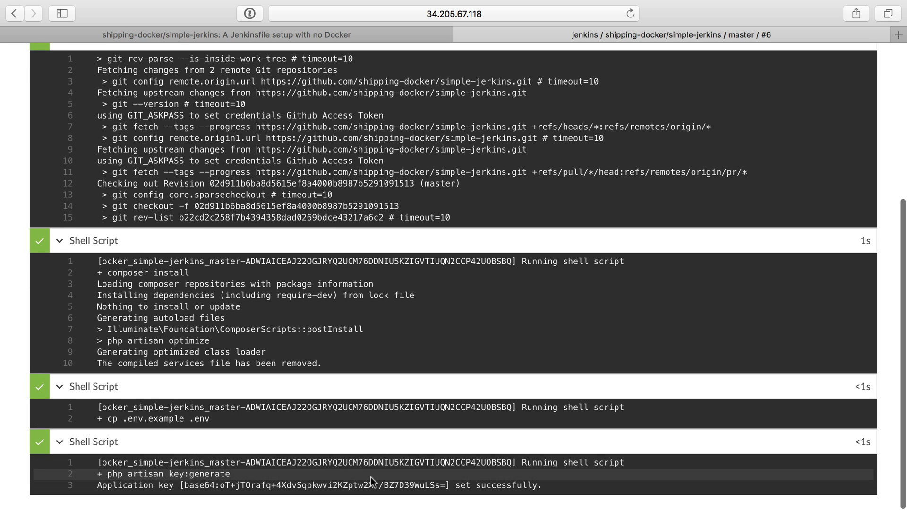
scroll(up, 3)
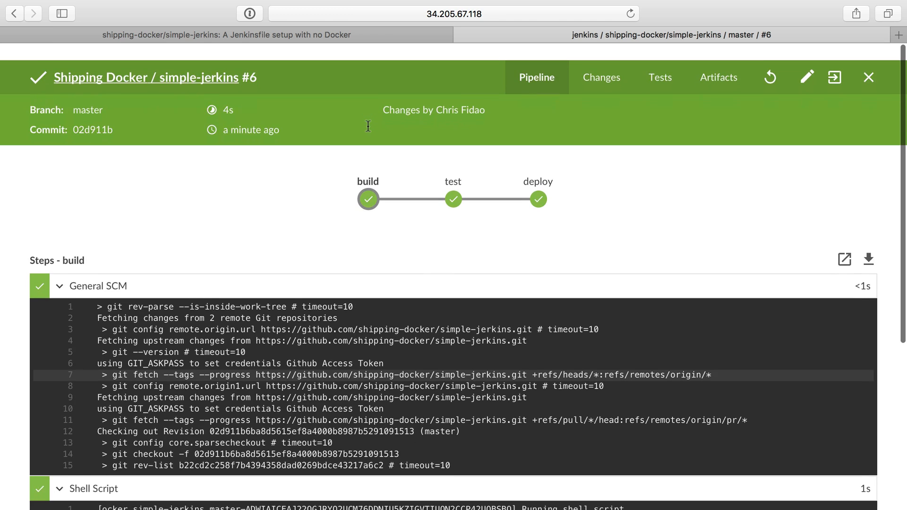
- View the test stage's OK output and the deploy stage's WE ARE DEPLOYING echo
click(452, 198)
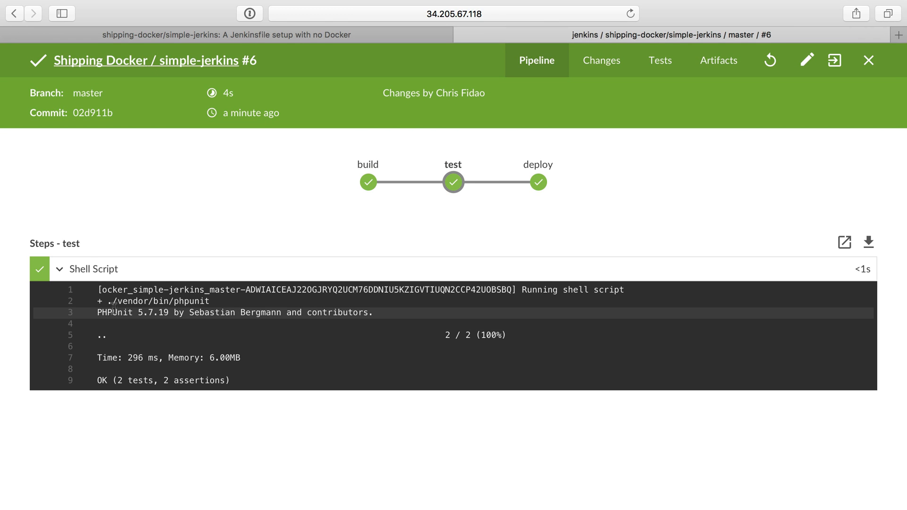
mouse_move(209, 337)
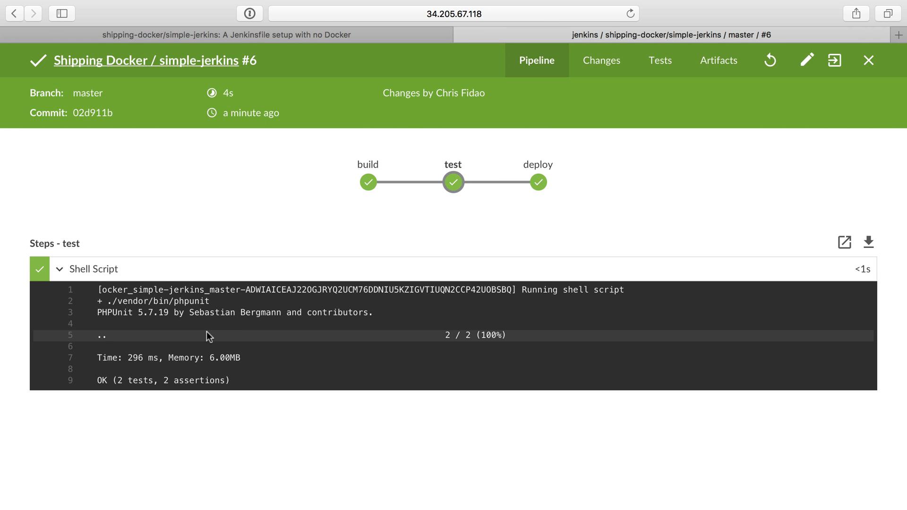
click(536, 181)
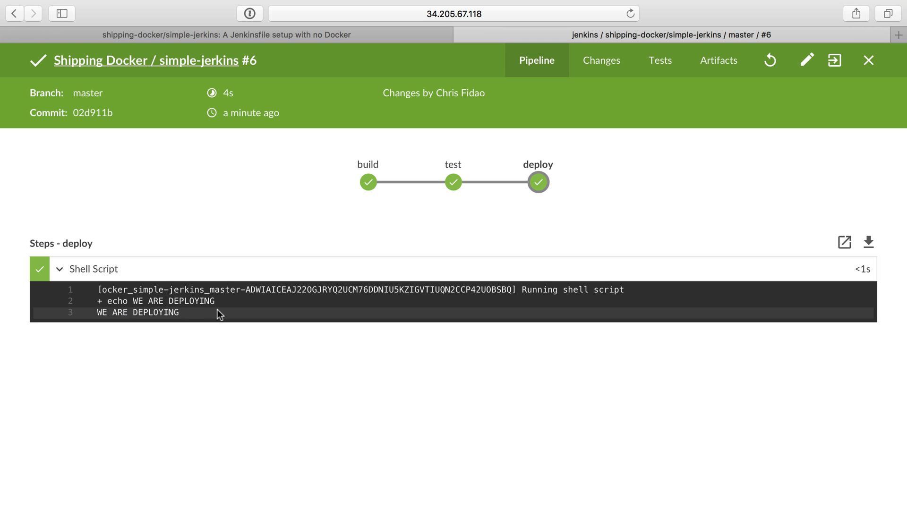
mouse_move(207, 318)
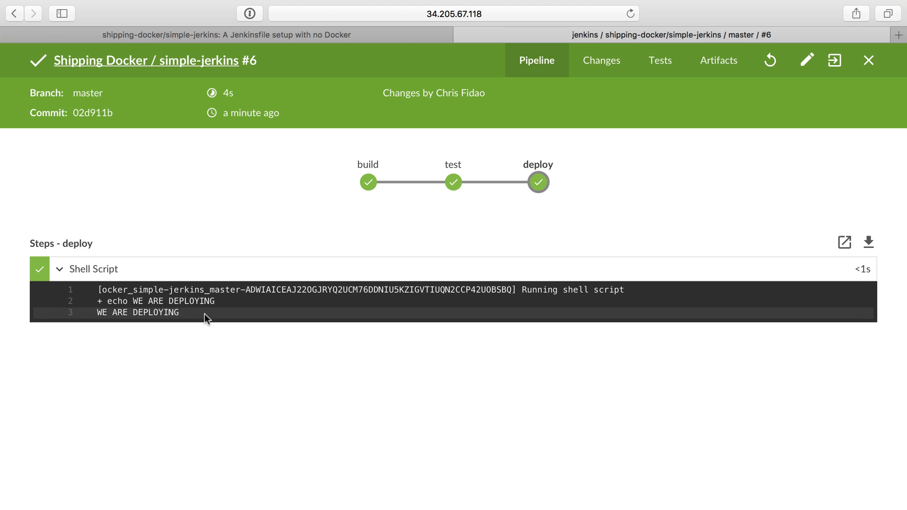
mouse_move(406, 242)
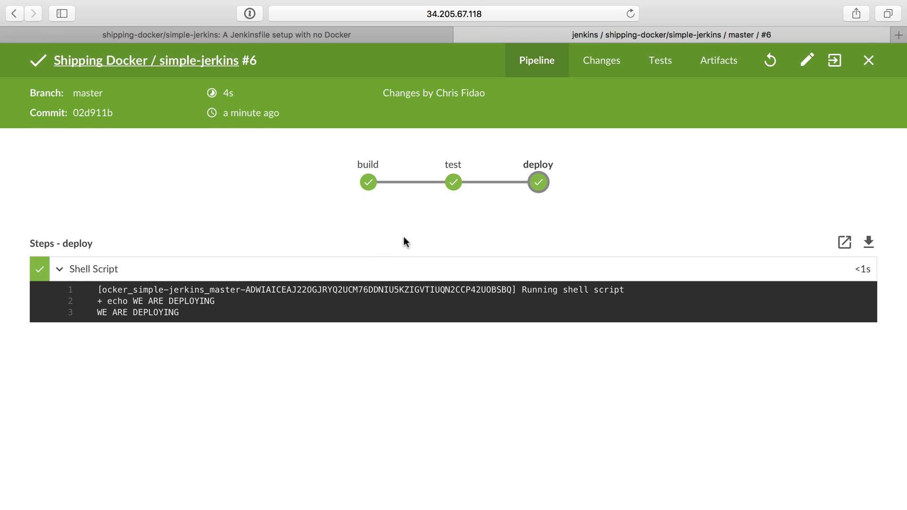
mouse_move(277, 42)
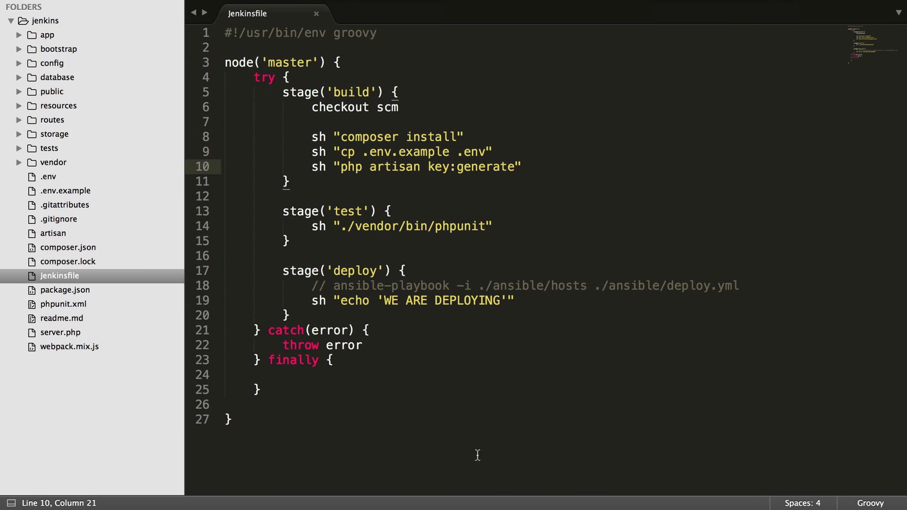
mouse_move(477, 383)
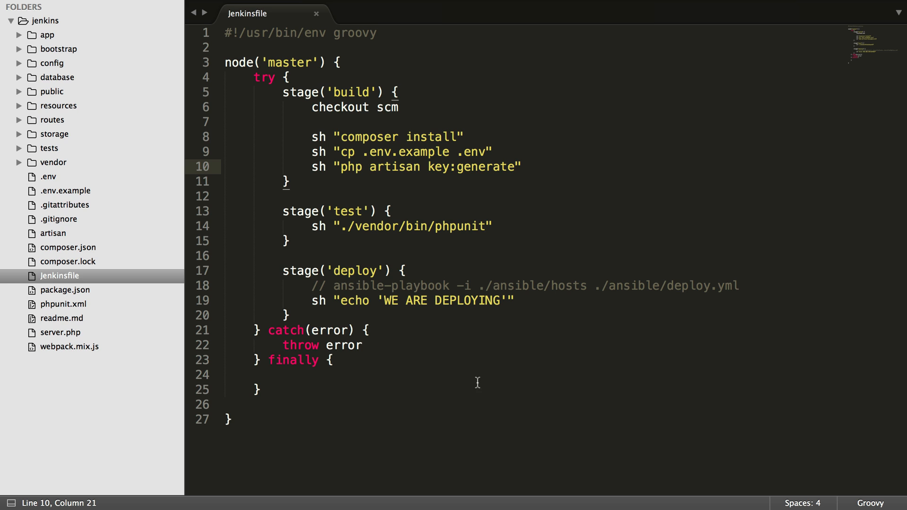
mouse_move(521, 325)
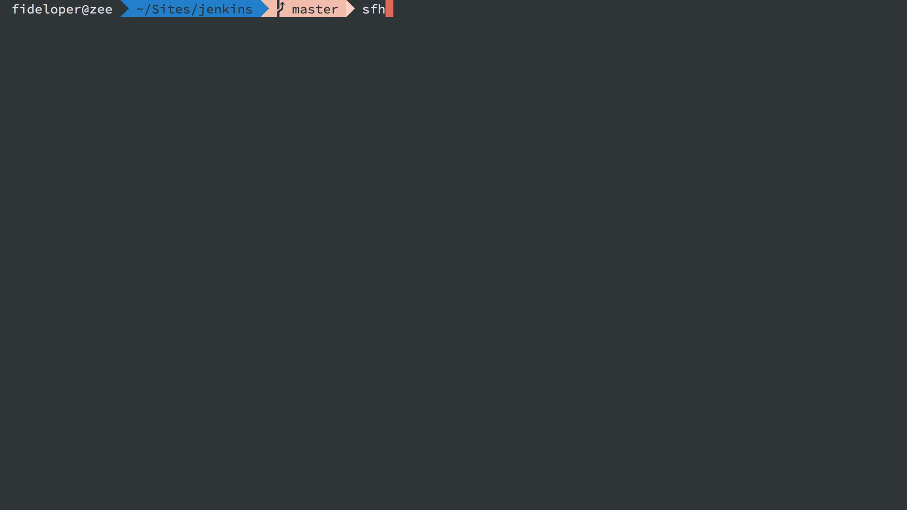
- SSH into 34.205.67.118 and confirm php -v reports PHP 7.1.4
key(Return)
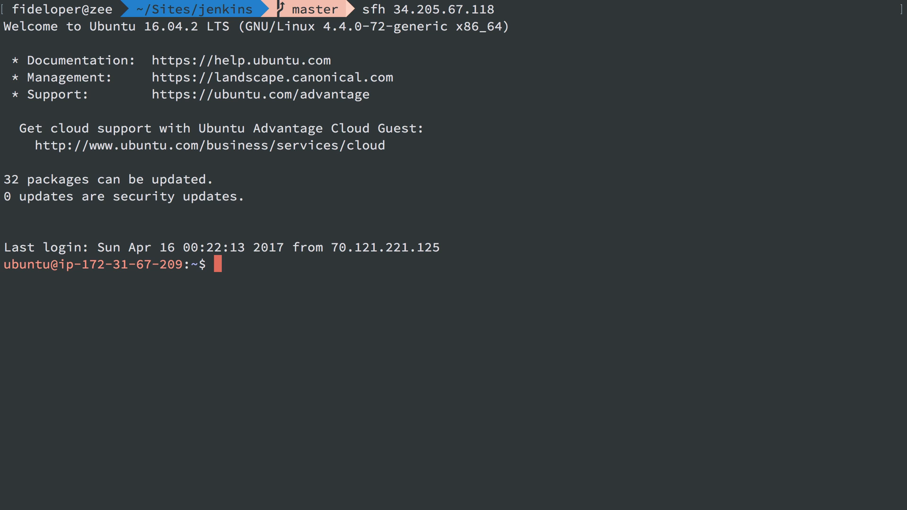
text(php -v)
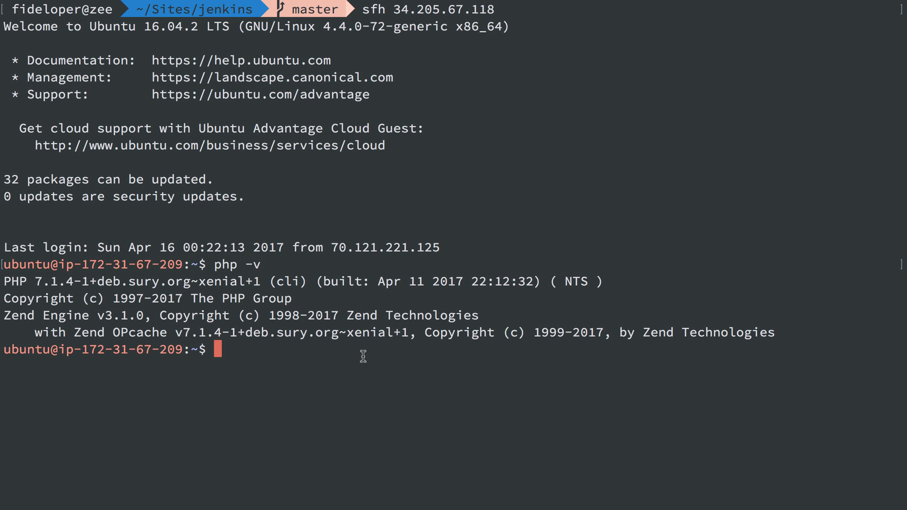
mouse_move(204, 388)
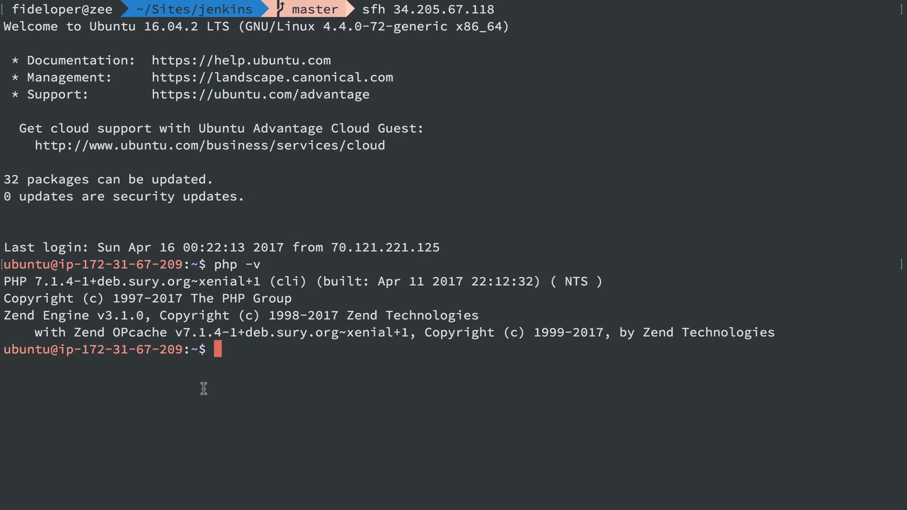
mouse_move(203, 298)
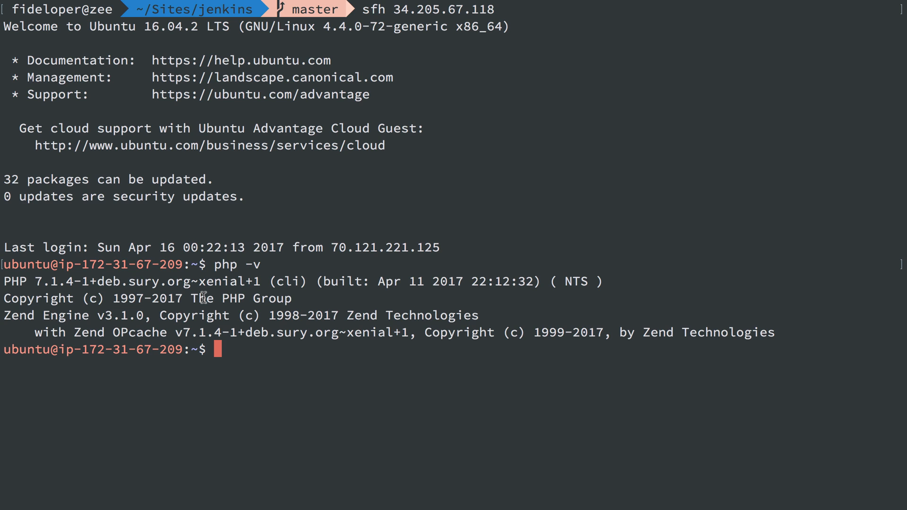